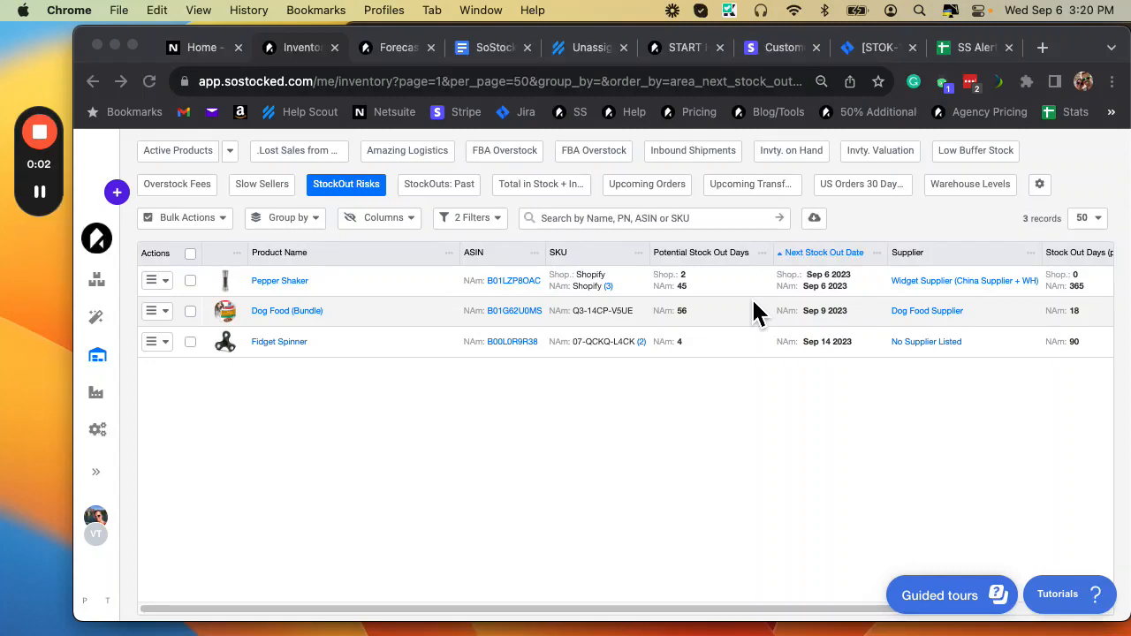
pyautogui.moveTo(346, 185)
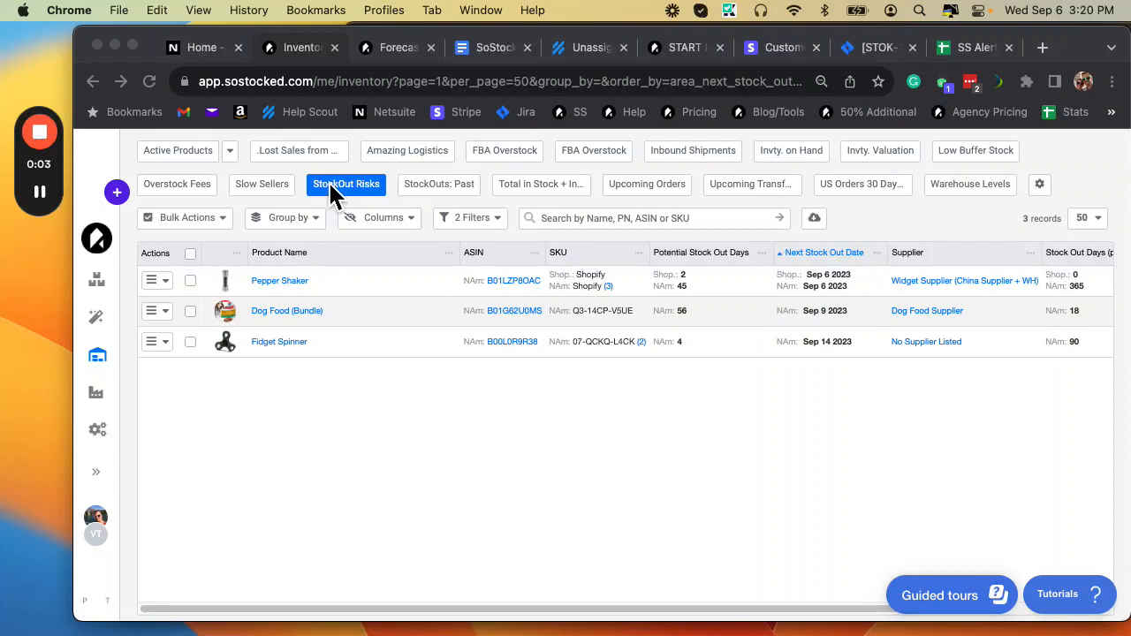
pyautogui.moveTo(351, 201)
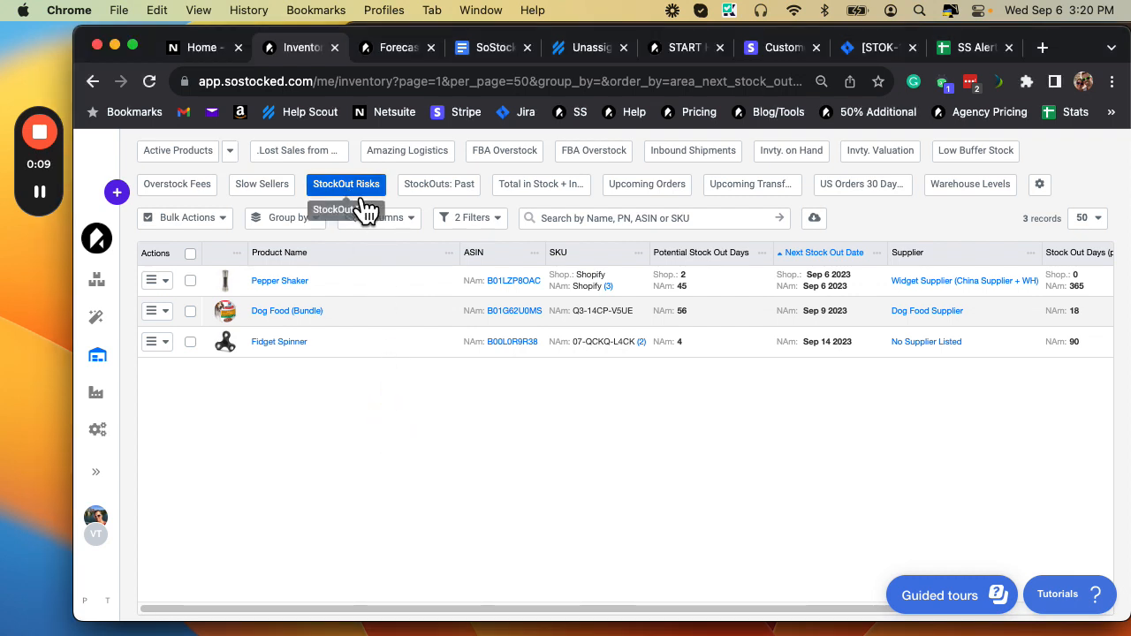
pyautogui.moveTo(115, 387)
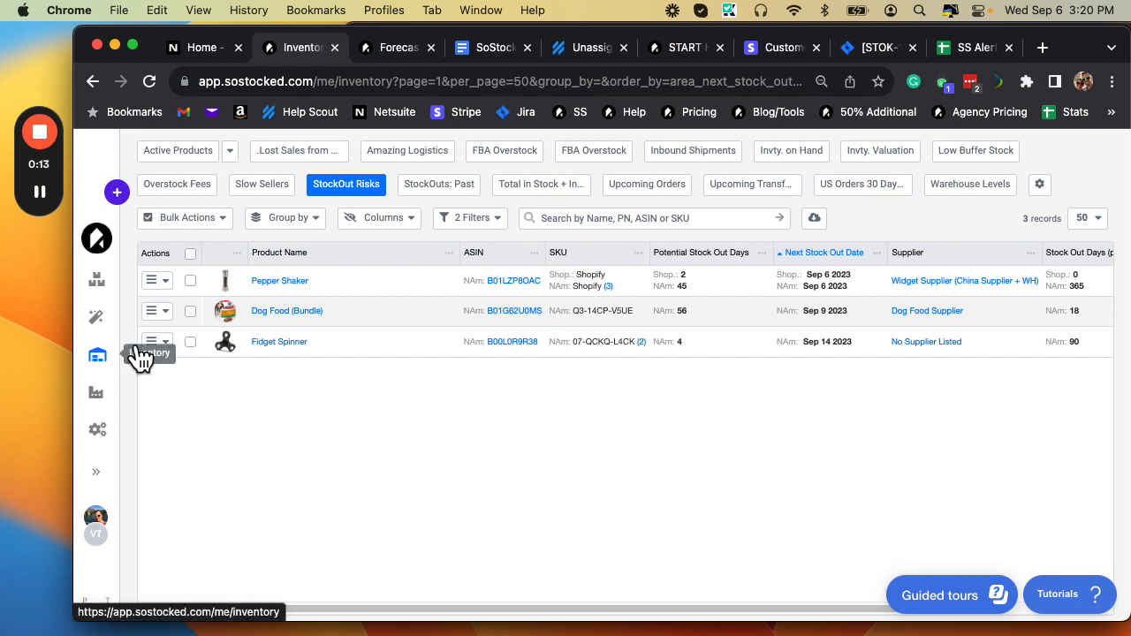
# Step: Review the report's filter conditions and the fields available for the second condition
pyautogui.click(470, 220)
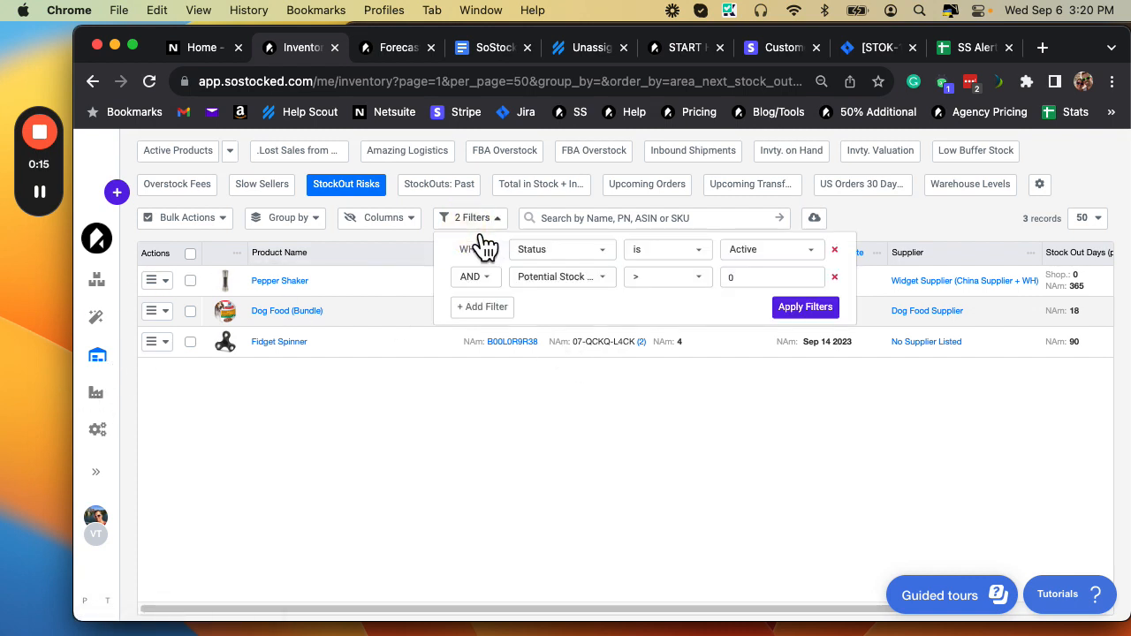
pyautogui.moveTo(764, 279)
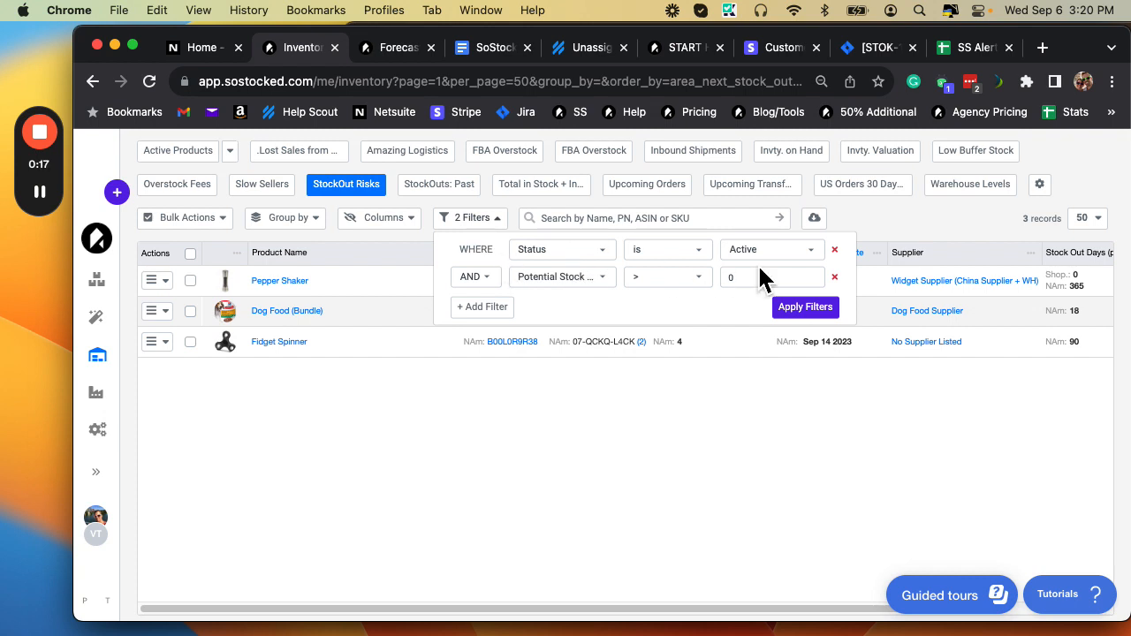
pyautogui.moveTo(539, 309)
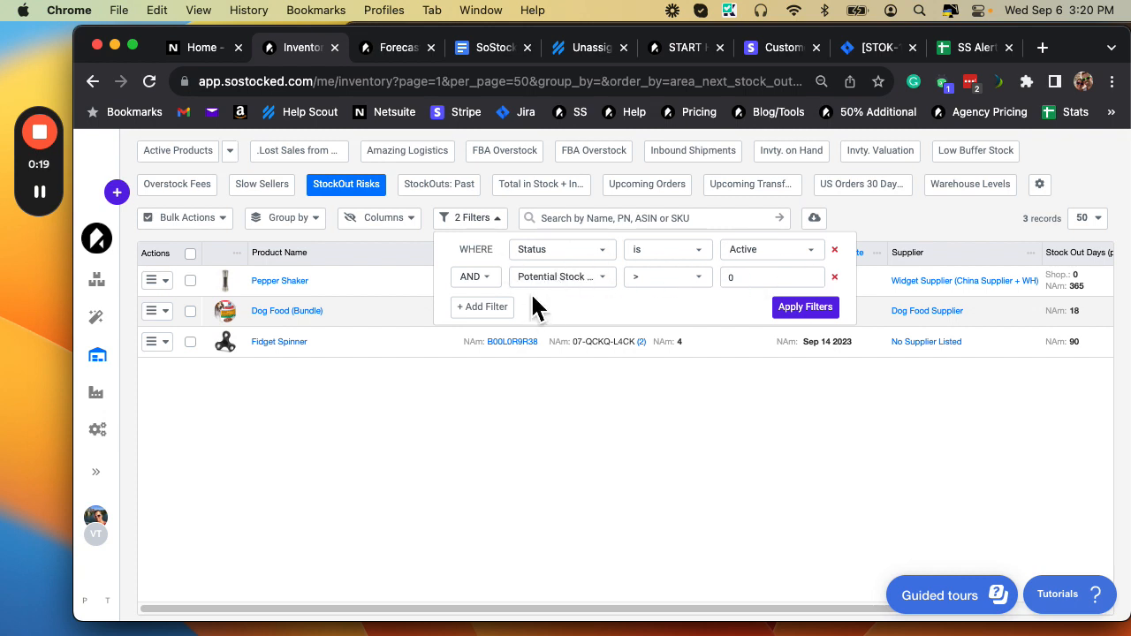
pyautogui.moveTo(643, 304)
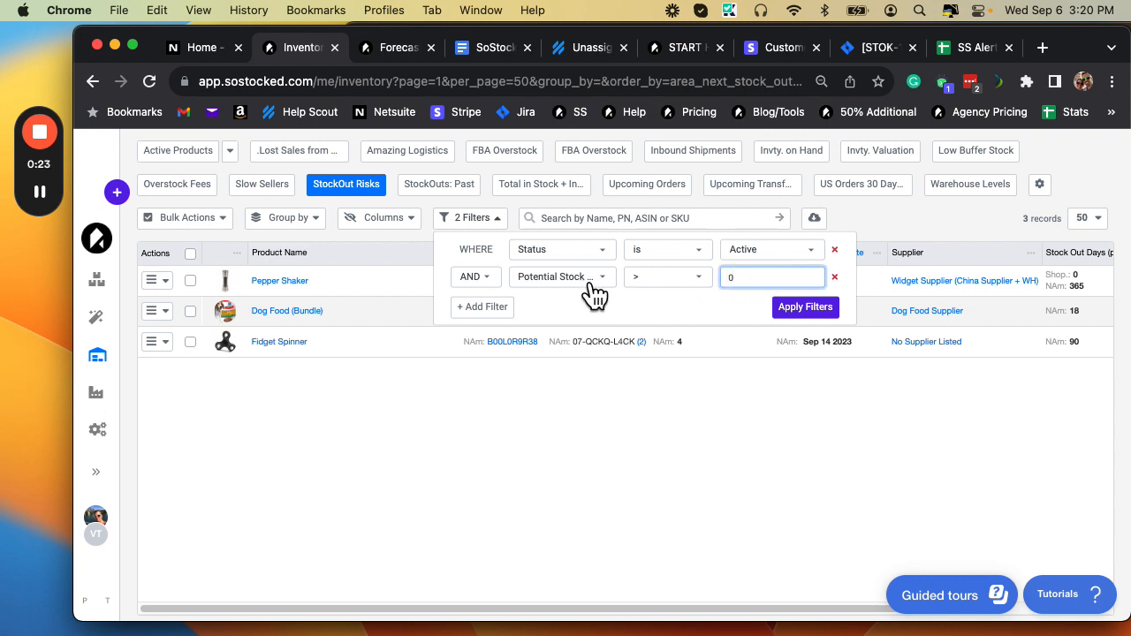
pyautogui.click(562, 276)
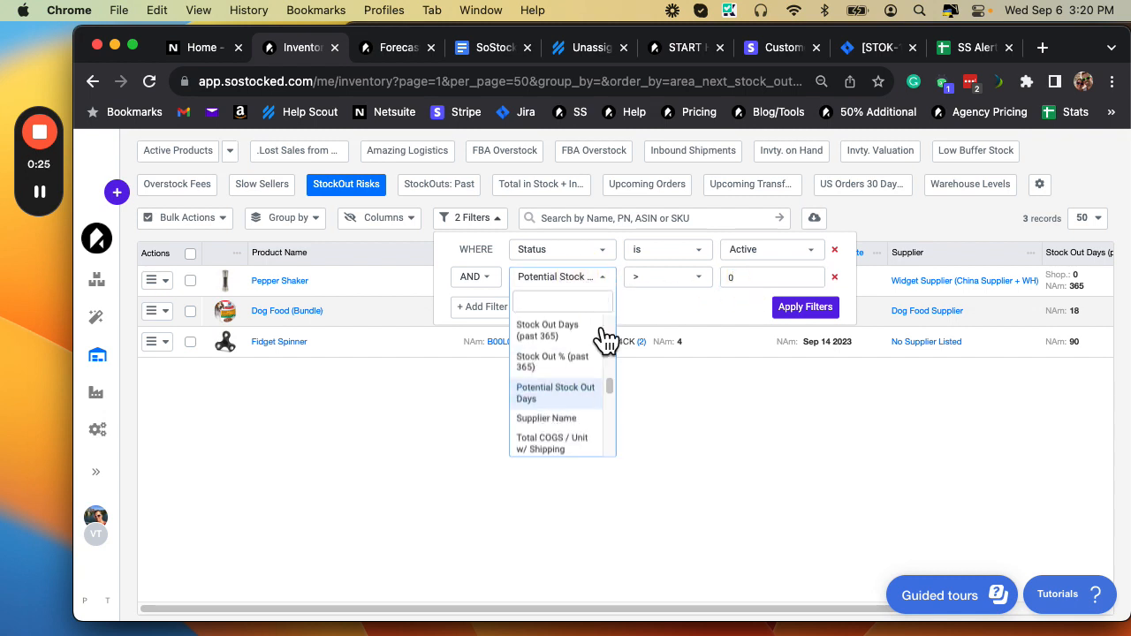
pyautogui.moveTo(781, 307)
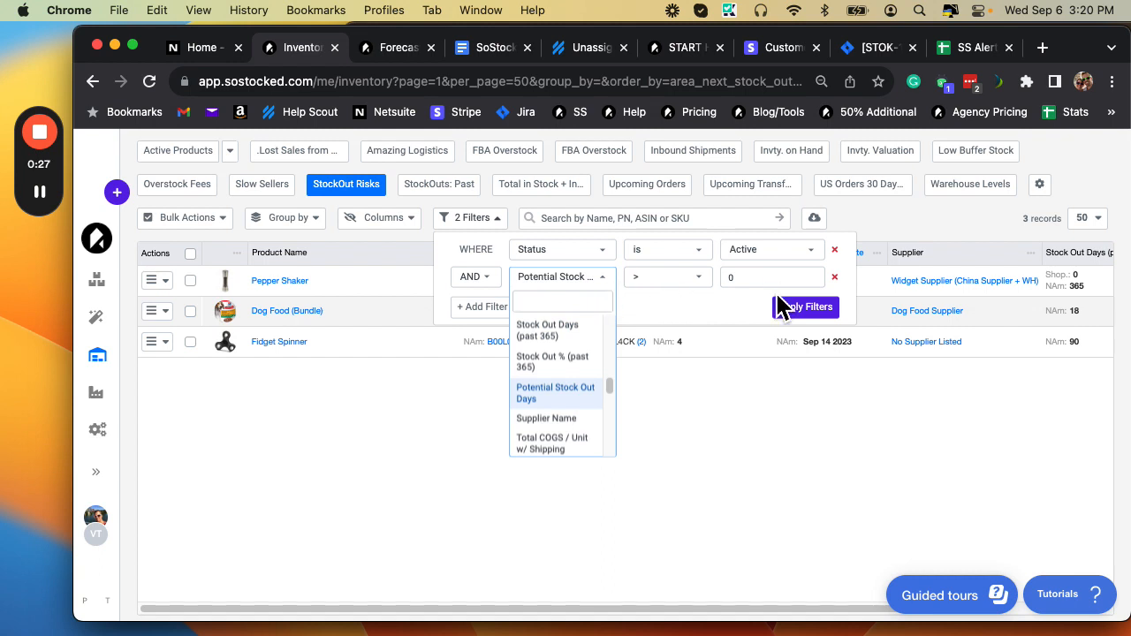
pyautogui.click(805, 308)
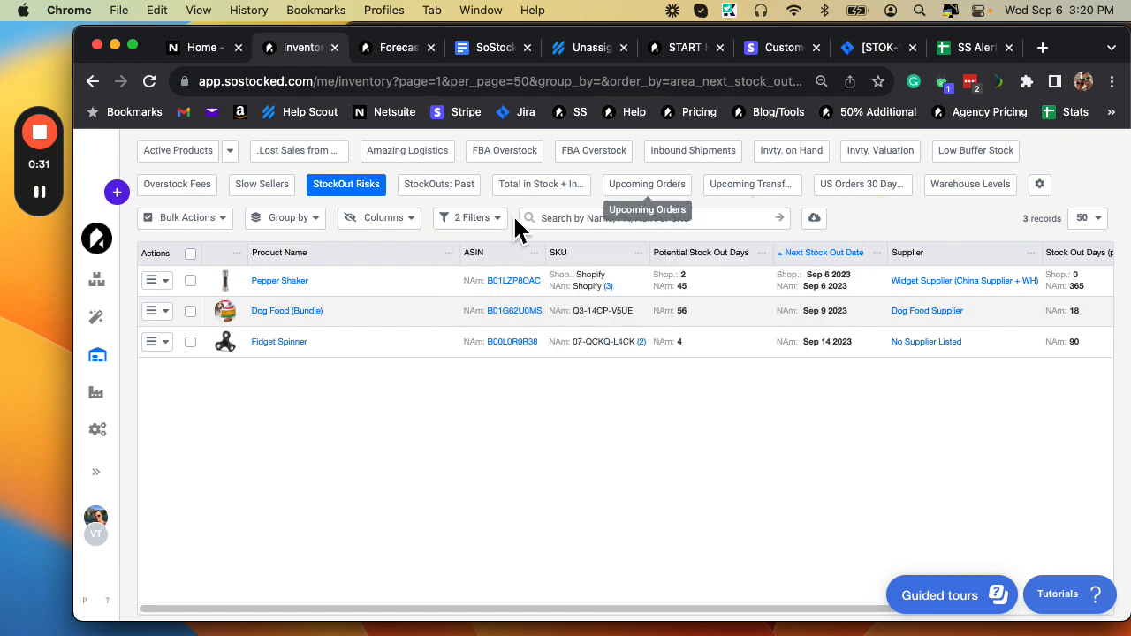
# Step: Set the Potential Stock Out Days threshold to 10, apply it and confirm the filter
pyautogui.click(471, 220)
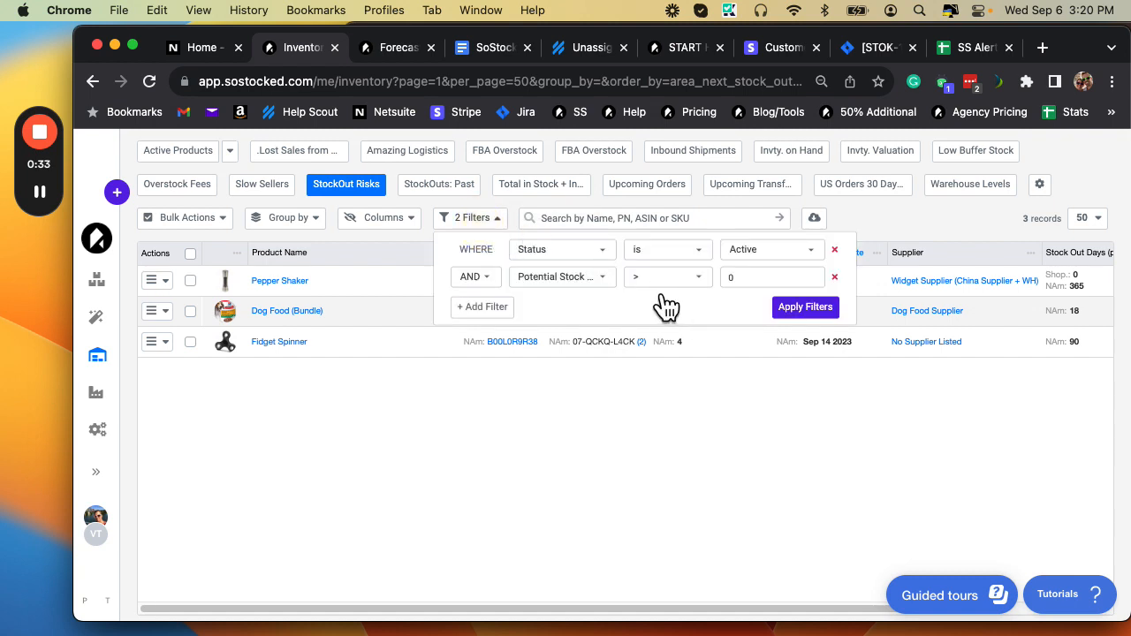
pyautogui.click(772, 276)
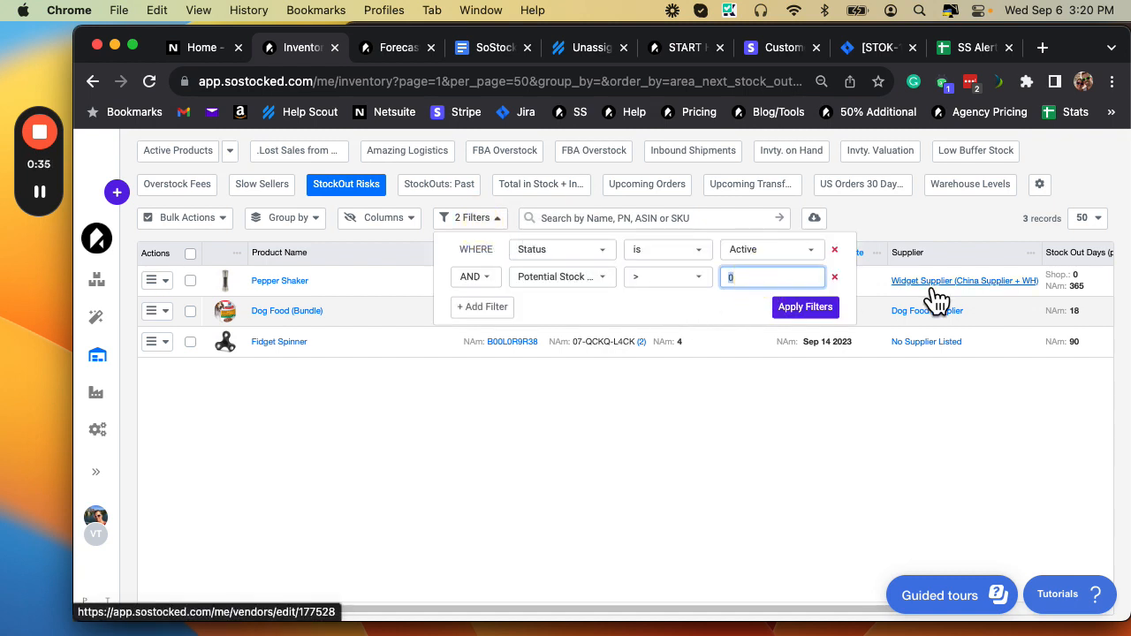
pyautogui.write('10')
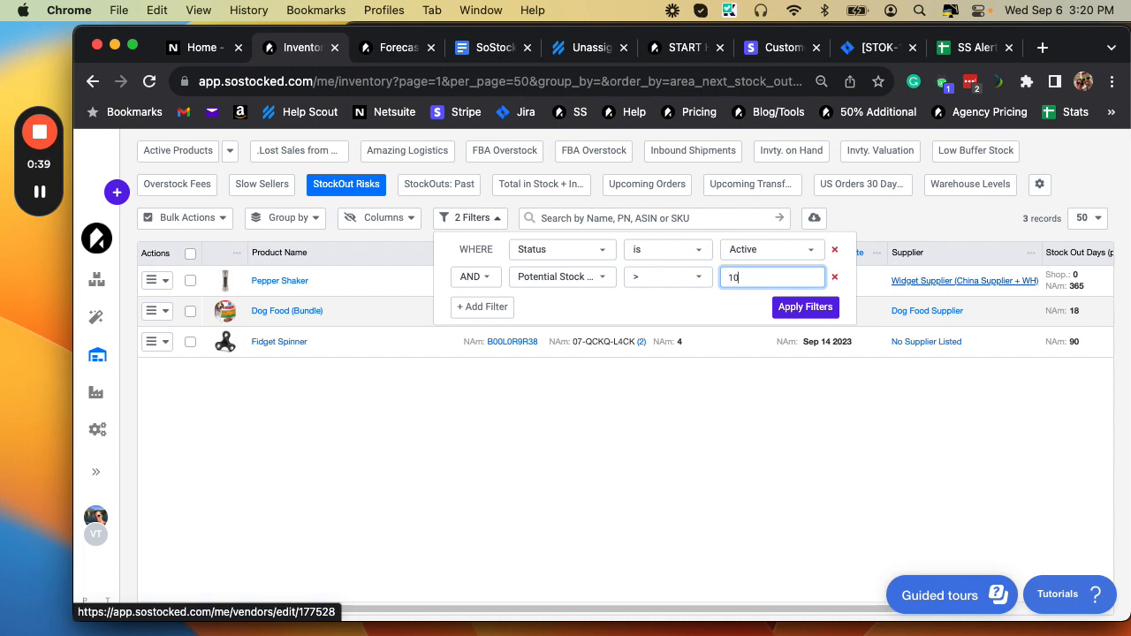
pyautogui.moveTo(936, 303)
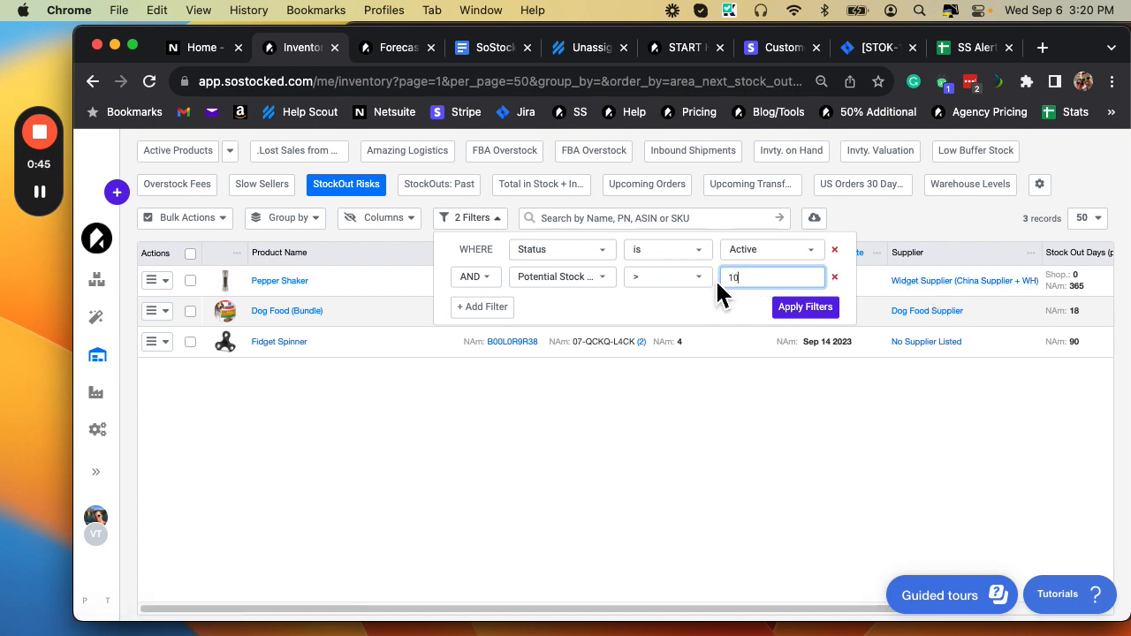
pyautogui.moveTo(806, 308)
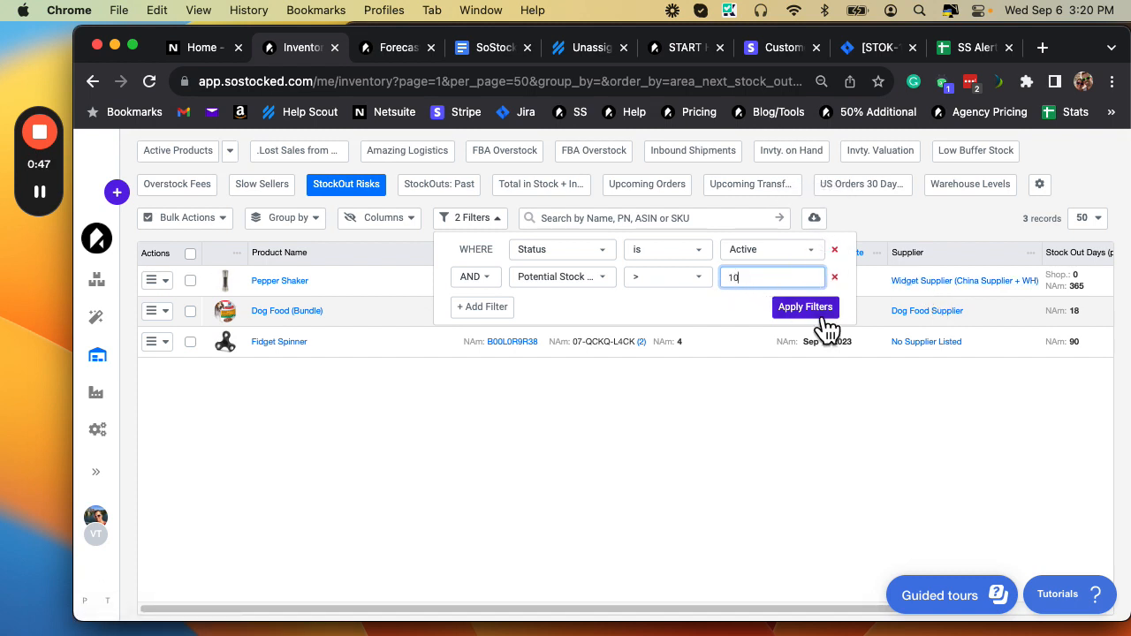
pyautogui.moveTo(987, 215)
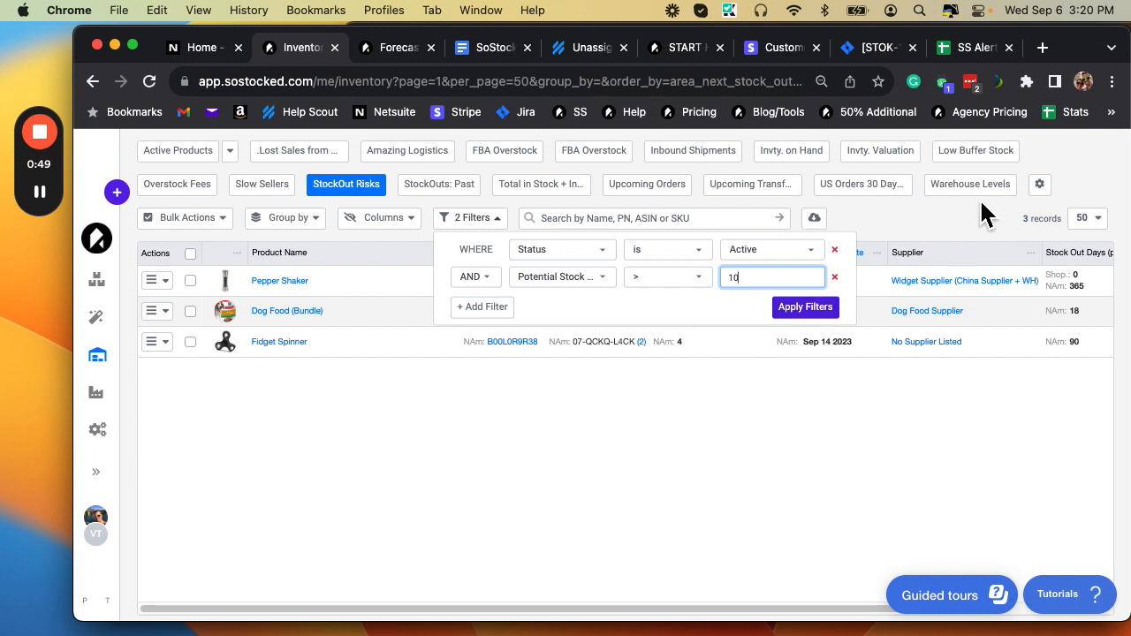
pyautogui.click(1039, 184)
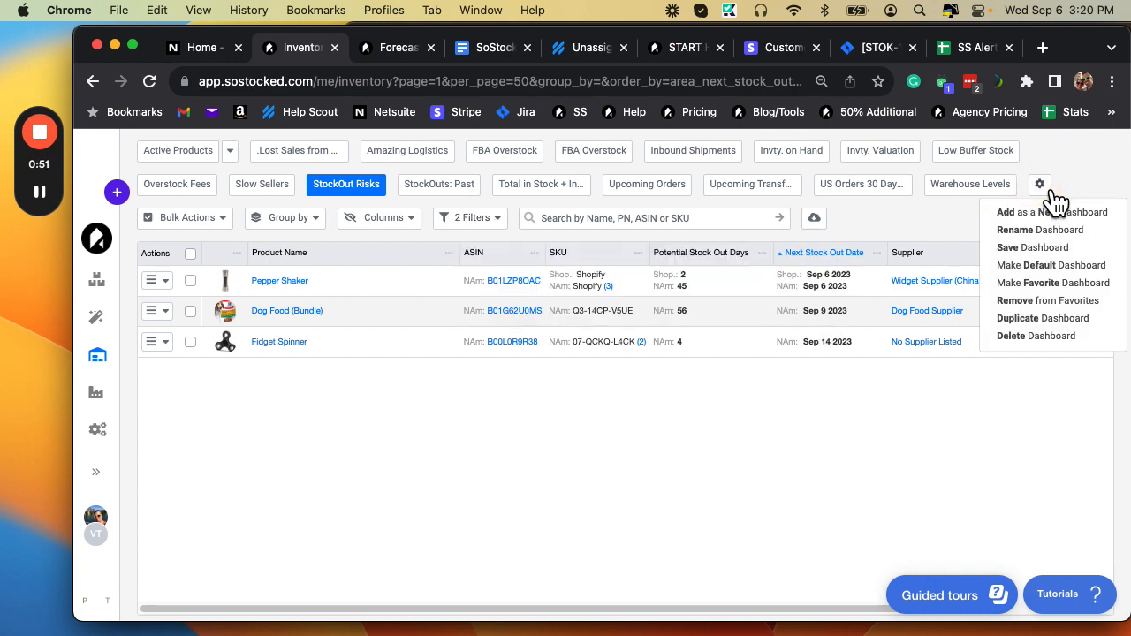
pyautogui.moveTo(503, 239)
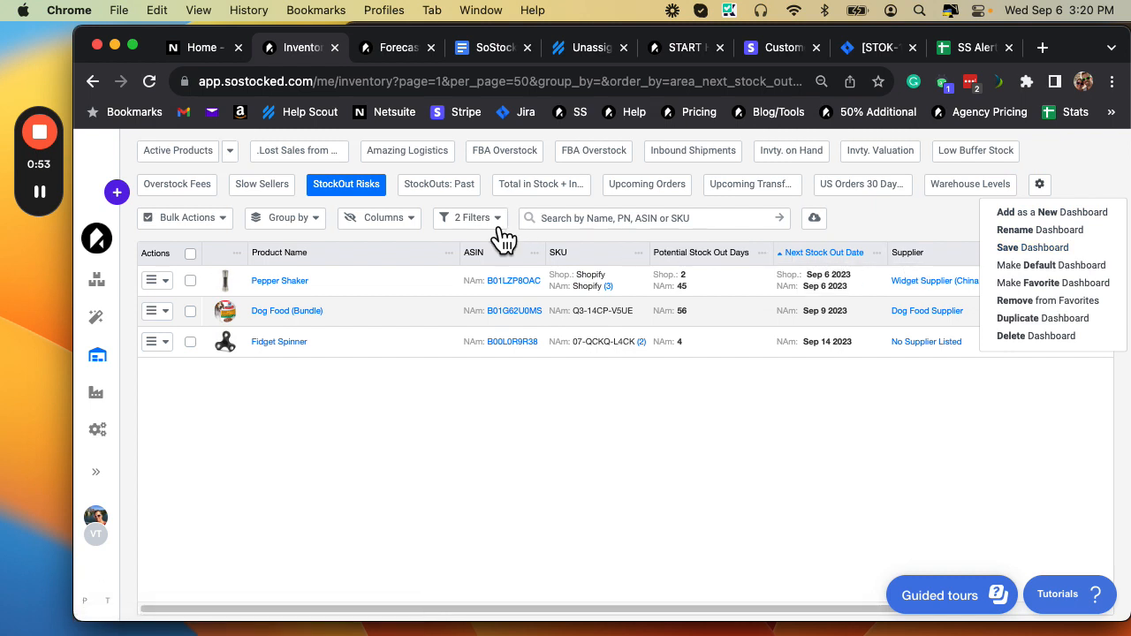
pyautogui.click(470, 217)
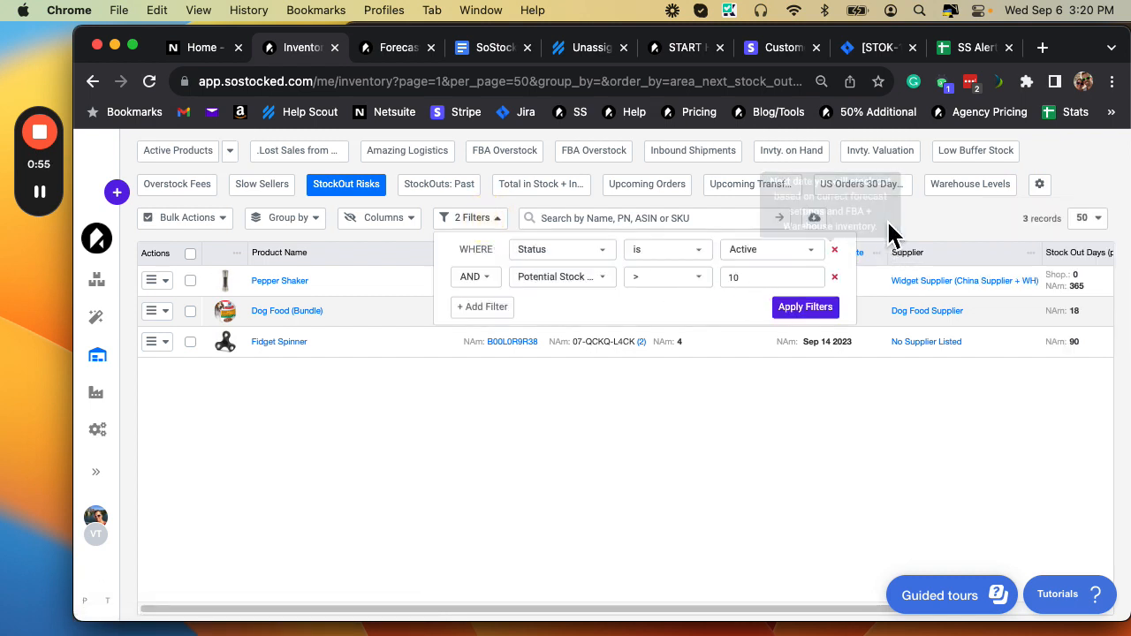
pyautogui.click(806, 307)
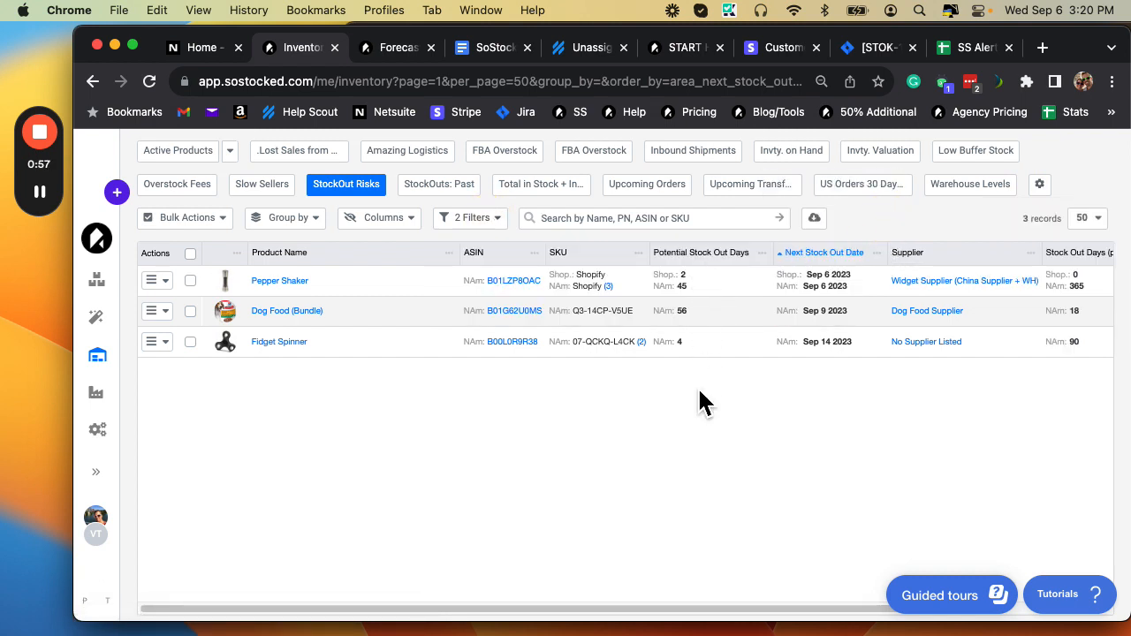
pyautogui.moveTo(238, 357)
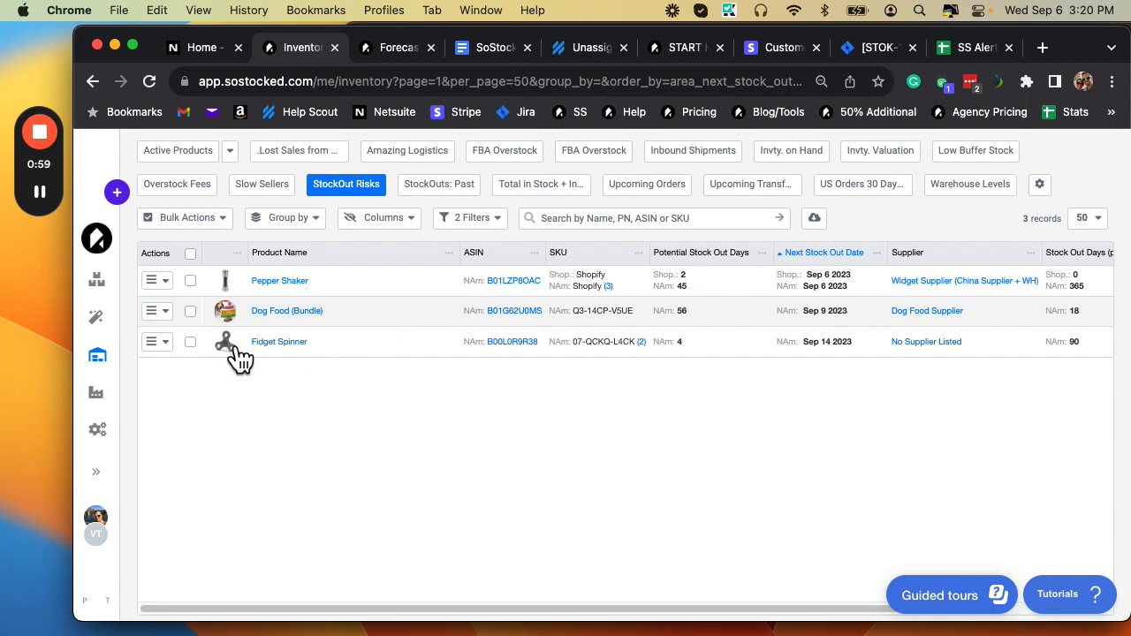
pyautogui.moveTo(544, 374)
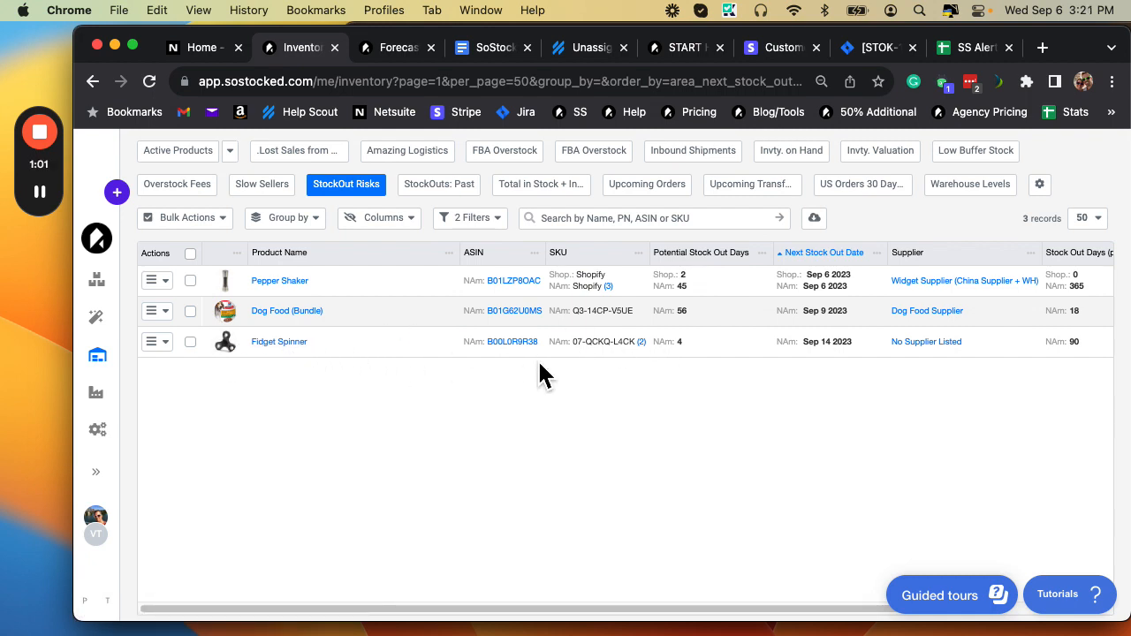
pyautogui.moveTo(711, 253)
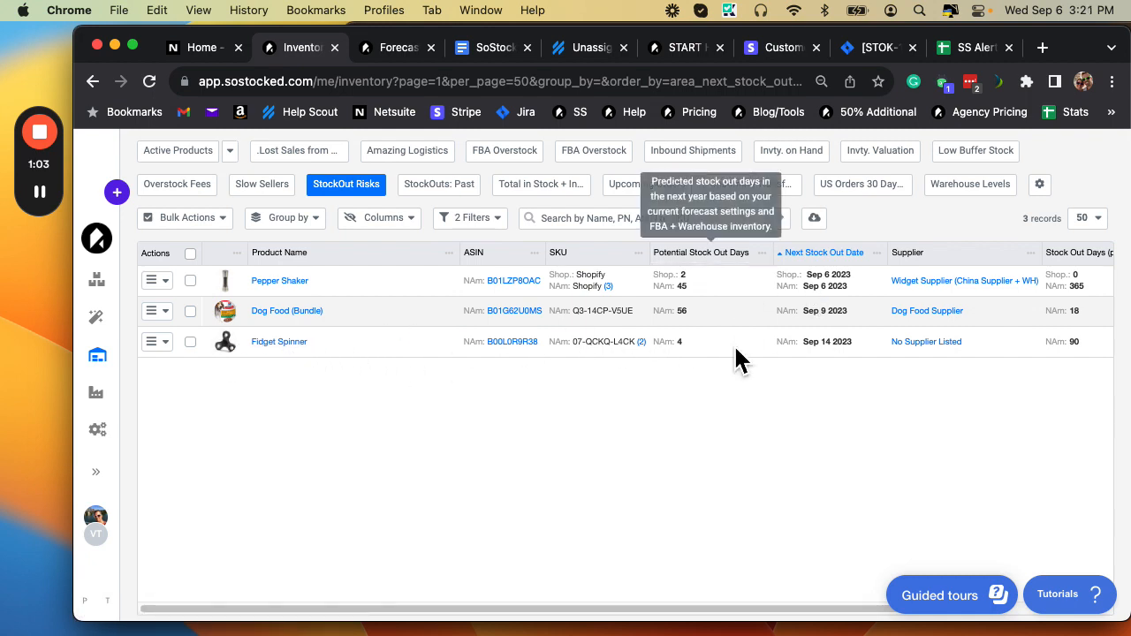
pyautogui.moveTo(601, 380)
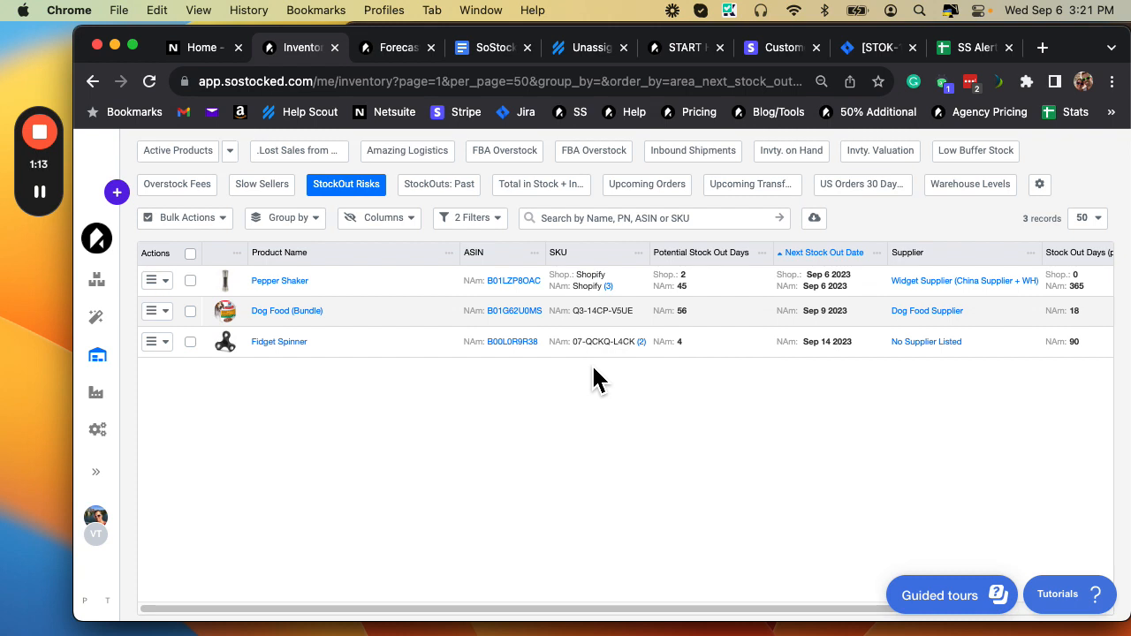
pyautogui.moveTo(509, 366)
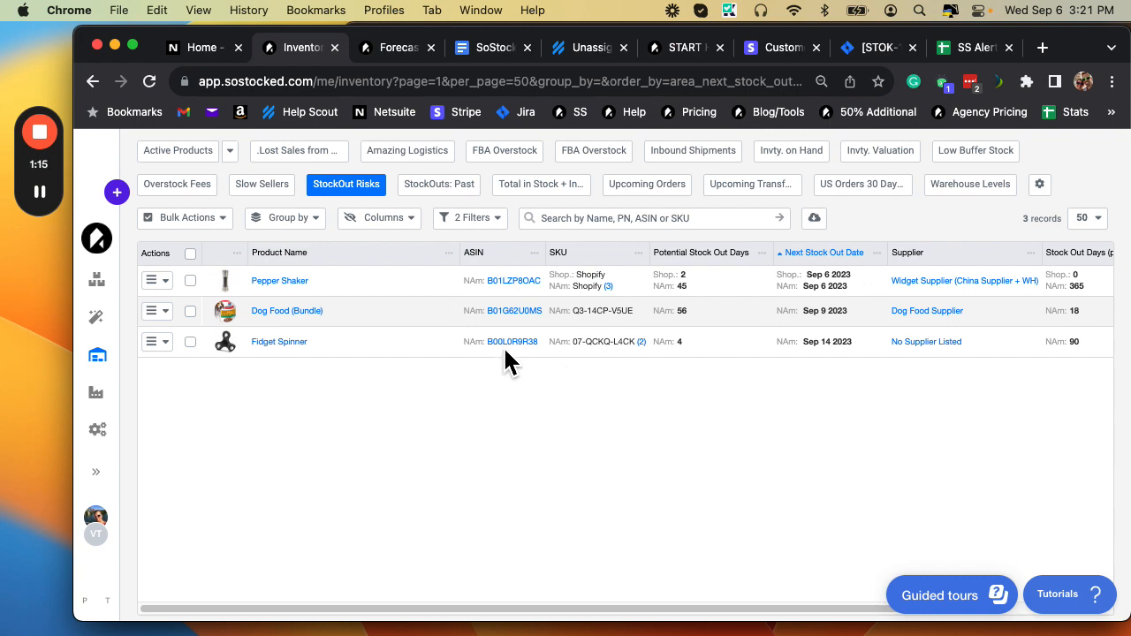
pyautogui.moveTo(711, 353)
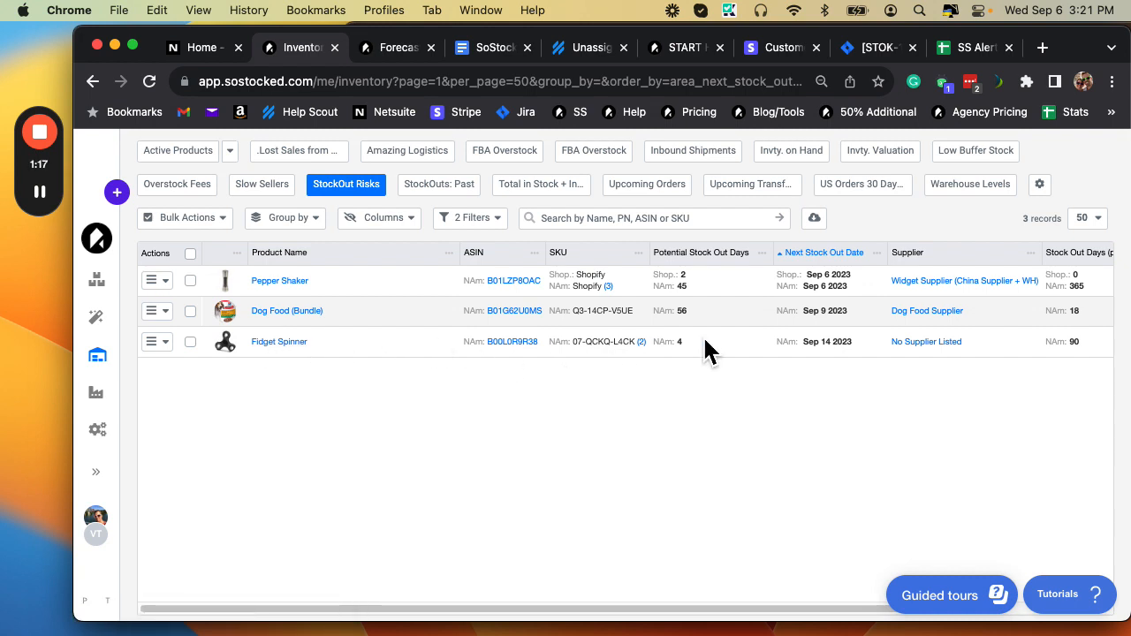
pyautogui.moveTo(672, 362)
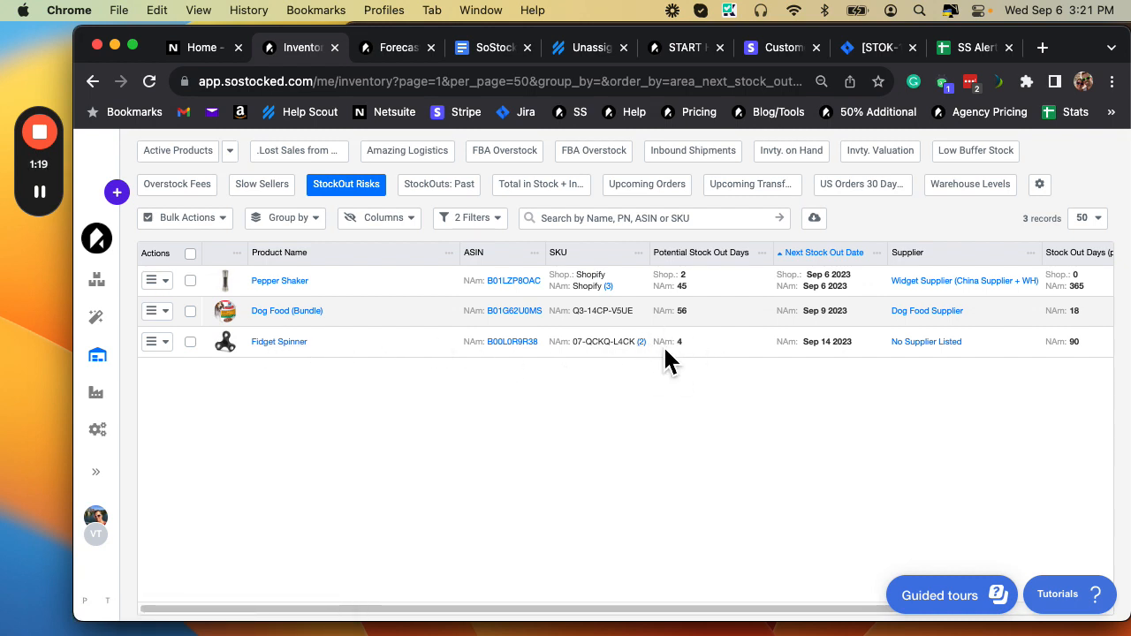
pyautogui.moveTo(691, 364)
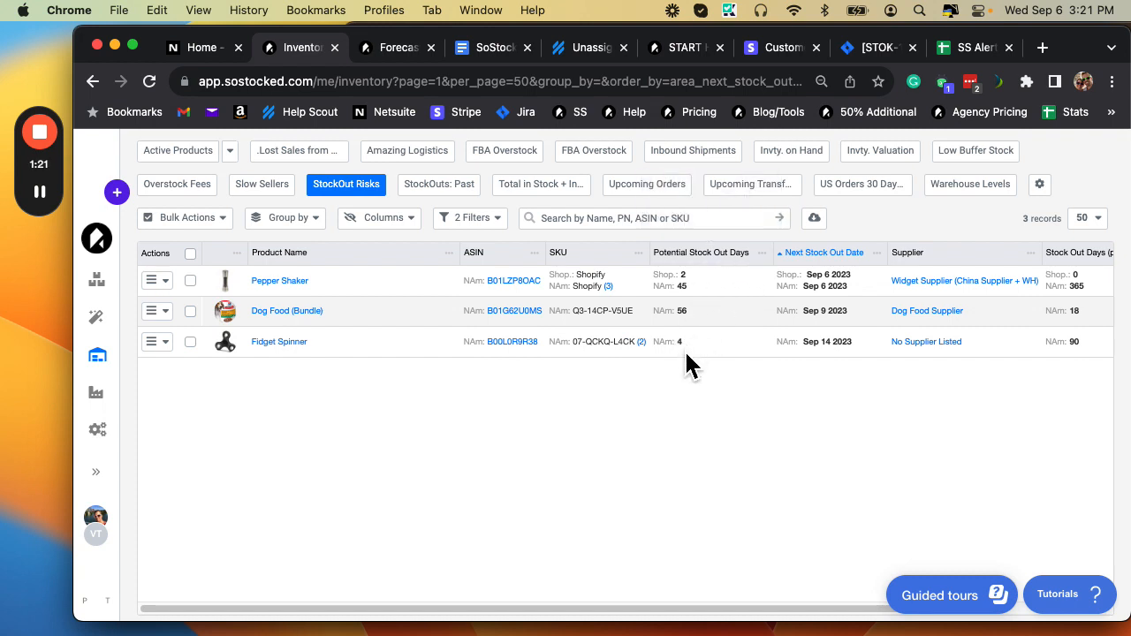
pyautogui.moveTo(711, 344)
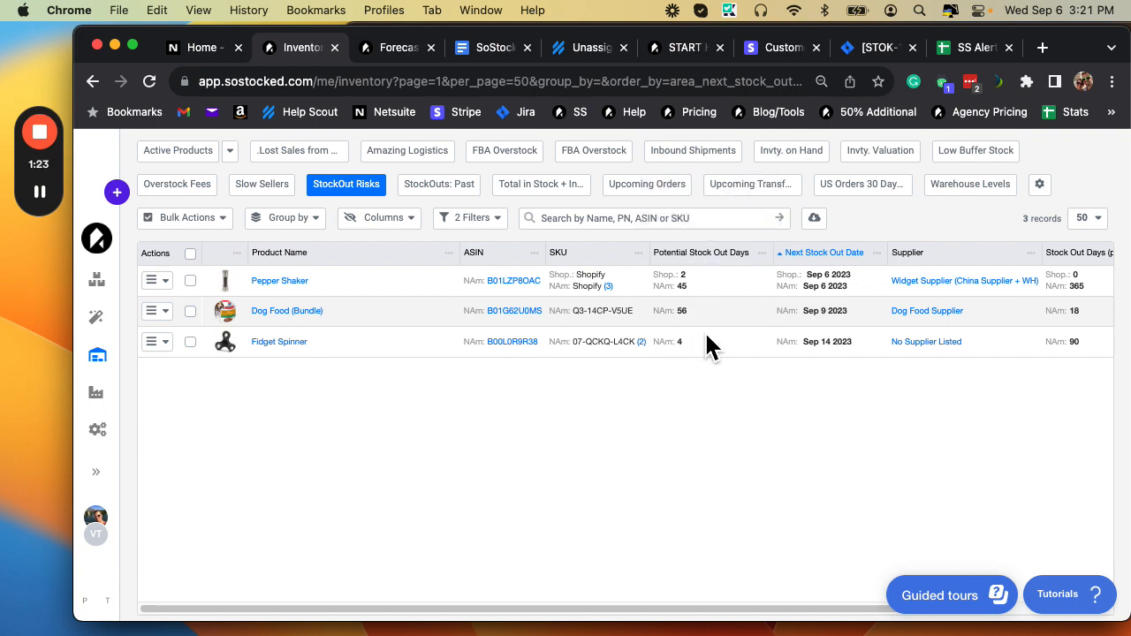
pyautogui.moveTo(840, 361)
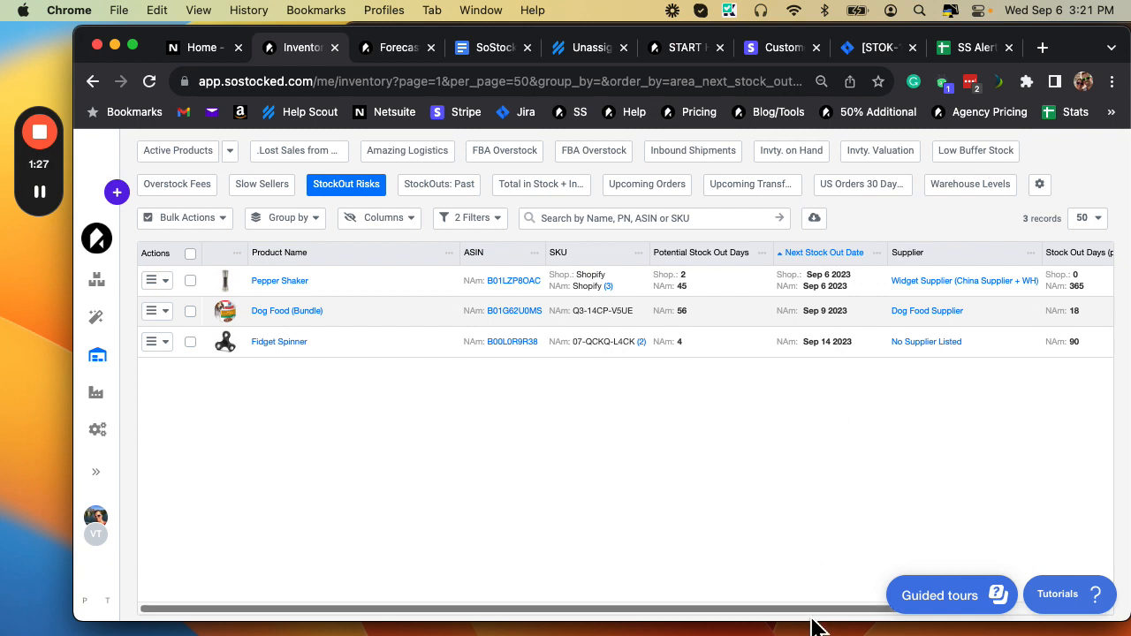
# Step: Check the Stock Out Days columns, then bring up search options for Fidget Spinner's ASIN B00L0R9R38
pyautogui.hscroll(3)
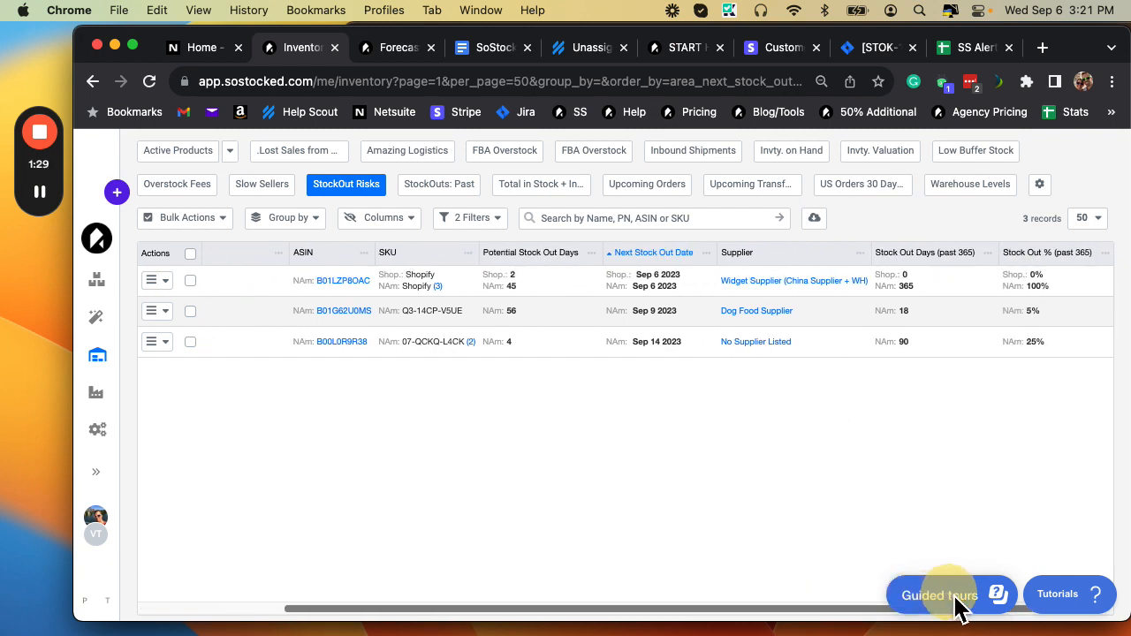
pyautogui.moveTo(963, 276)
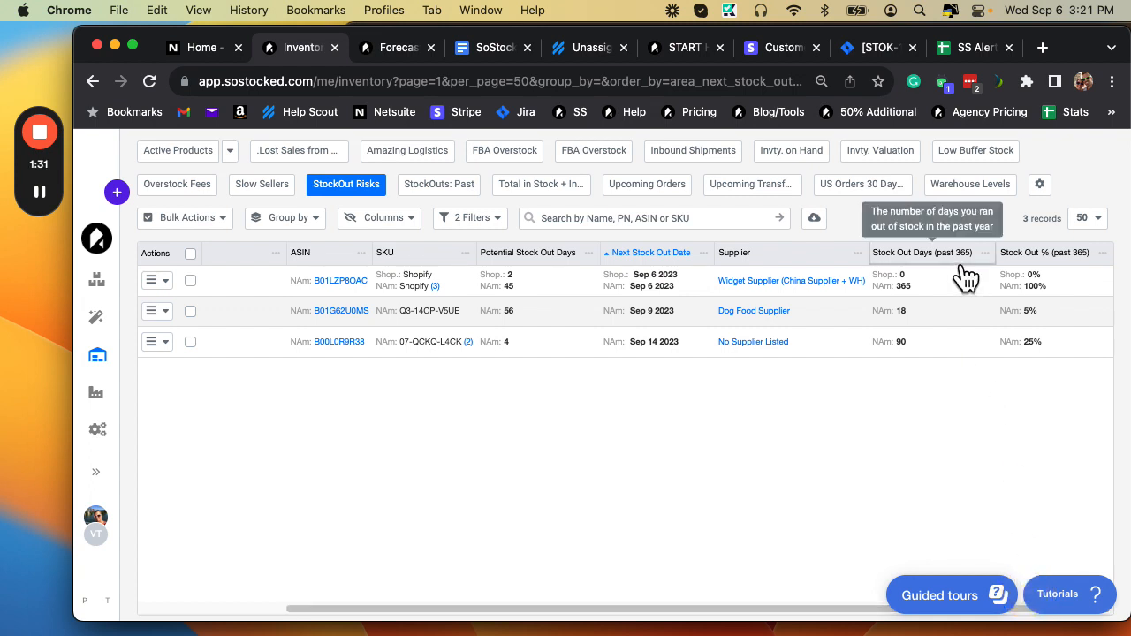
pyautogui.moveTo(1025, 361)
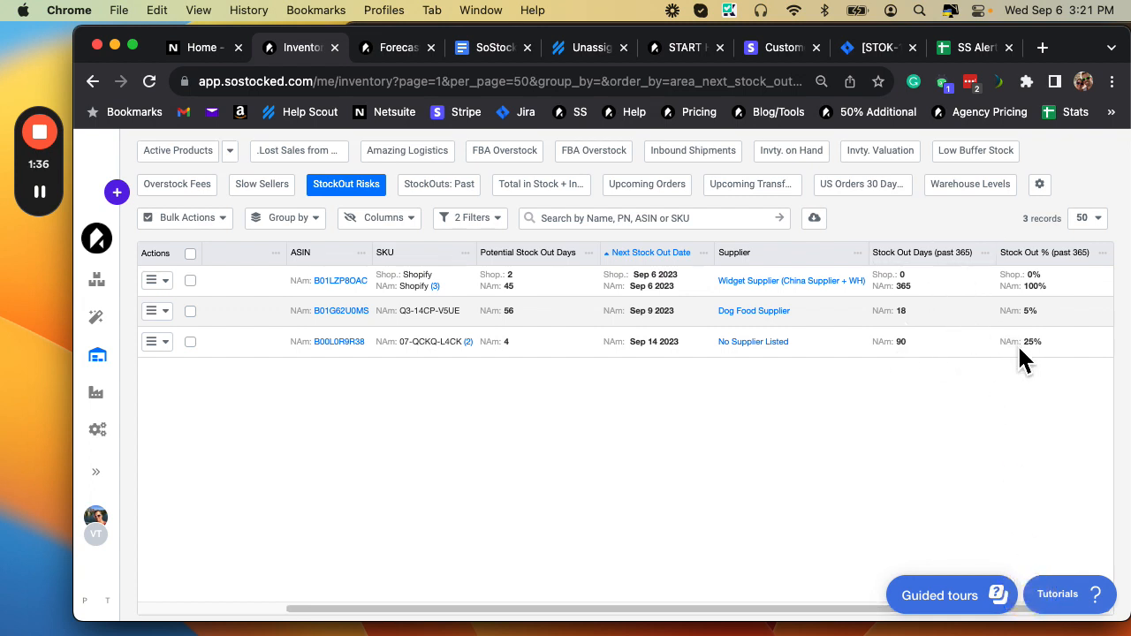
pyautogui.moveTo(884, 396)
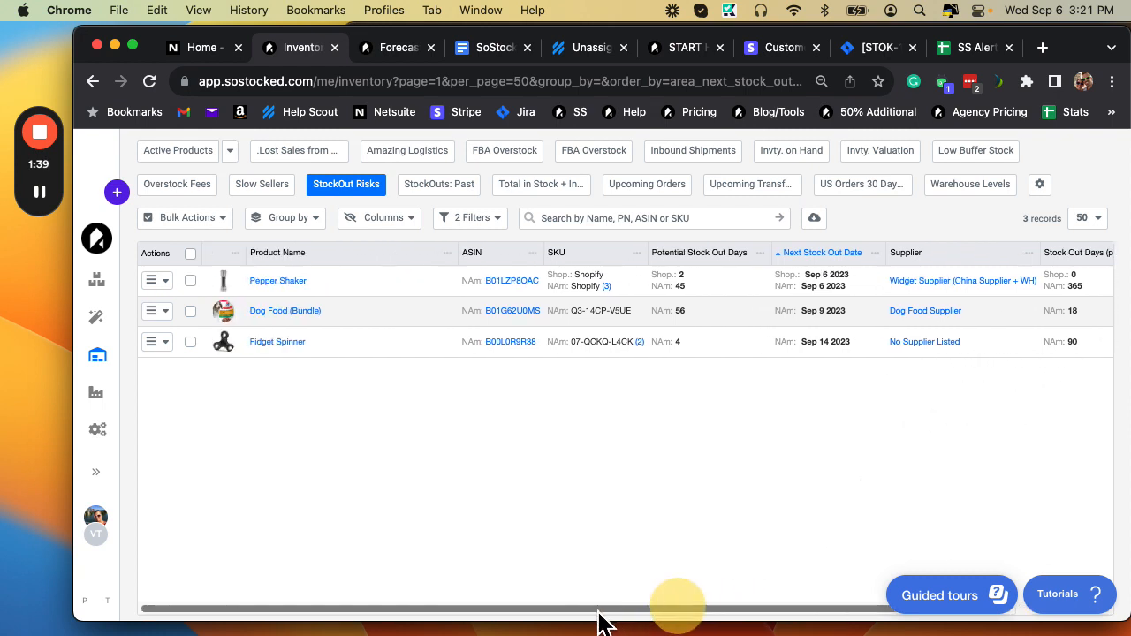
pyautogui.moveTo(668, 369)
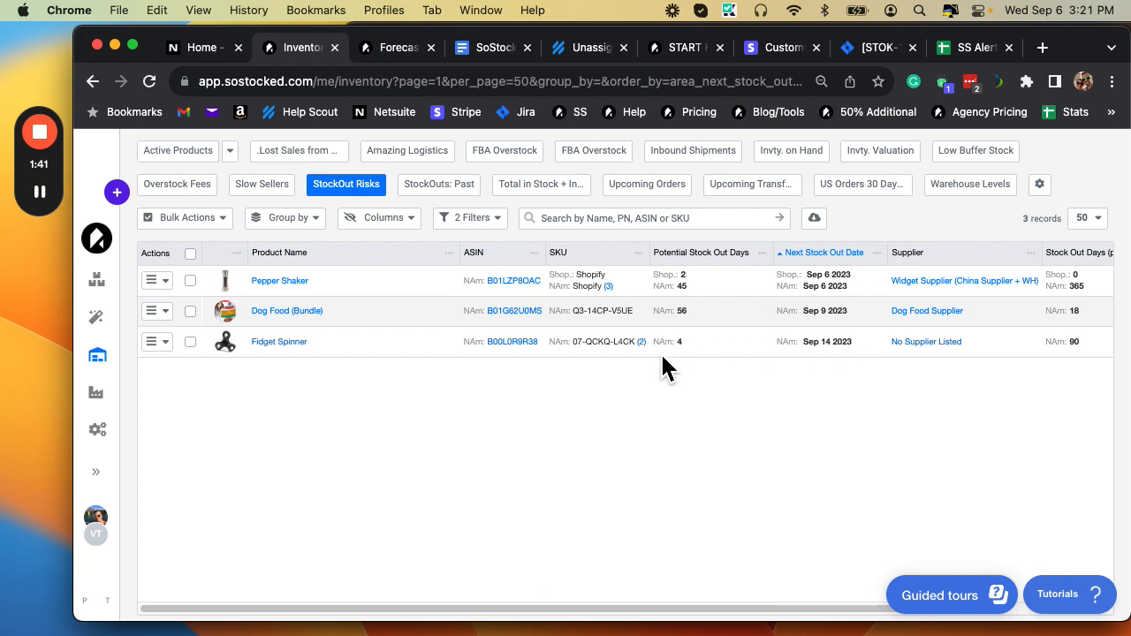
pyautogui.moveTo(707, 344)
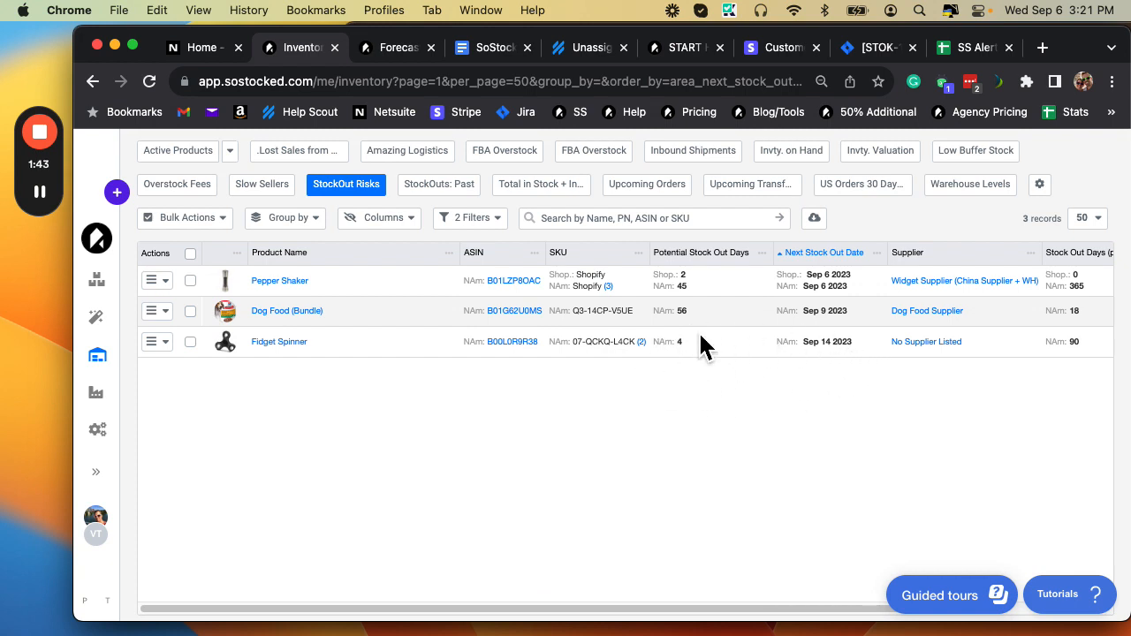
pyautogui.rightClick(507, 341)
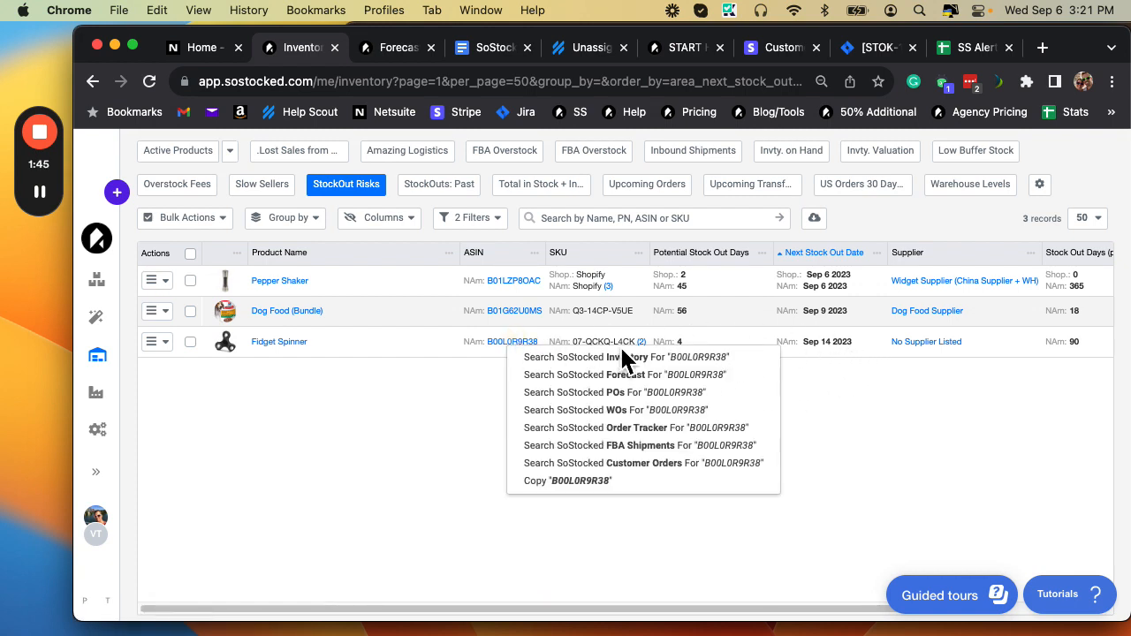
pyautogui.moveTo(477, 127)
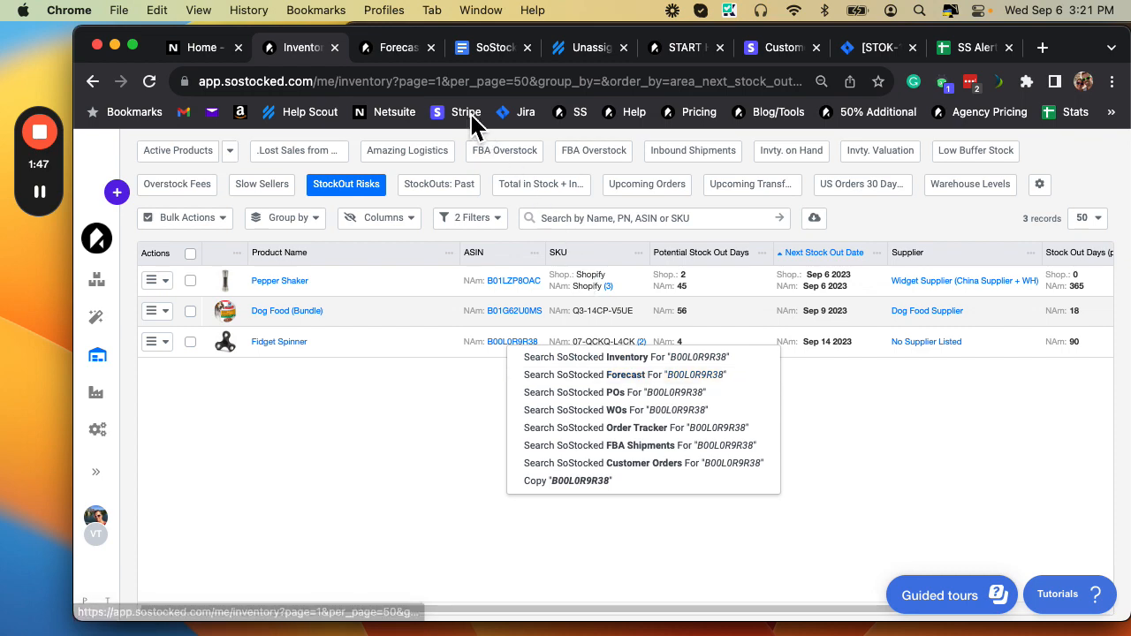
# Step: Show the Fidget Spinner's forecast and dismiss the double-counted inventory warning
pyautogui.click(625, 375)
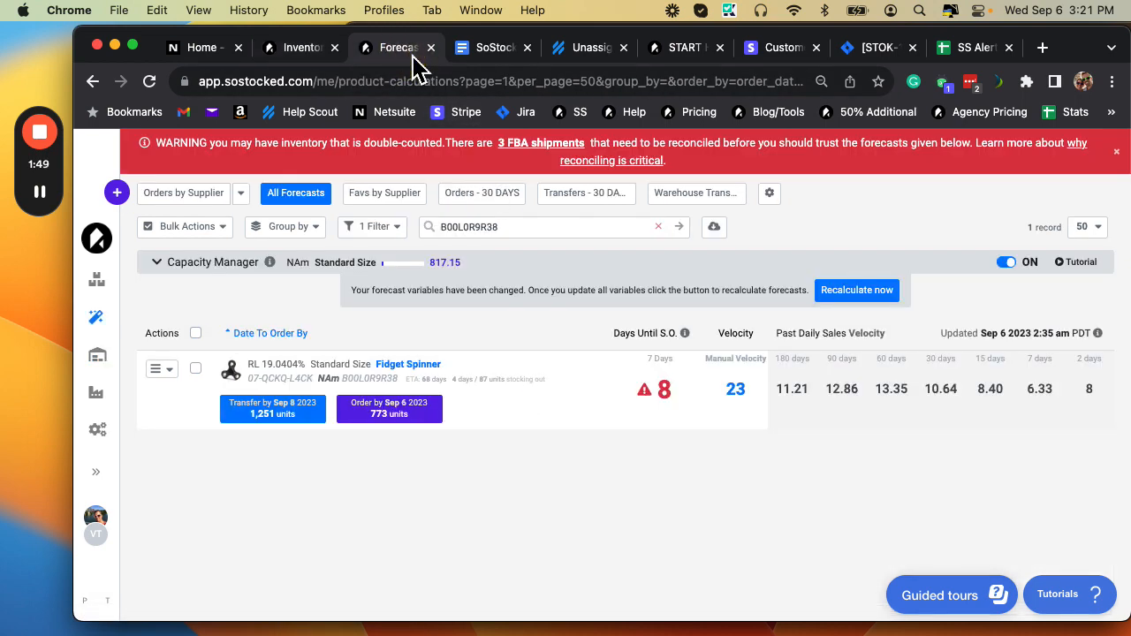
pyautogui.click(1117, 152)
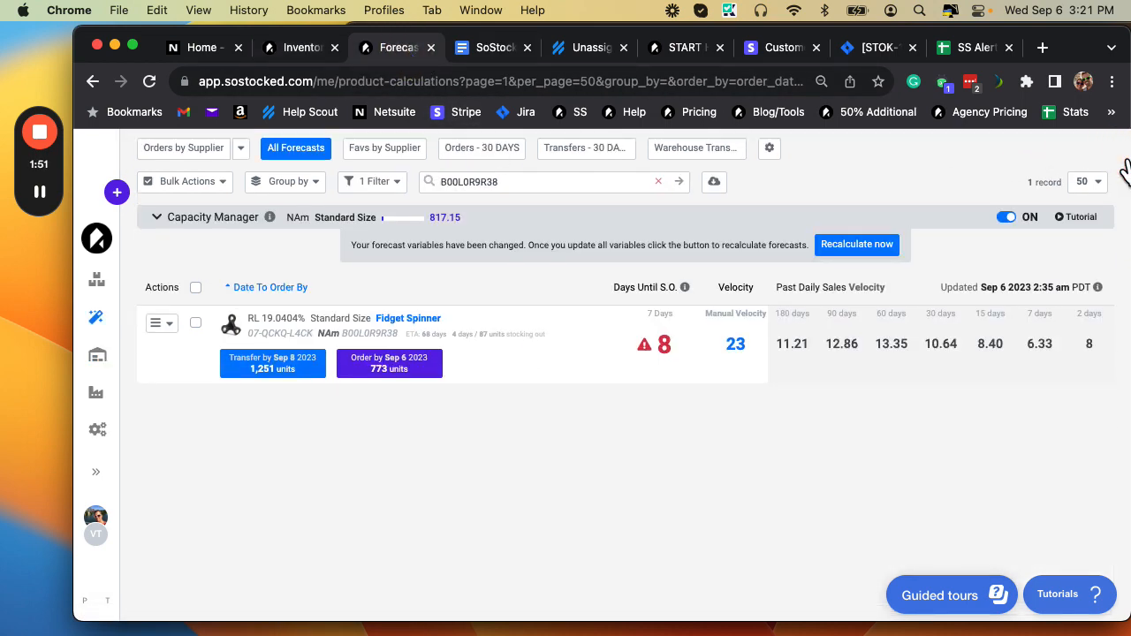
pyautogui.moveTo(775, 226)
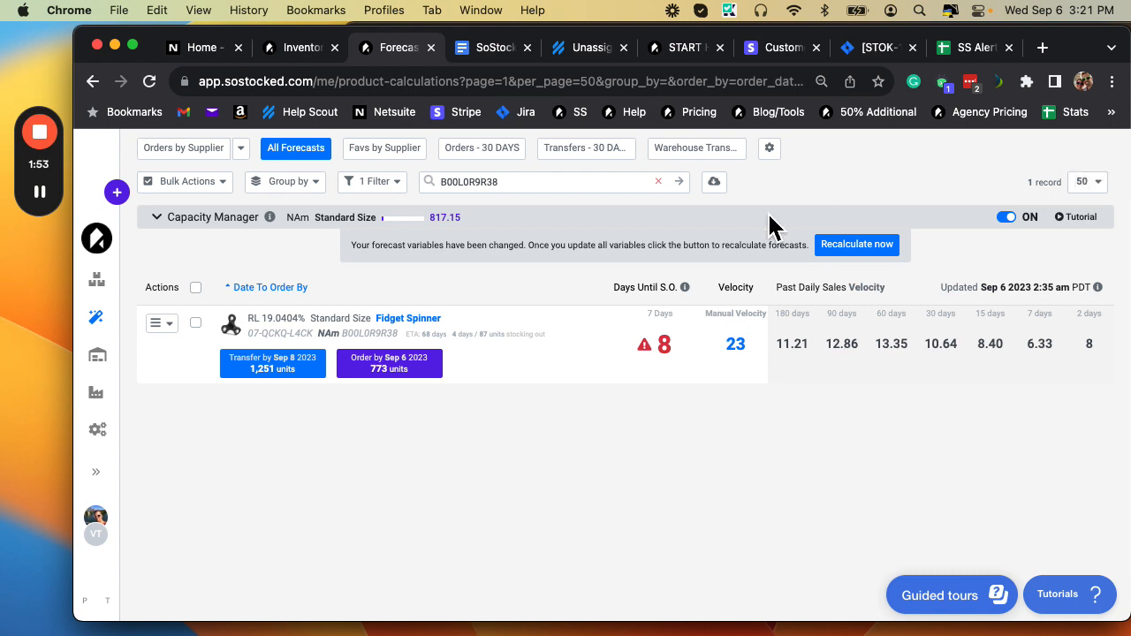
pyautogui.moveTo(389, 364)
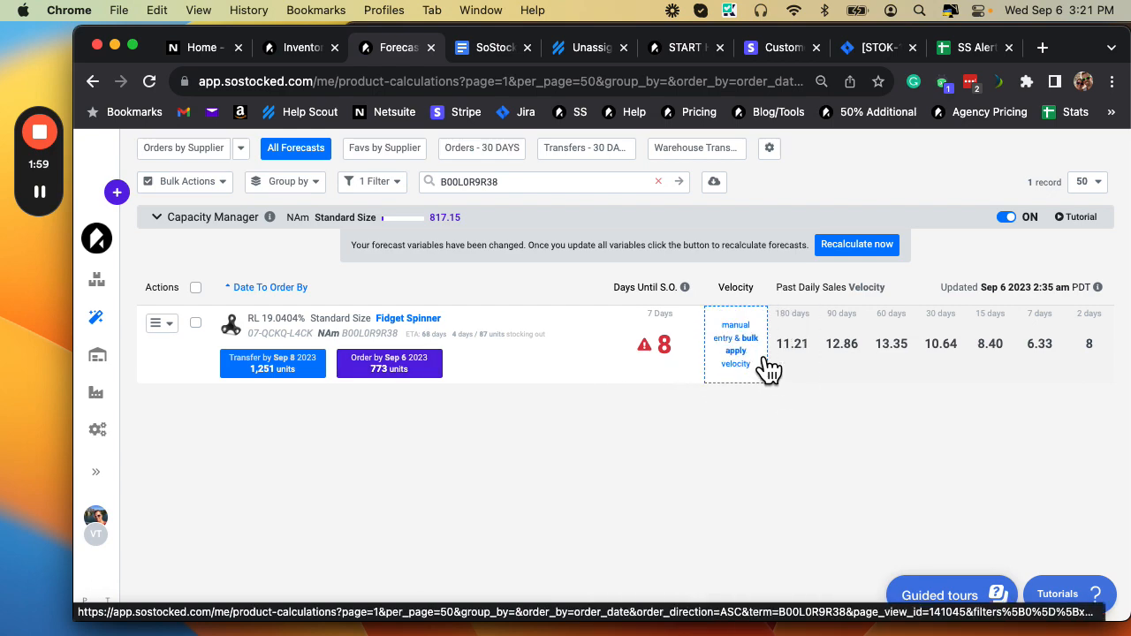
# Step: Peek at the Fidget Spinner's average velocity settings without changing the manual value 23
pyautogui.click(735, 339)
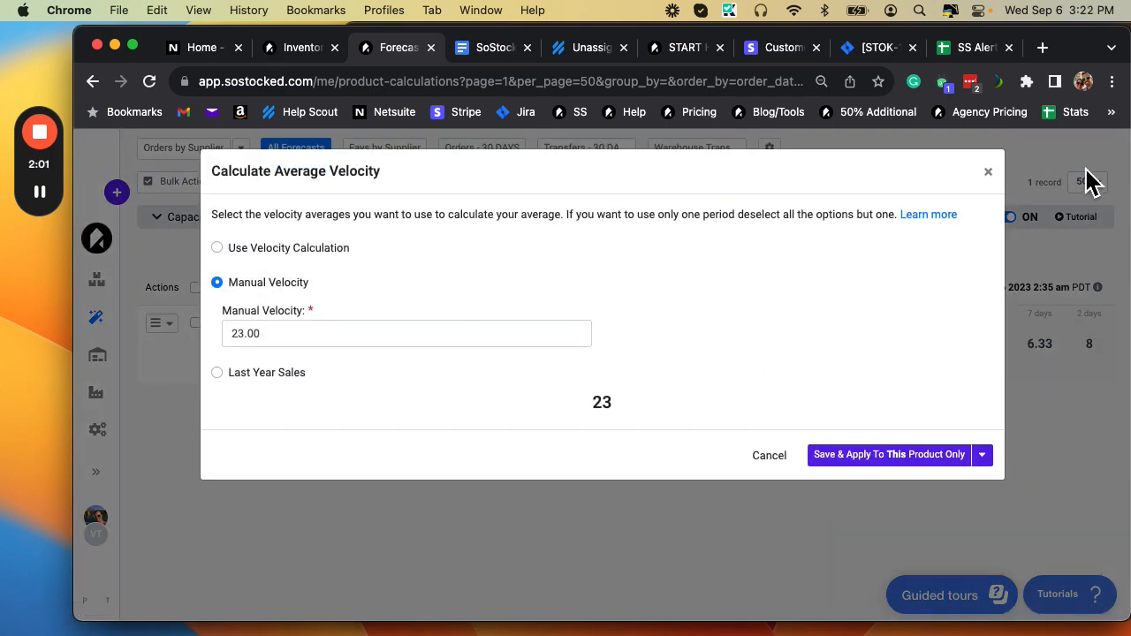
pyautogui.click(887, 454)
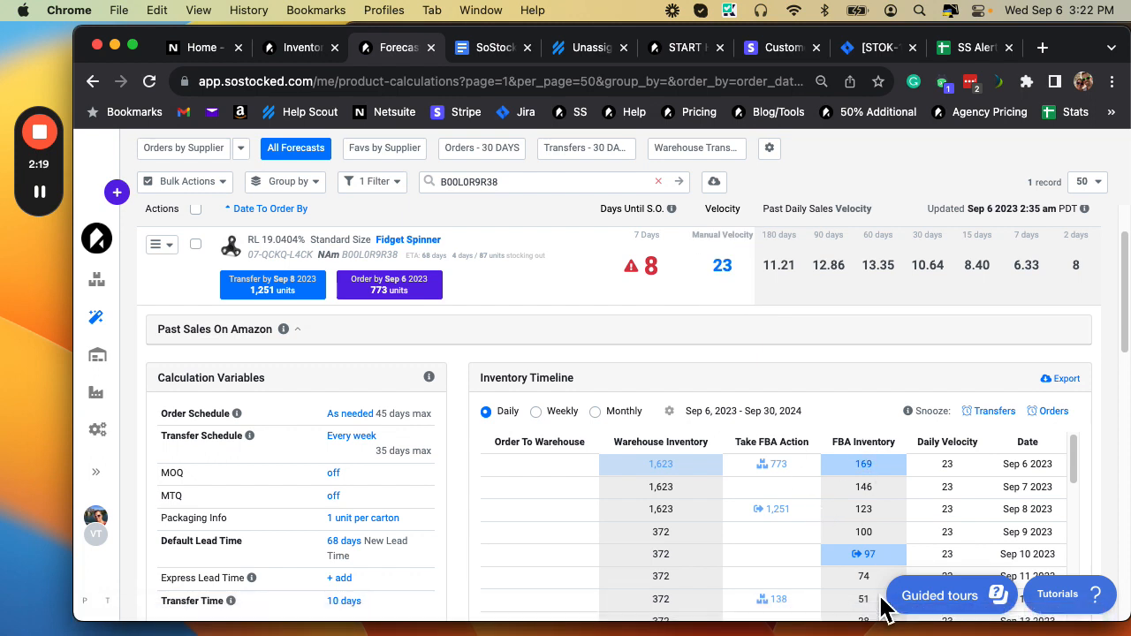
pyautogui.moveTo(1025, 265)
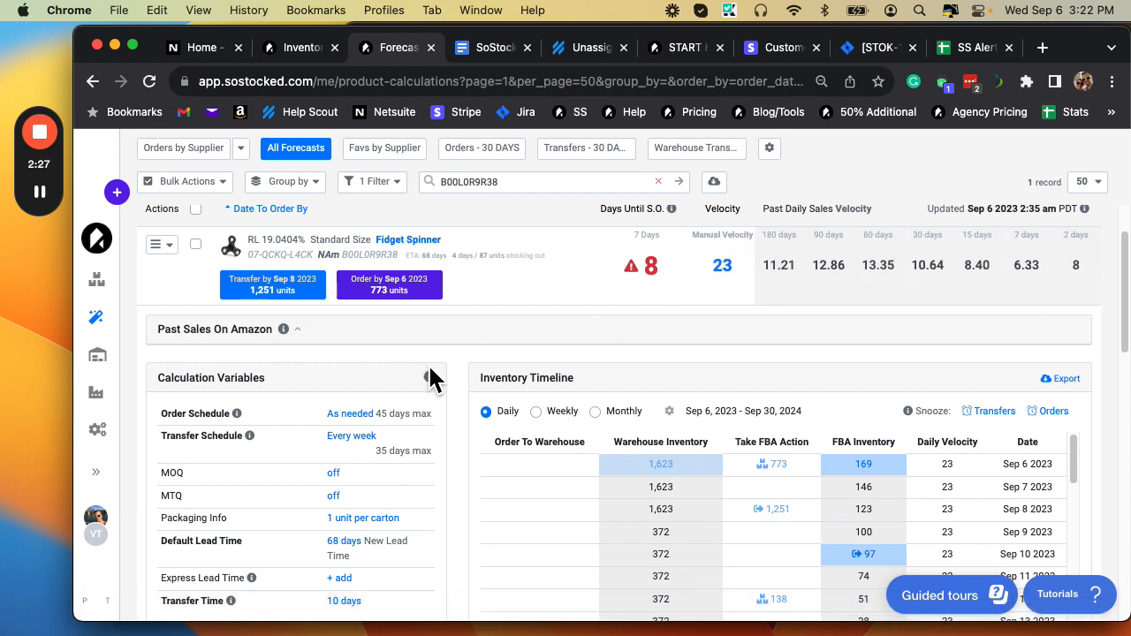
# Step: Review the calculation variables, including the 68-day lead time, and the daily inventory timeline
pyautogui.scroll(-3)
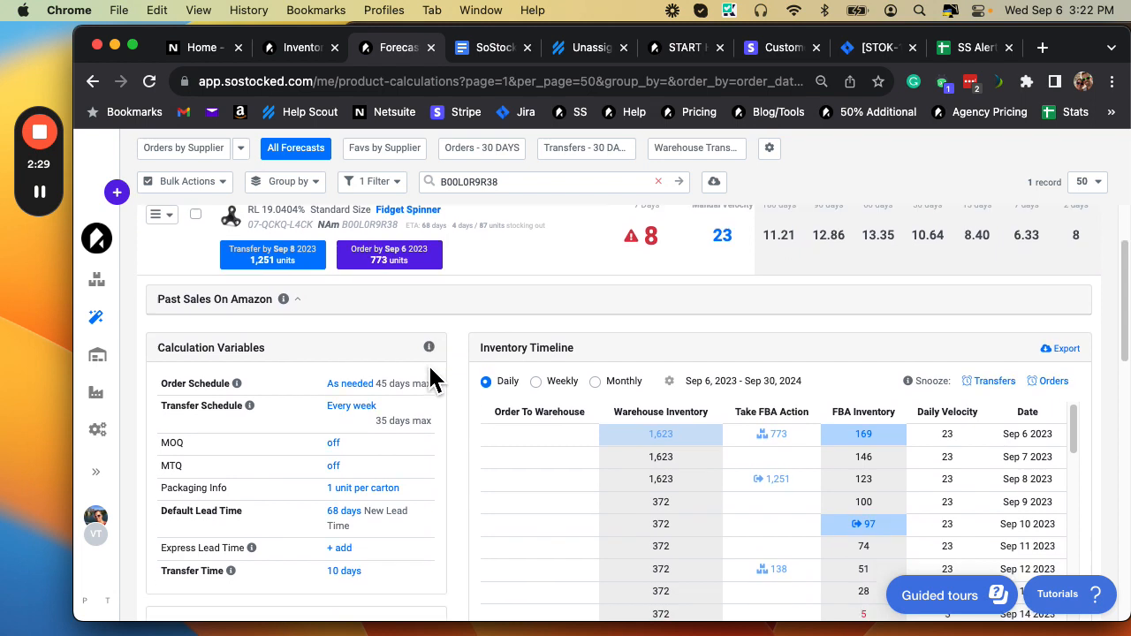
pyautogui.scroll(-3)
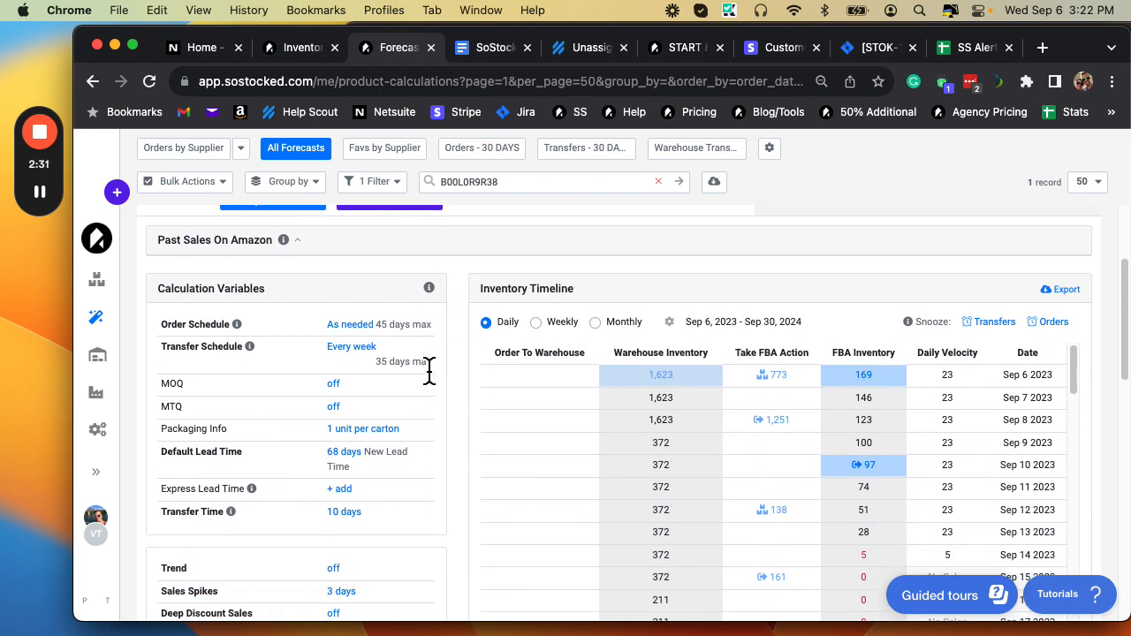
pyautogui.scroll(3)
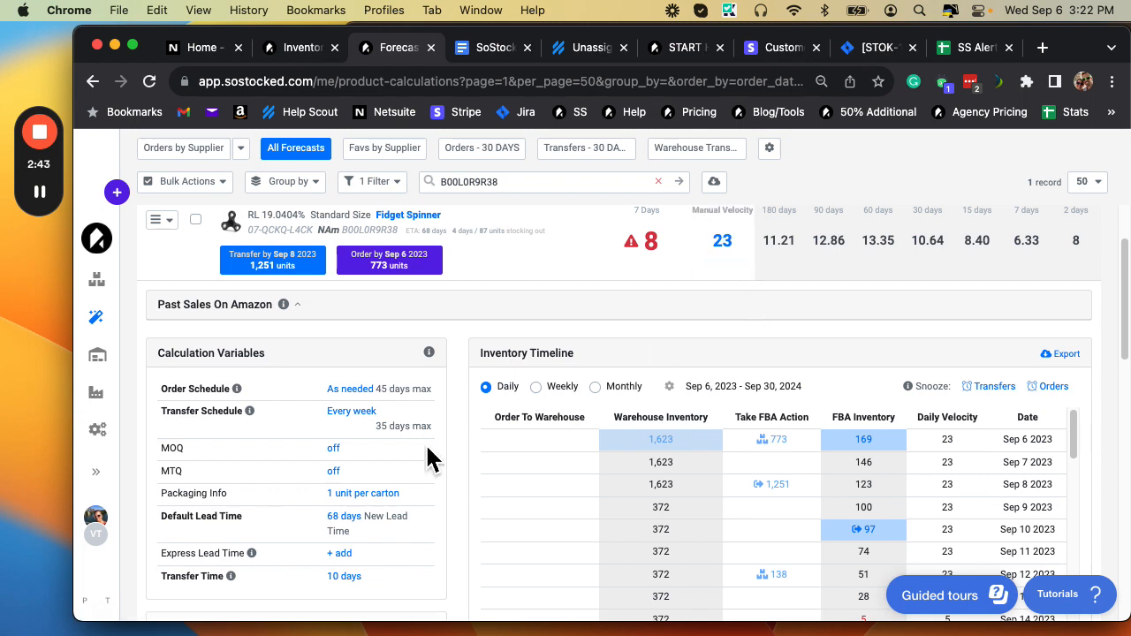
pyautogui.scroll(-3)
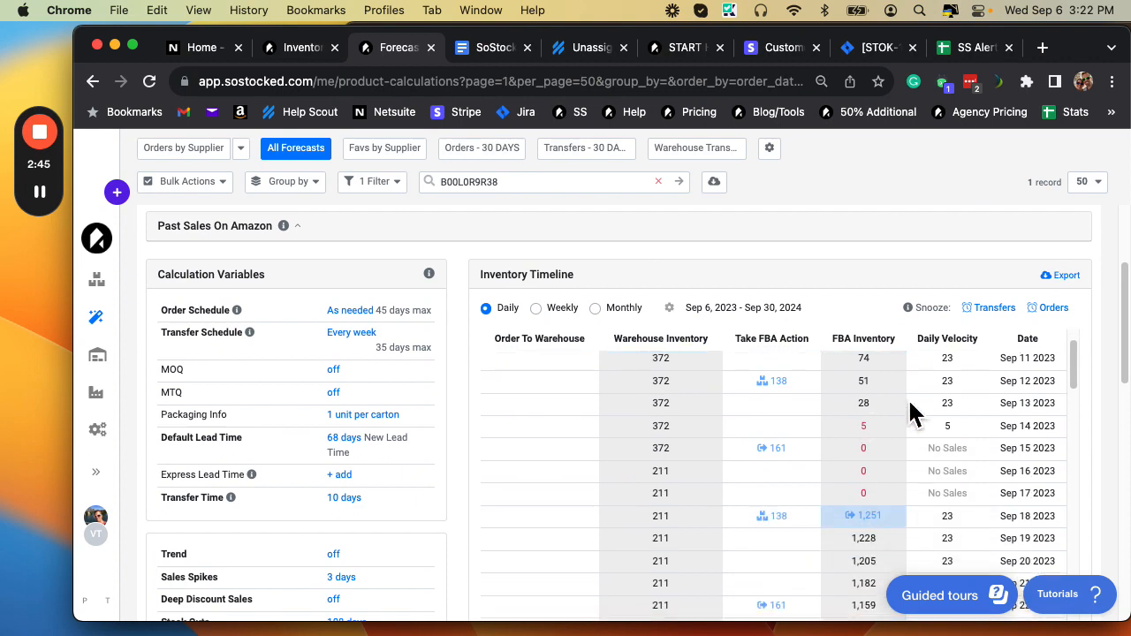
pyautogui.scroll(3)
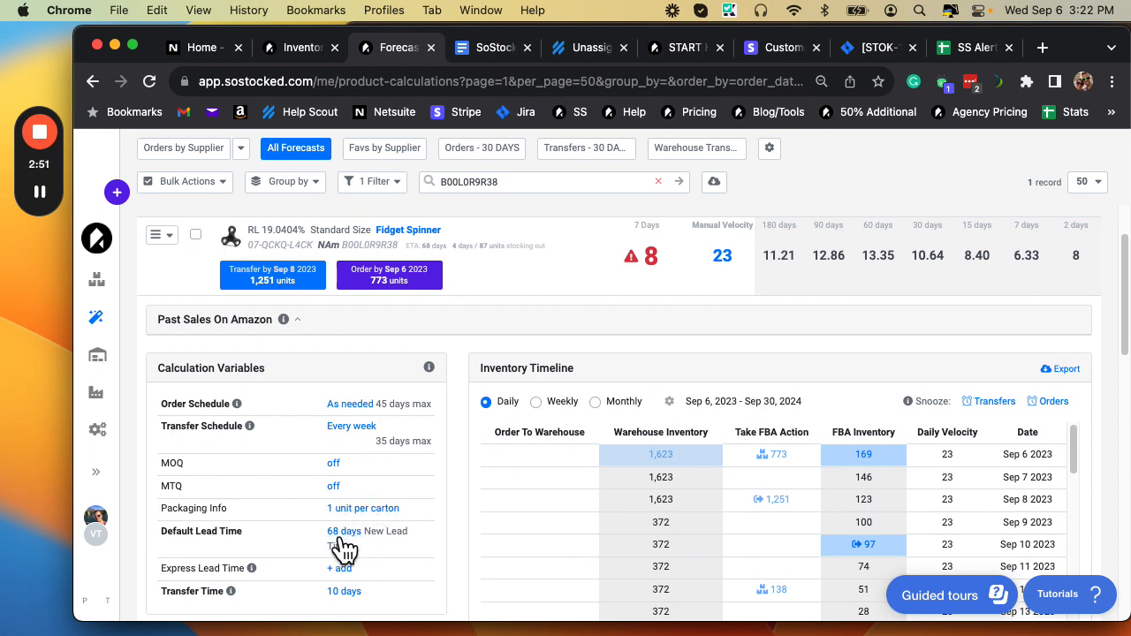
pyautogui.scroll(-3)
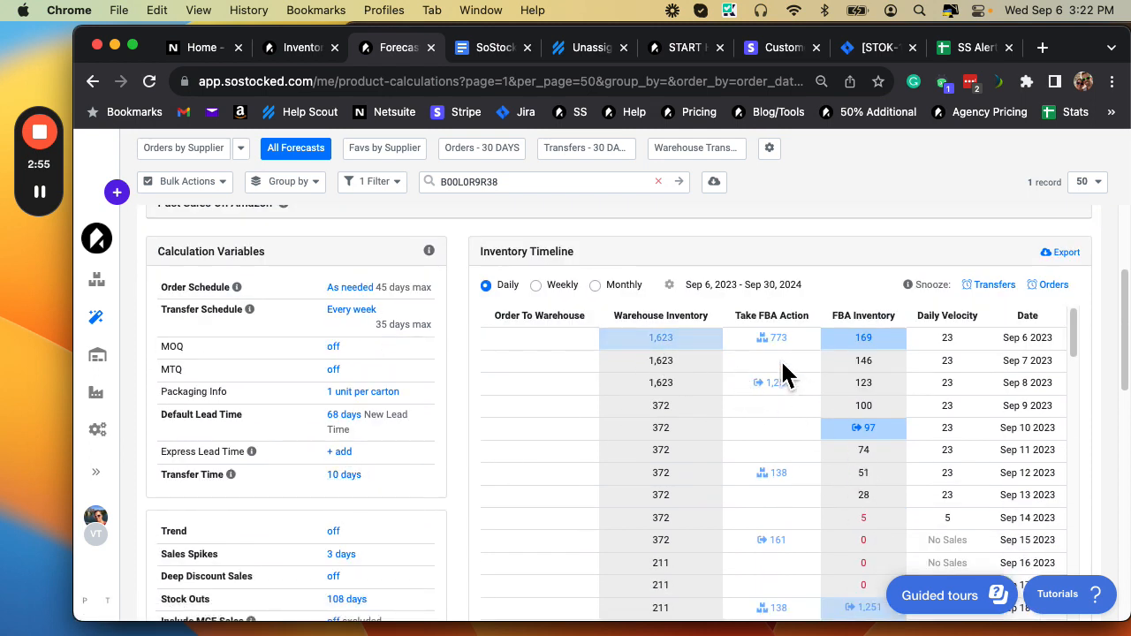
pyautogui.moveTo(870, 565)
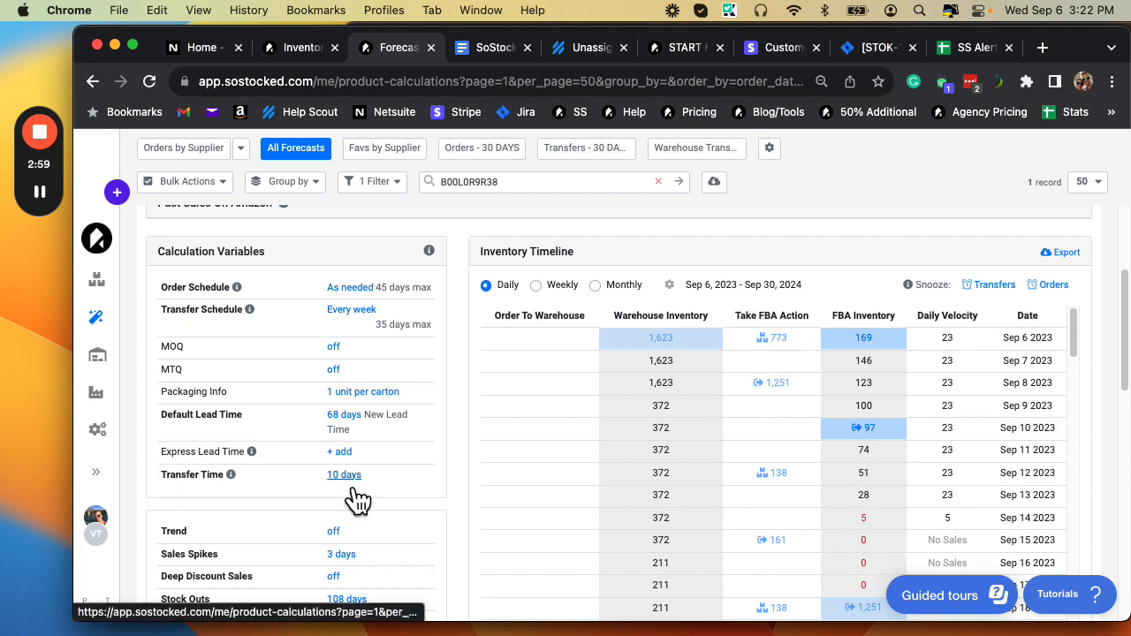
pyautogui.moveTo(796, 353)
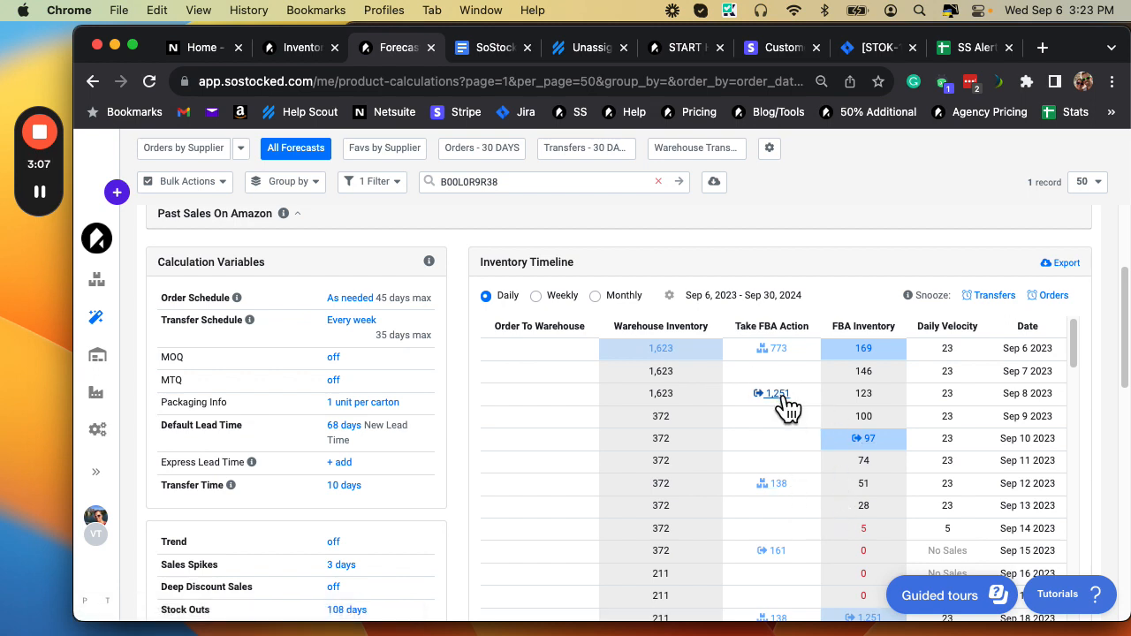
pyautogui.moveTo(774, 392)
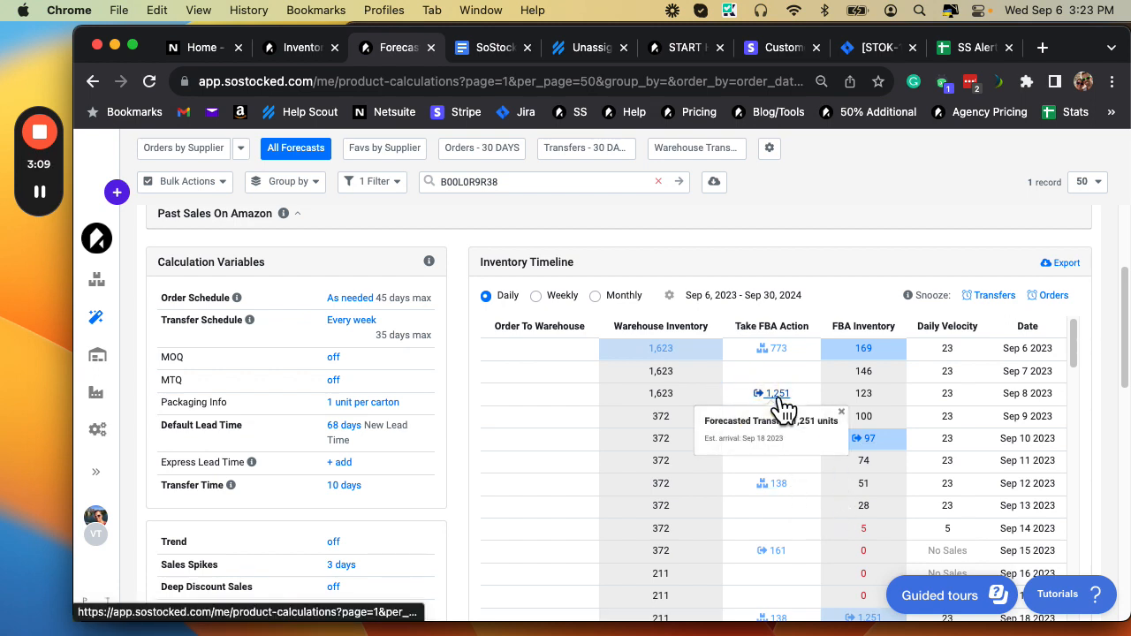
pyautogui.moveTo(792, 424)
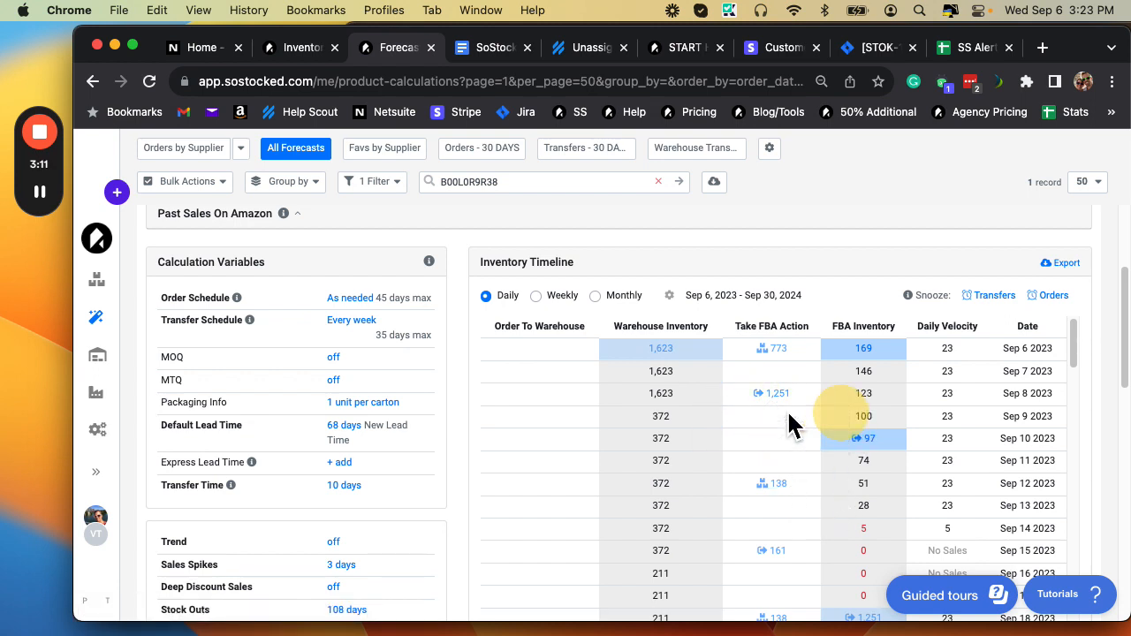
pyautogui.scroll(-3)
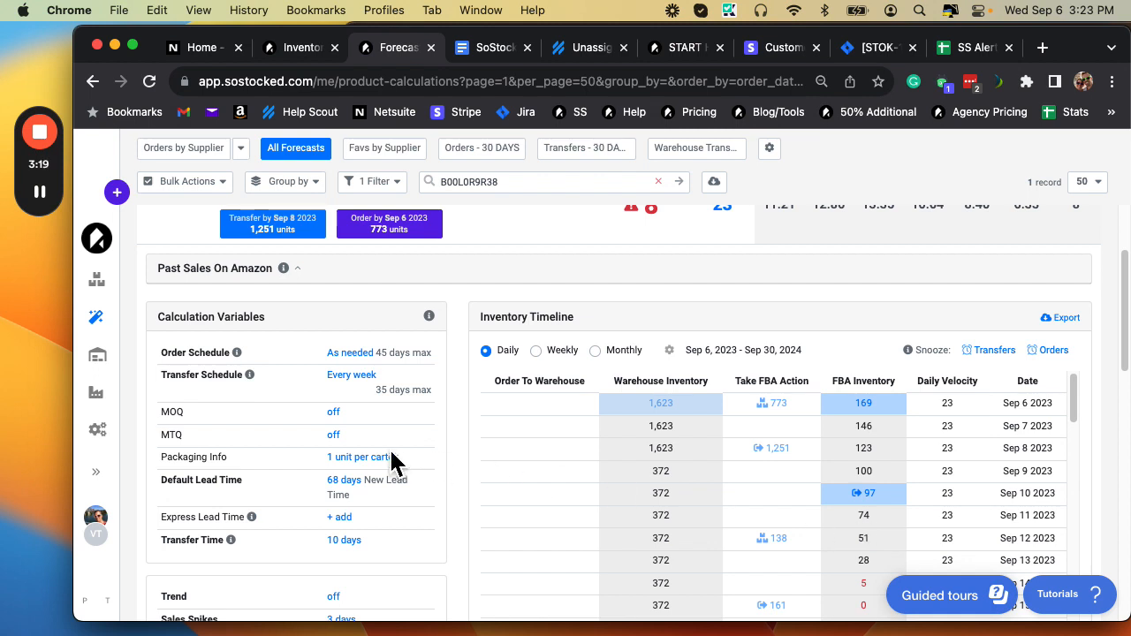
pyautogui.scroll(-3)
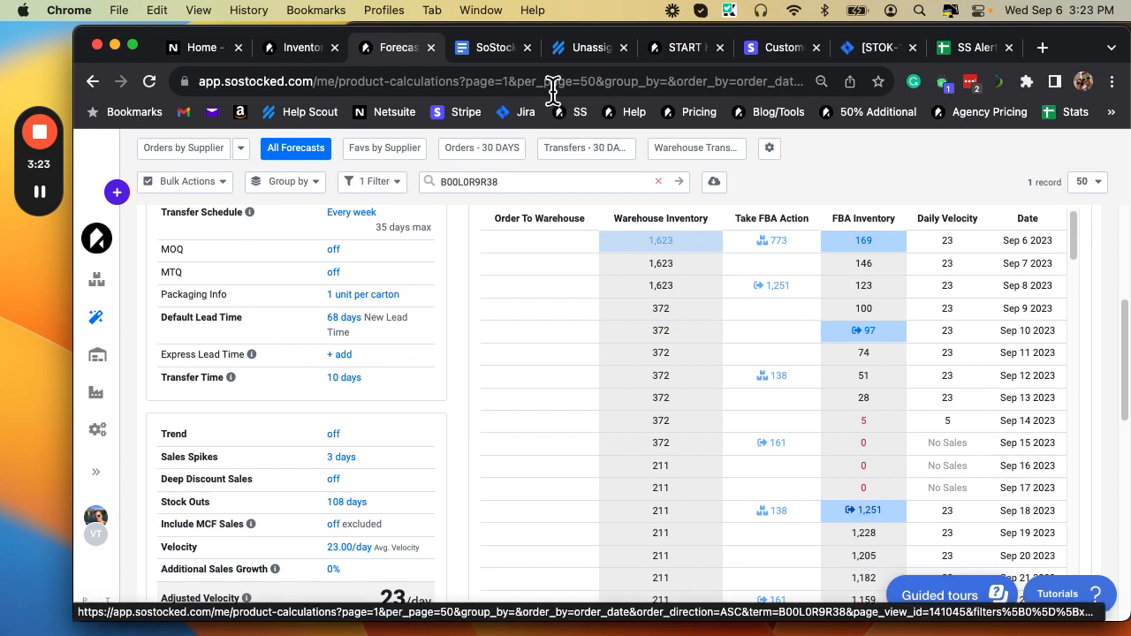
pyautogui.moveTo(297, 46)
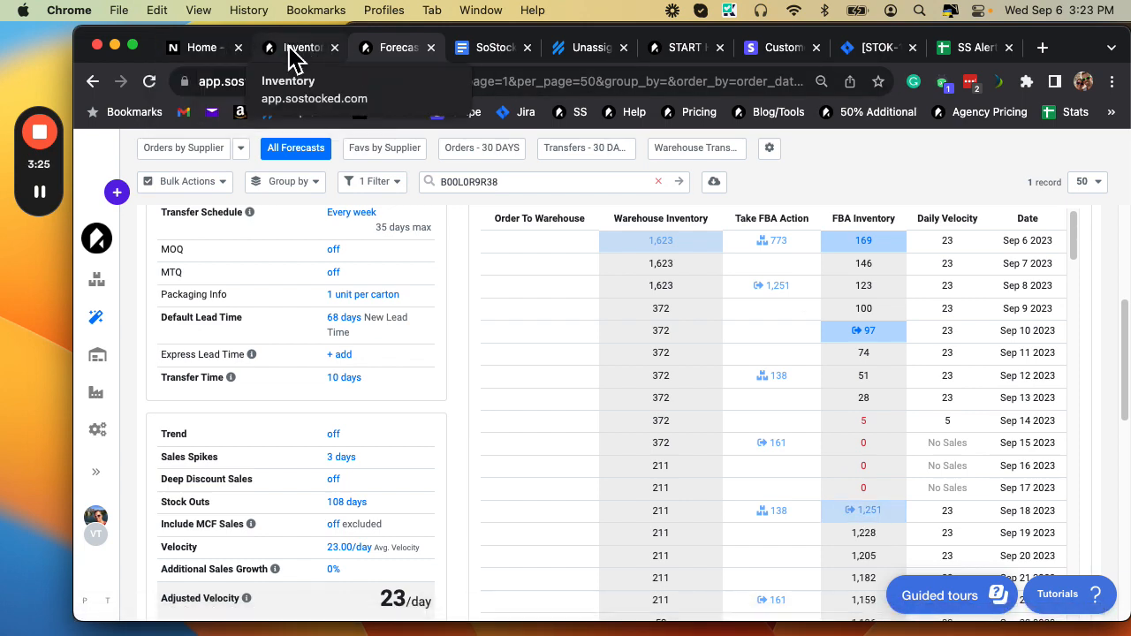
pyautogui.click(300, 46)
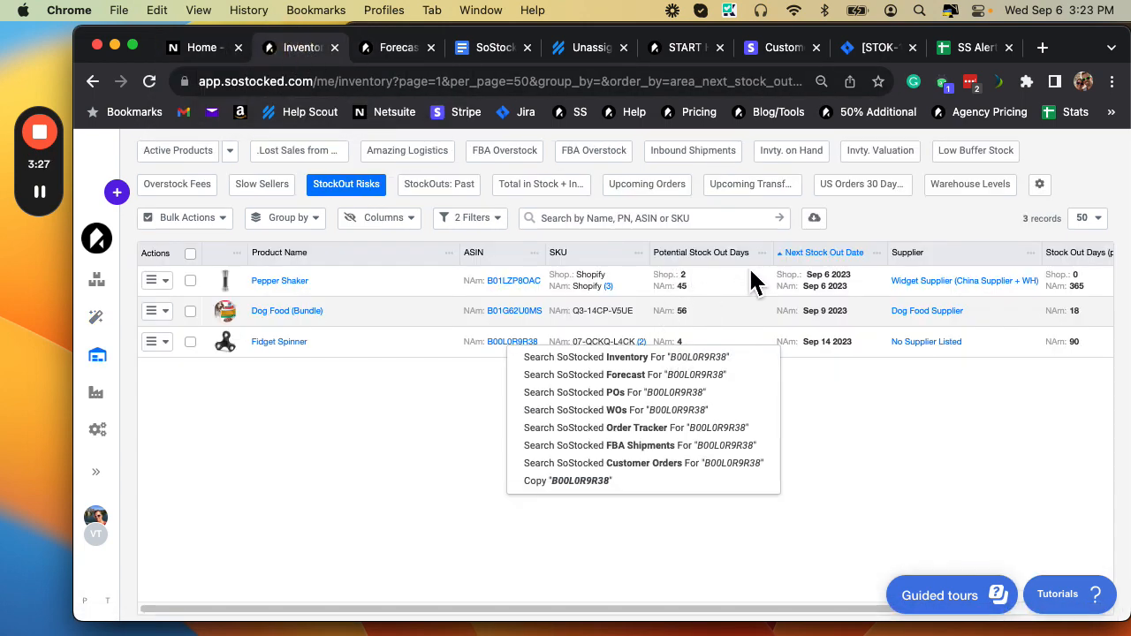
pyautogui.click(675, 372)
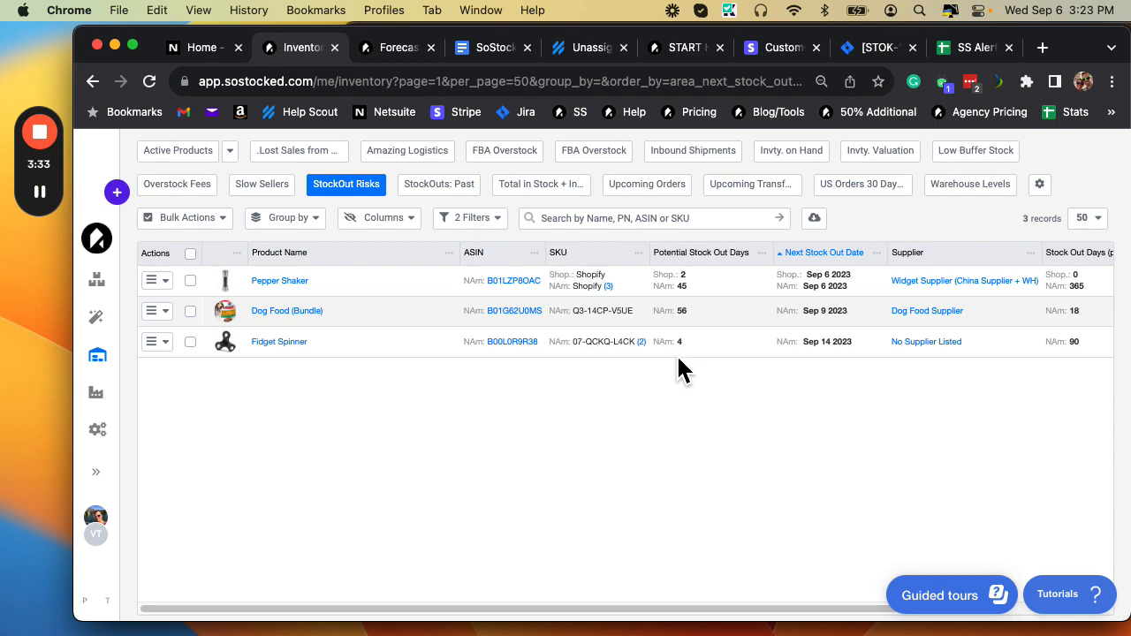
pyautogui.click(393, 46)
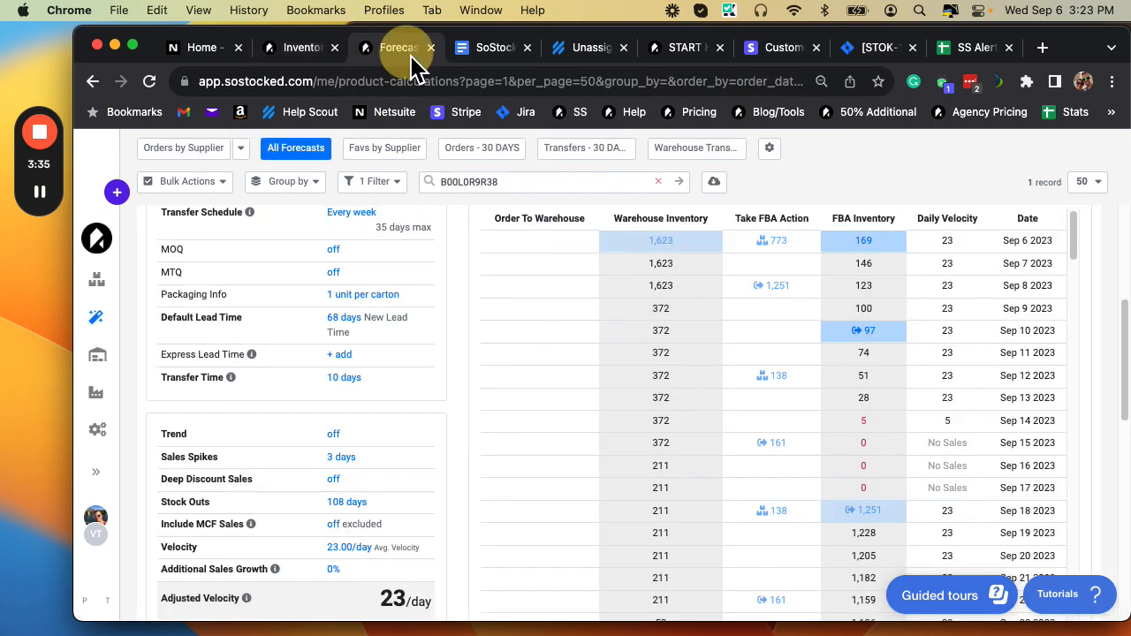
pyautogui.scroll(3)
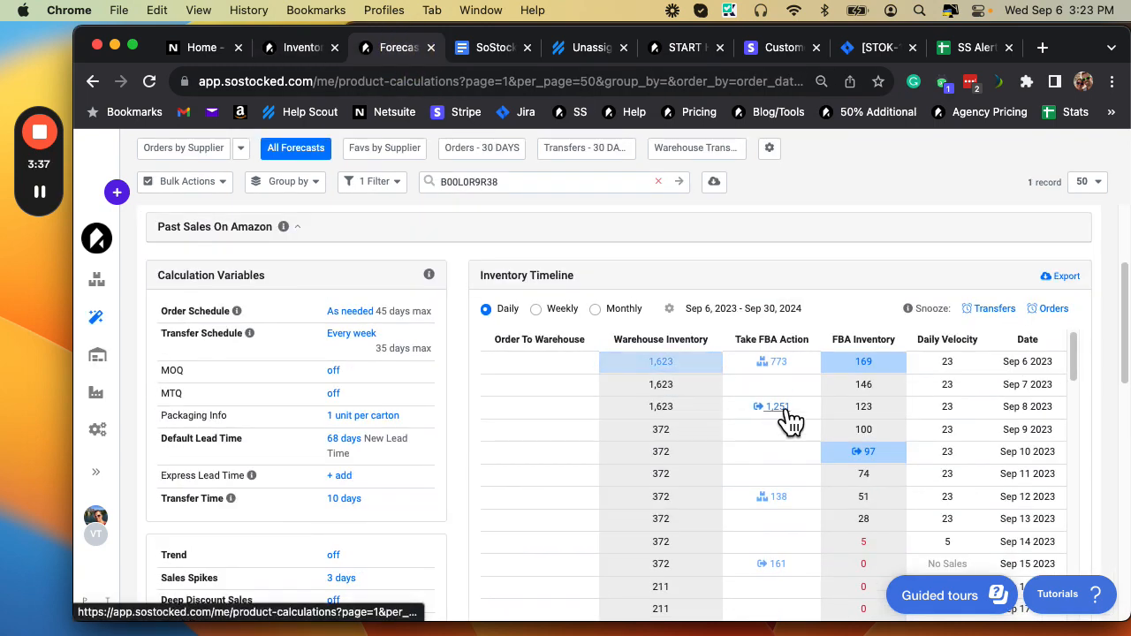
pyautogui.click(352, 332)
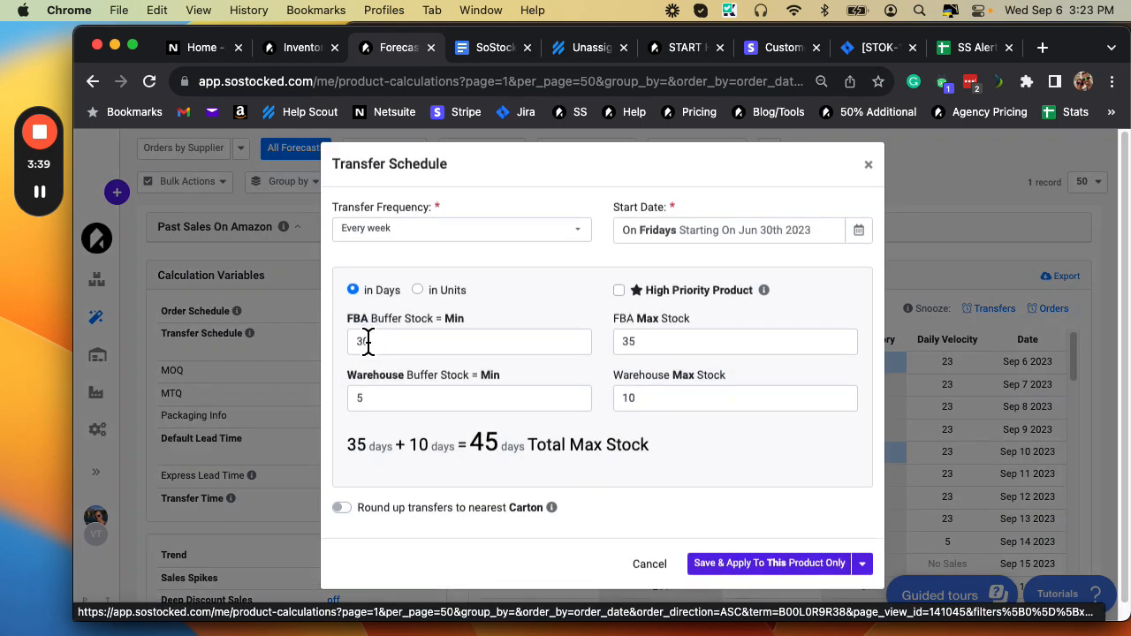
pyautogui.click(868, 165)
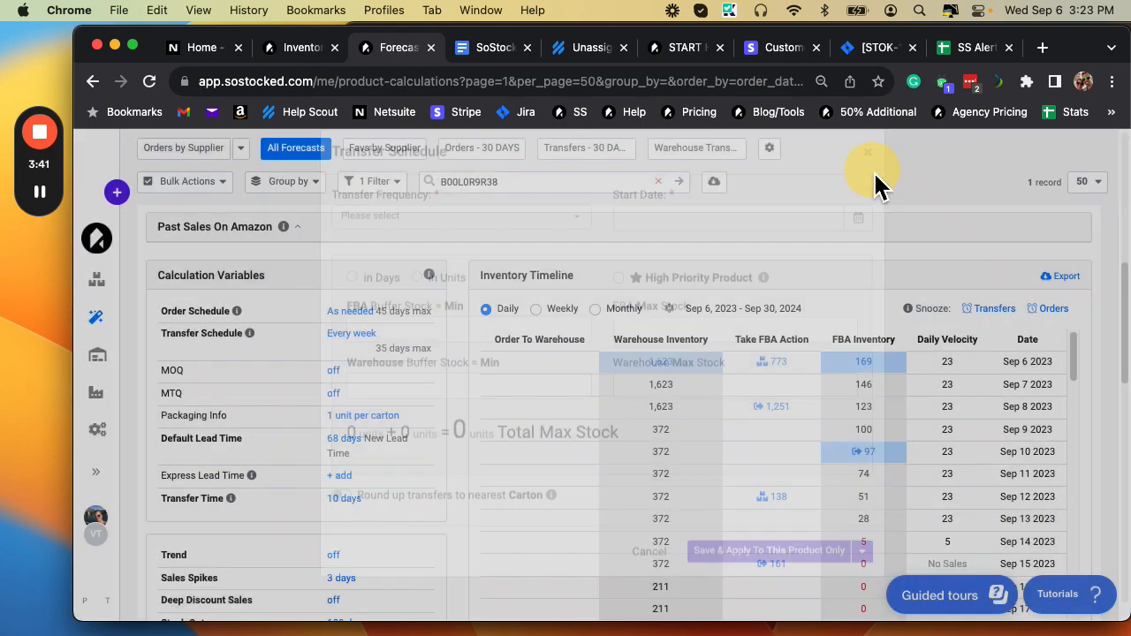
pyautogui.click(869, 152)
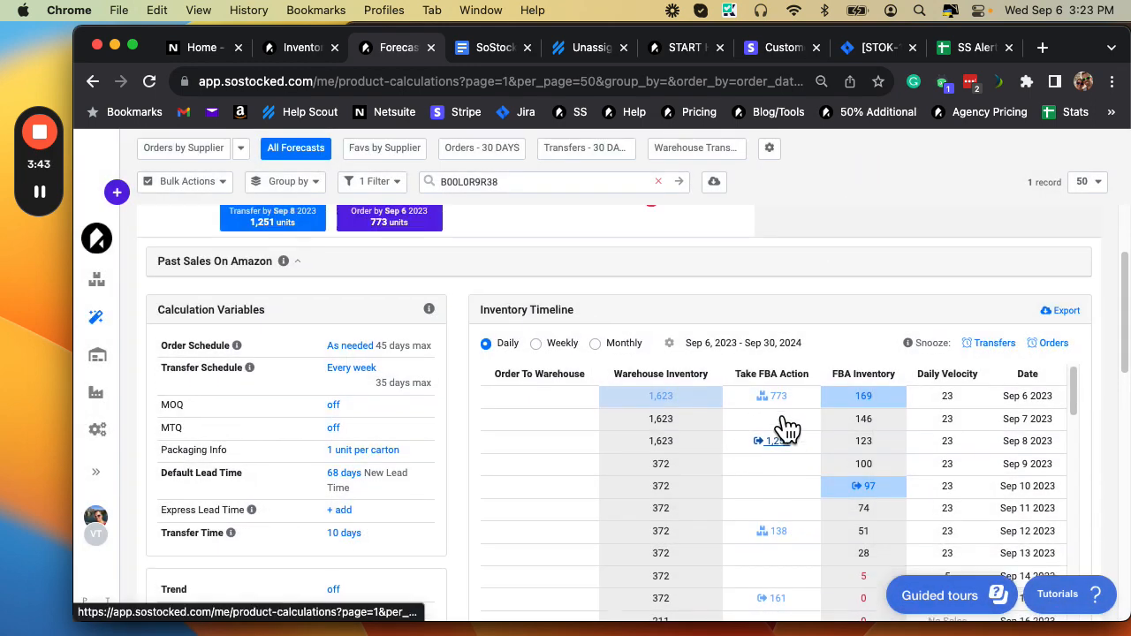
pyautogui.scroll(3)
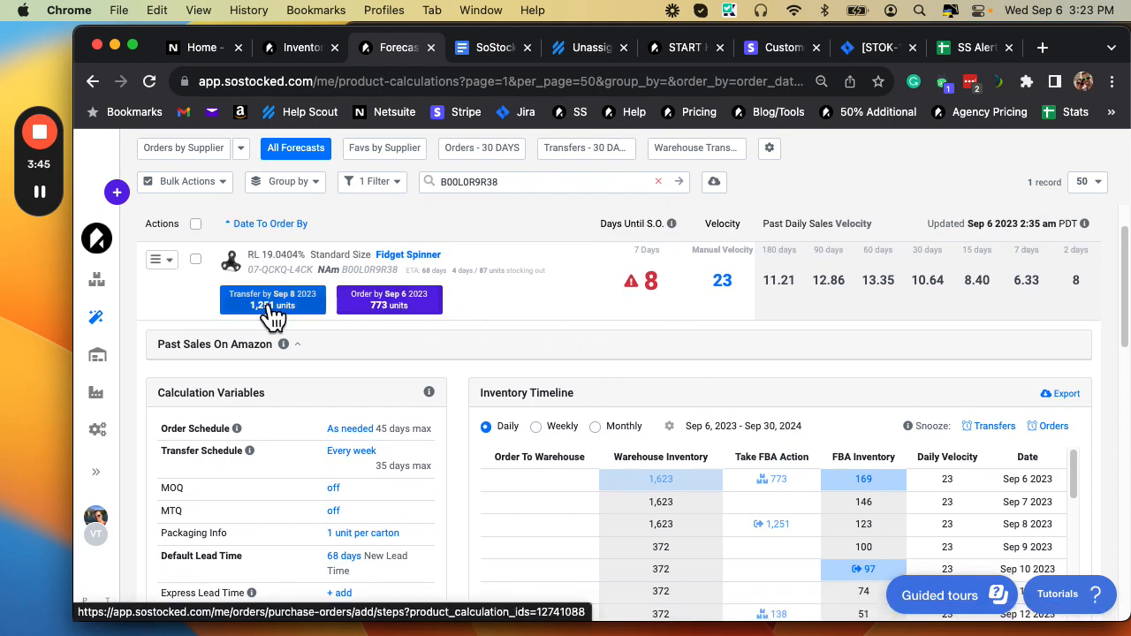
pyautogui.click(272, 301)
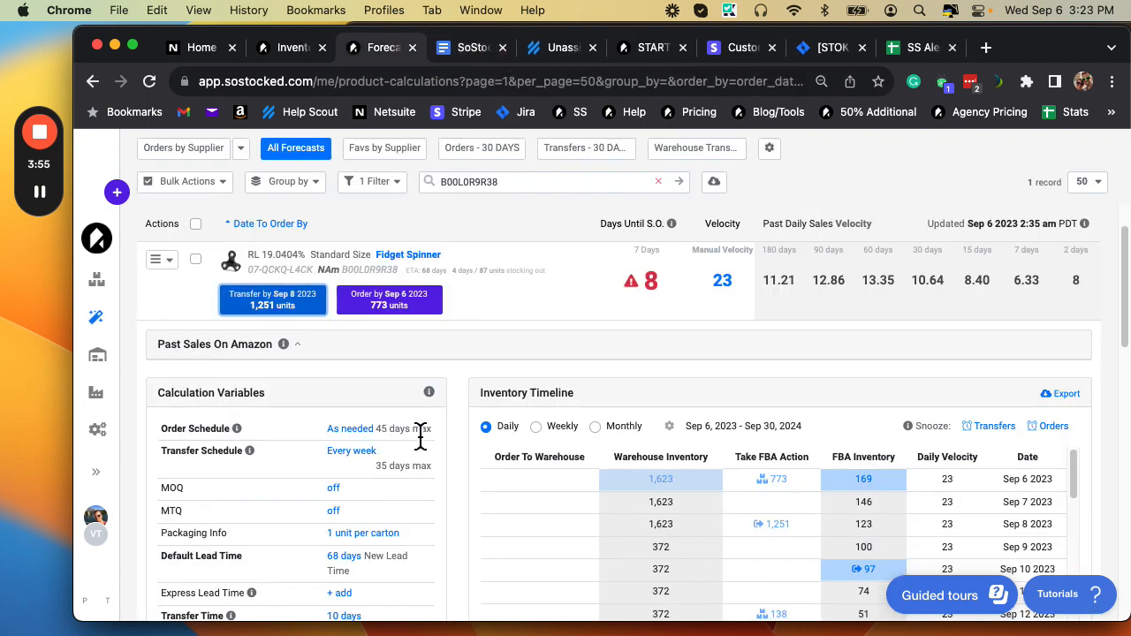
pyautogui.scroll(-3)
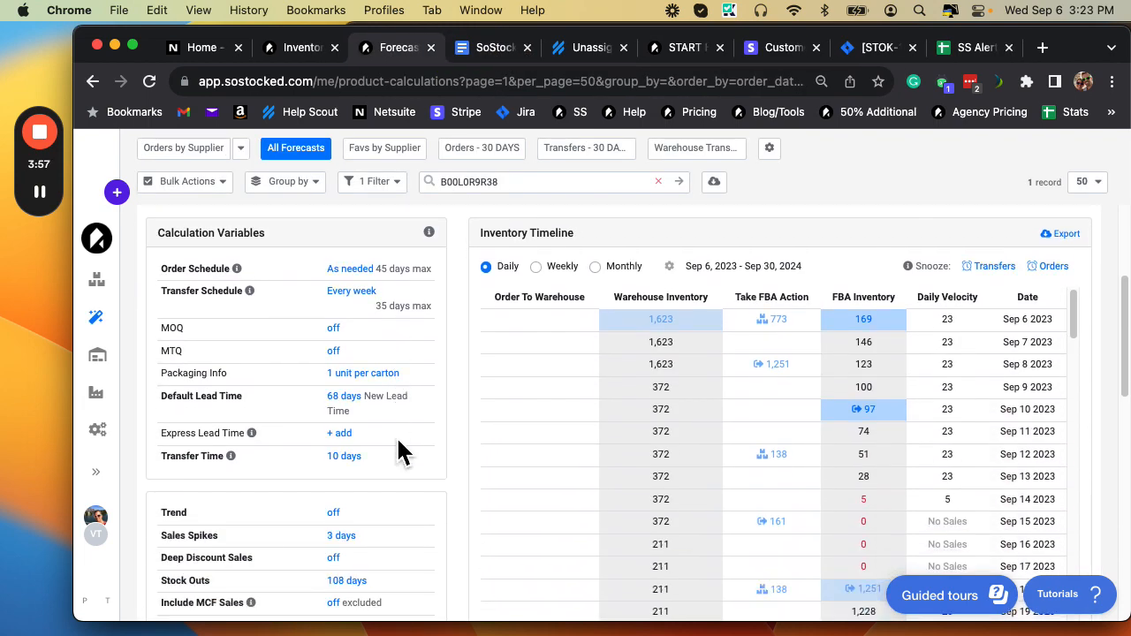
pyautogui.moveTo(820, 521)
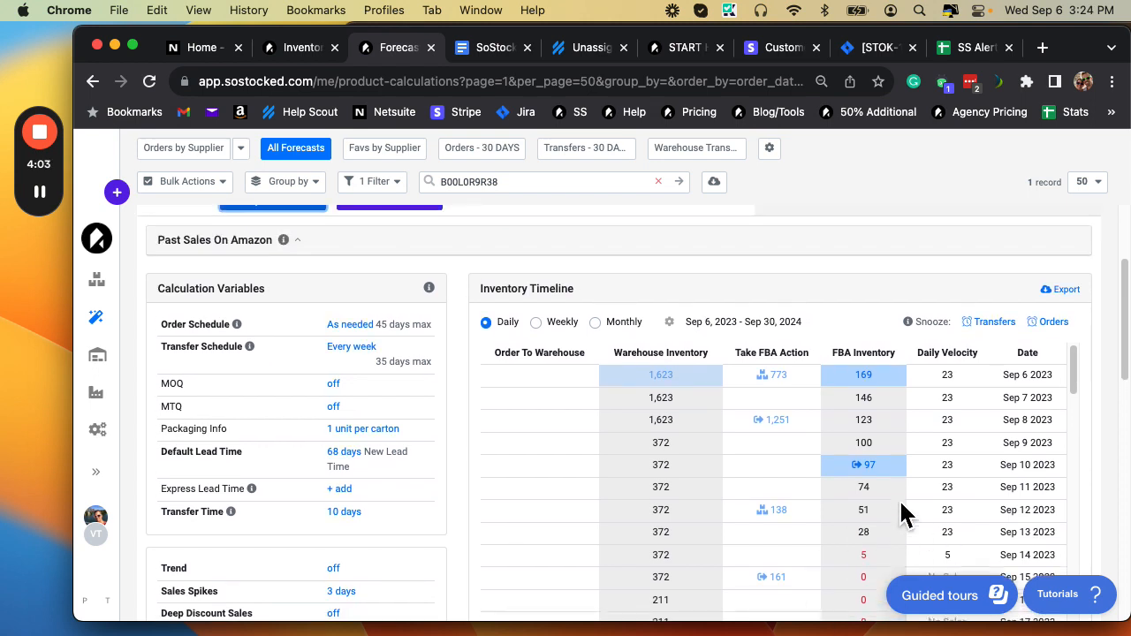
pyautogui.click(352, 346)
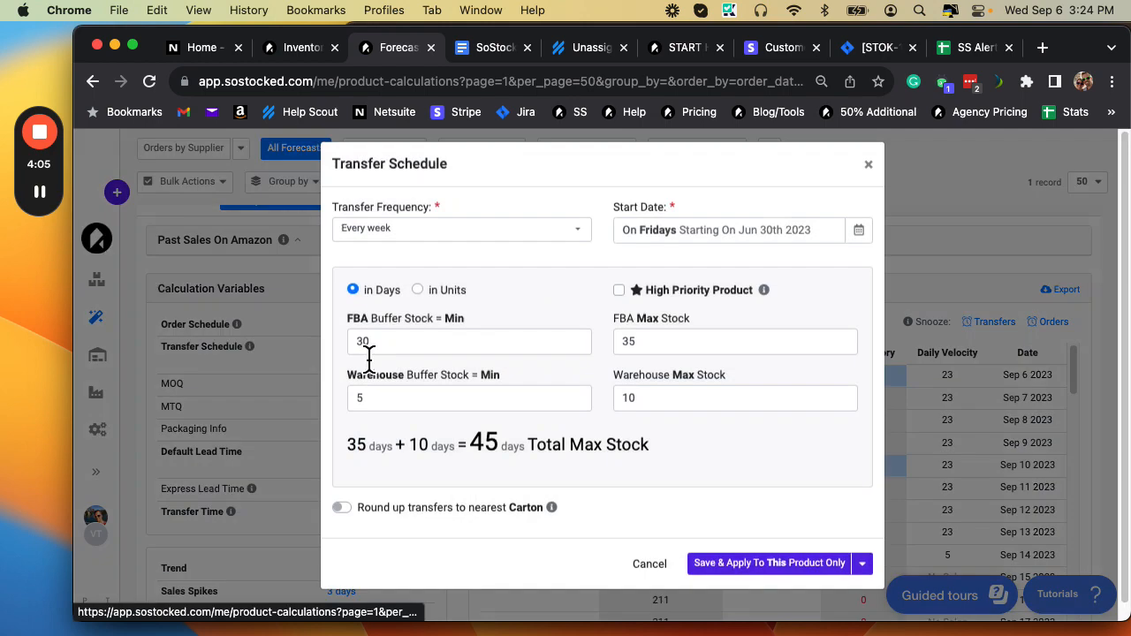
pyautogui.click(460, 228)
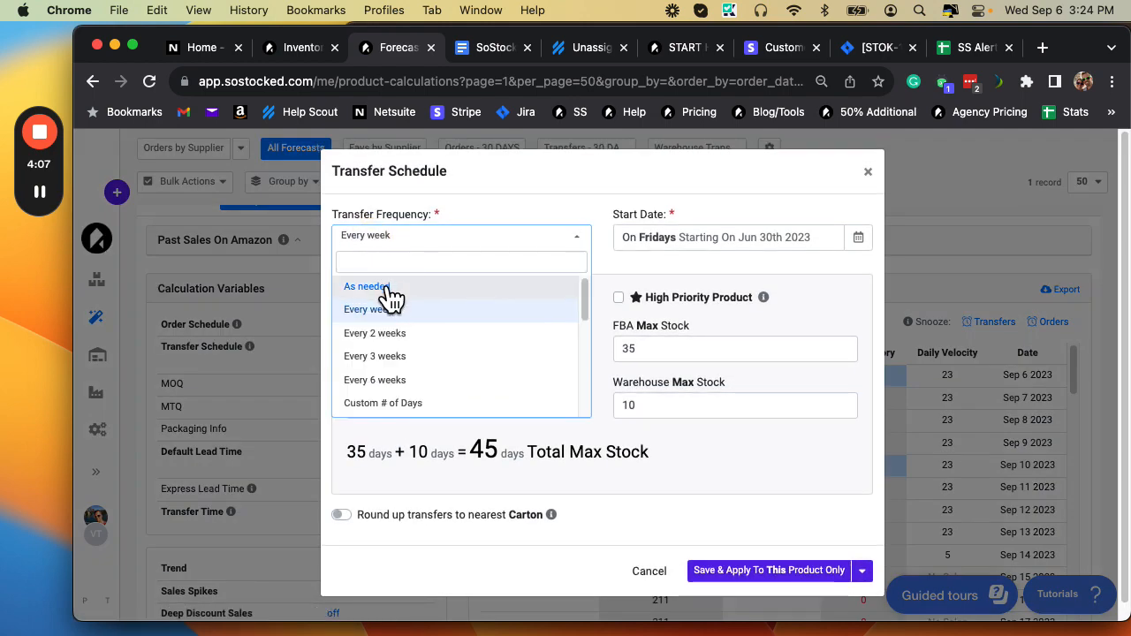
pyautogui.click(367, 287)
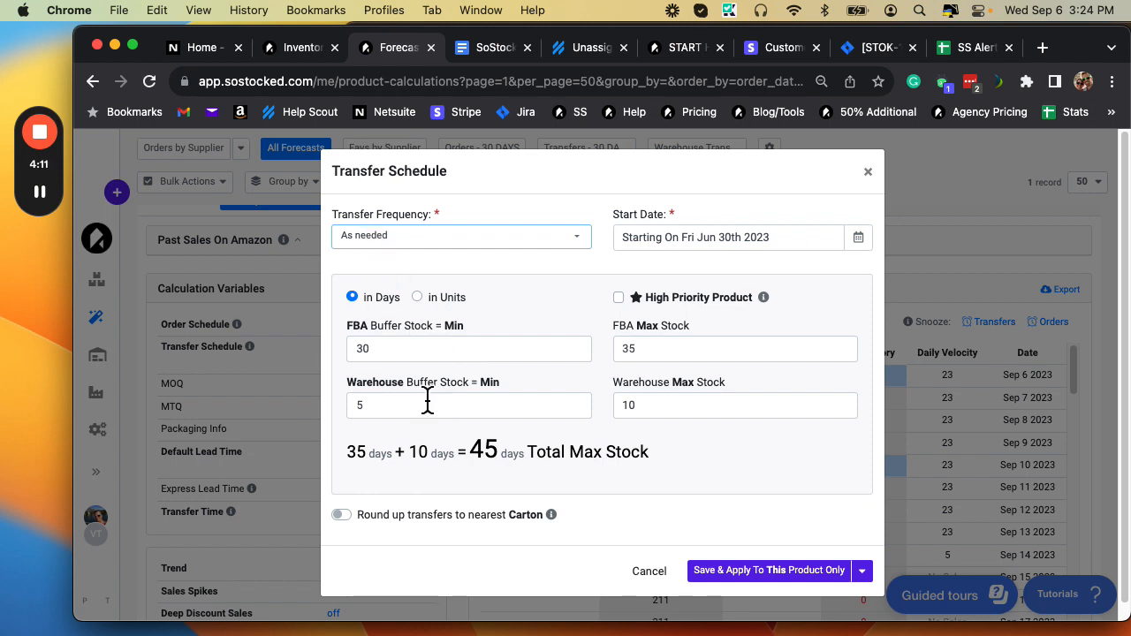
pyautogui.click(734, 349)
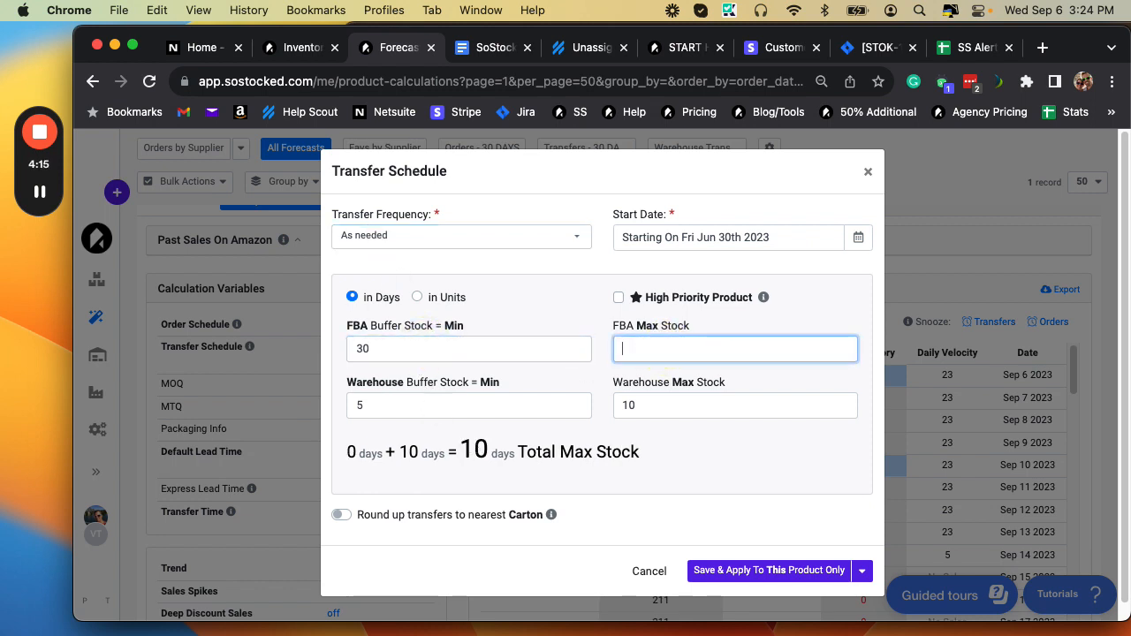
pyautogui.write('60')
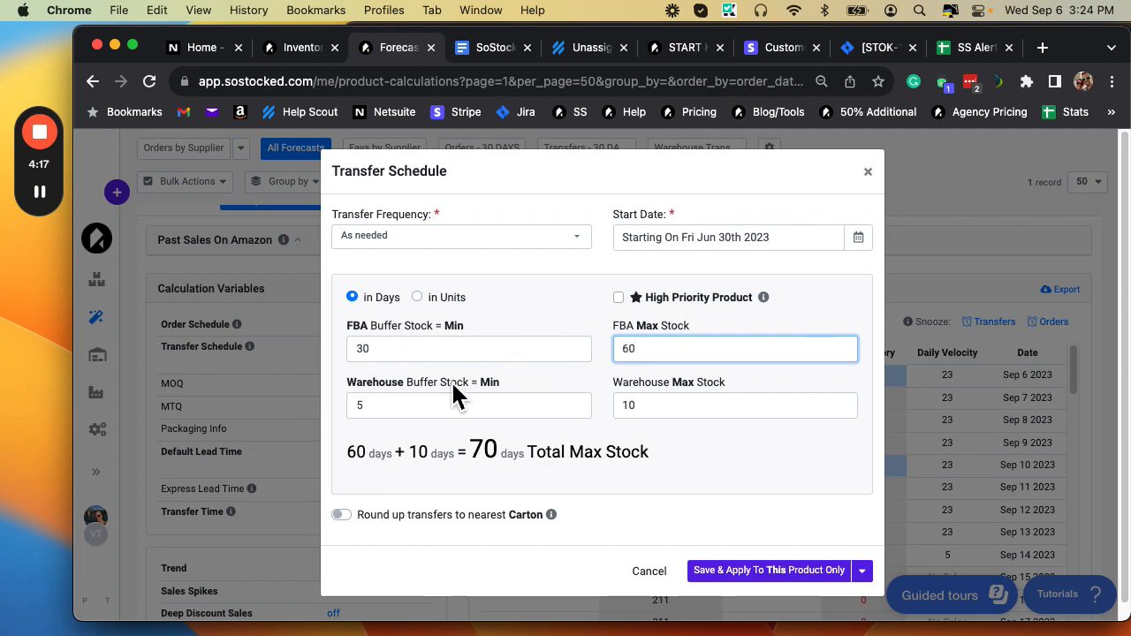
pyautogui.moveTo(884, 187)
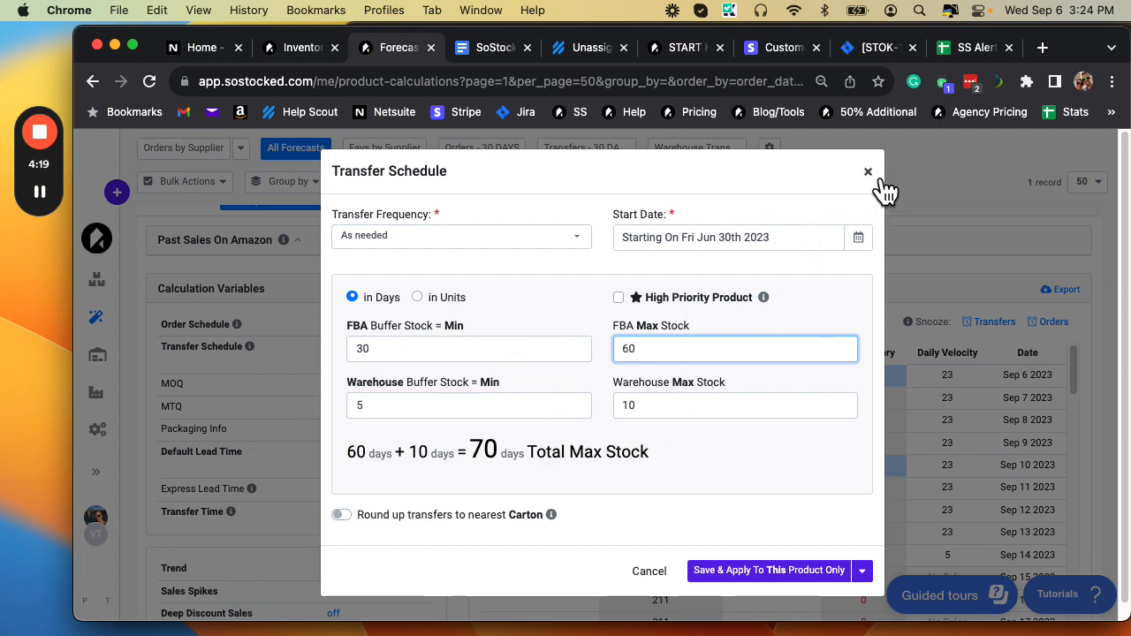
pyautogui.click(868, 172)
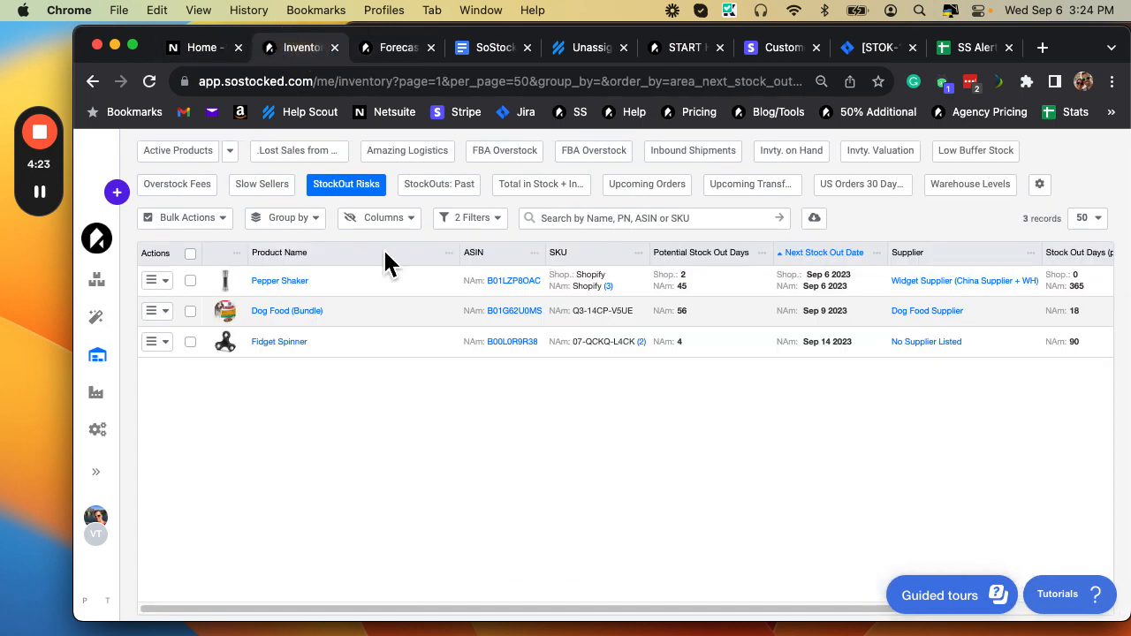
pyautogui.moveTo(700, 421)
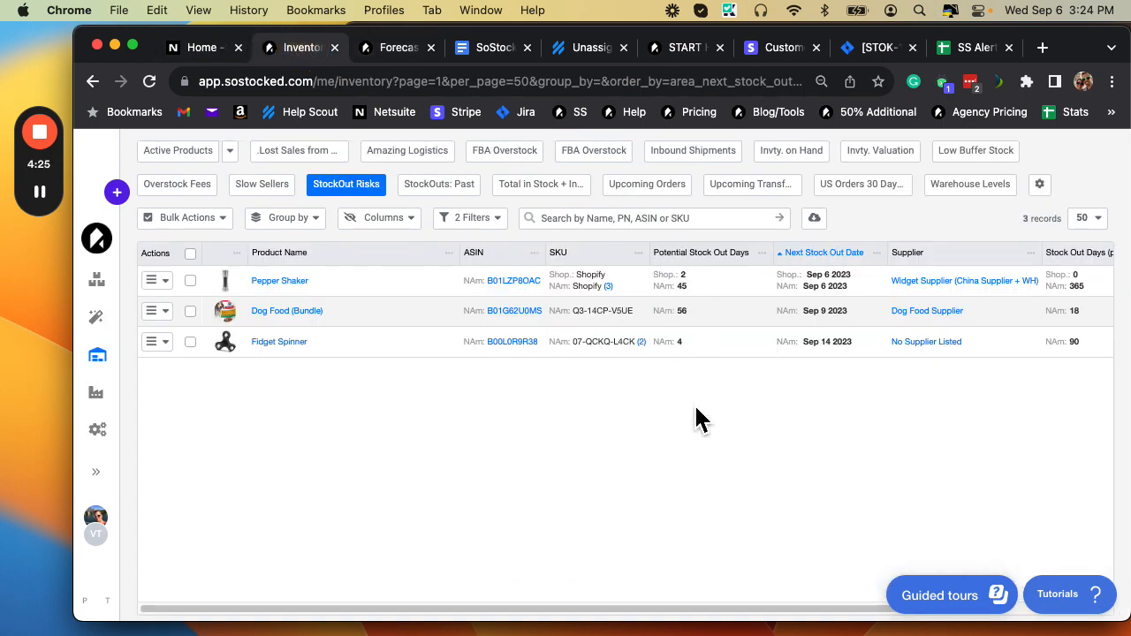
pyautogui.moveTo(809, 292)
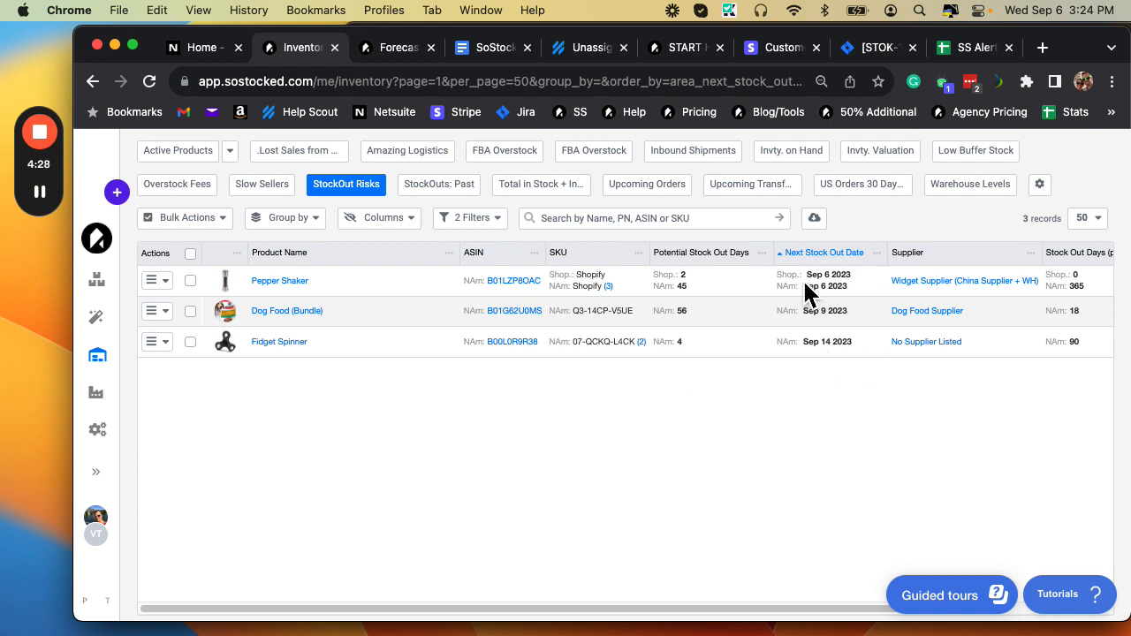
pyautogui.moveTo(673, 339)
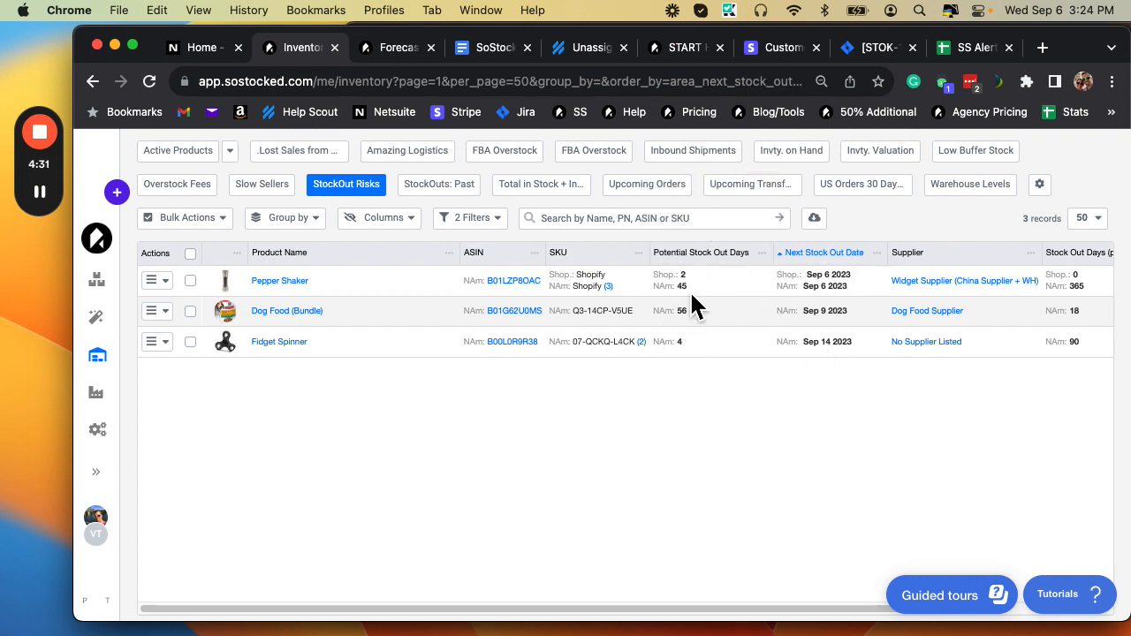
pyautogui.moveTo(675, 300)
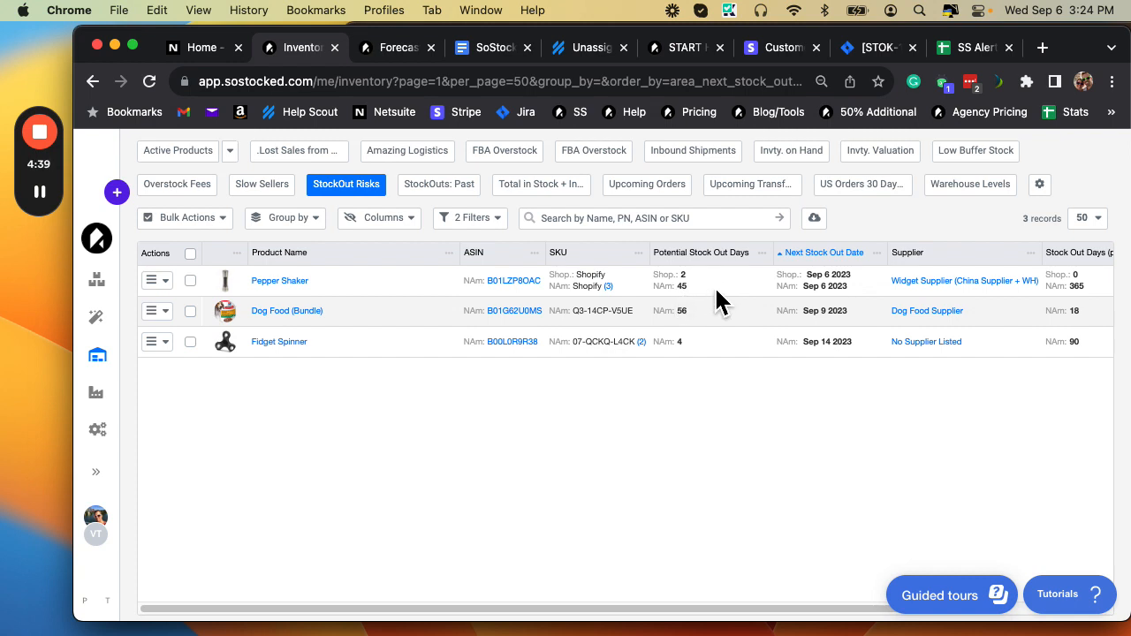
pyautogui.moveTo(494, 46)
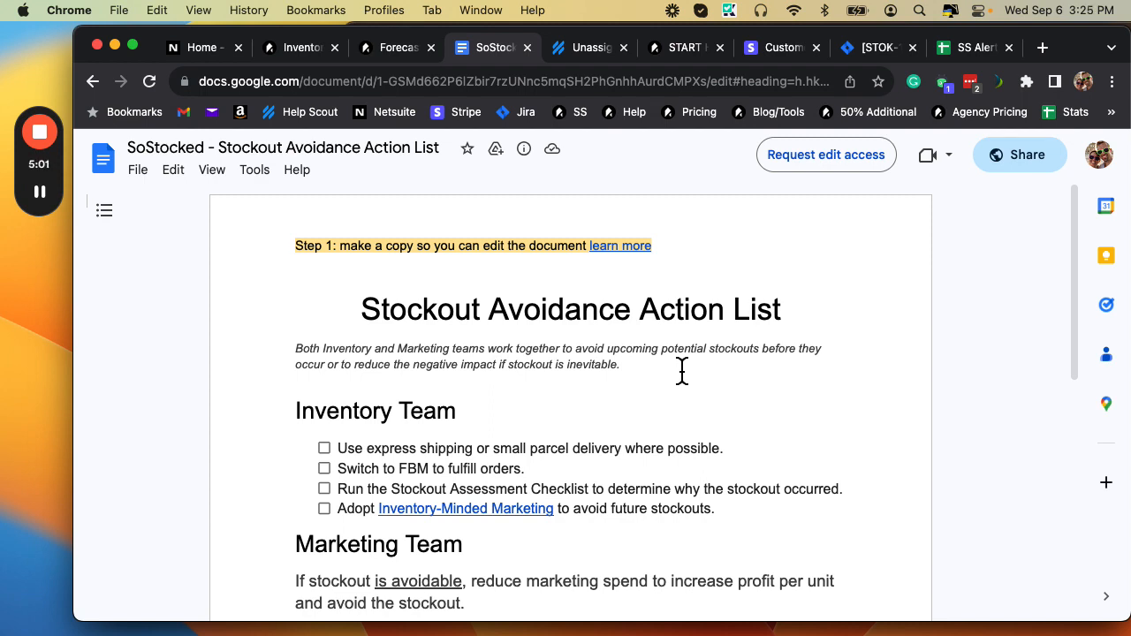
pyautogui.moveTo(644, 322)
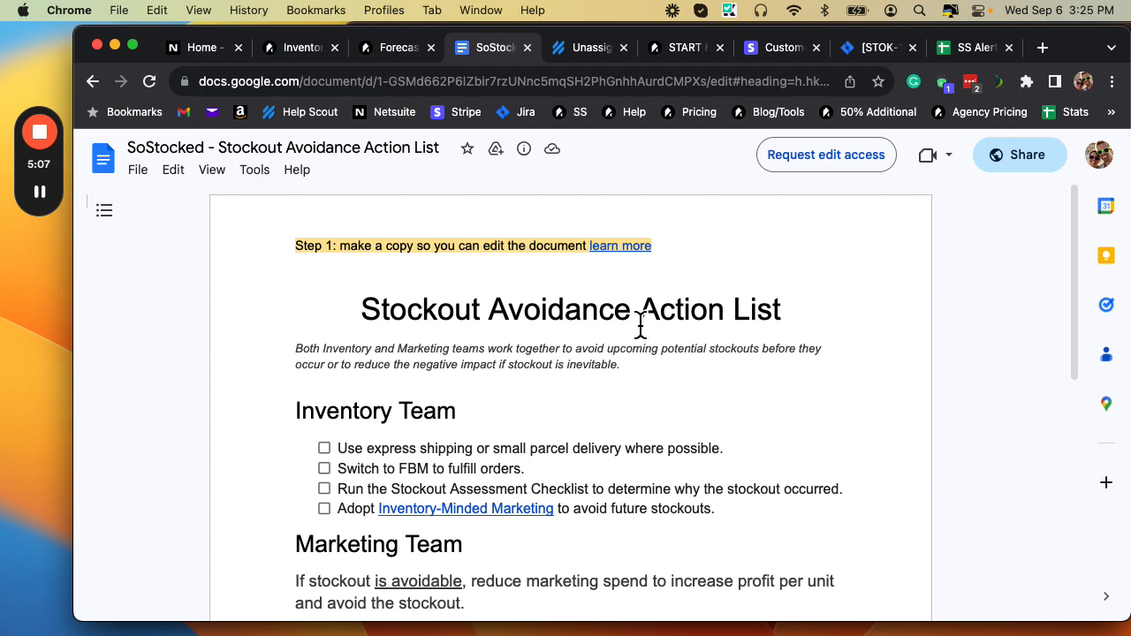
pyautogui.scroll(-3)
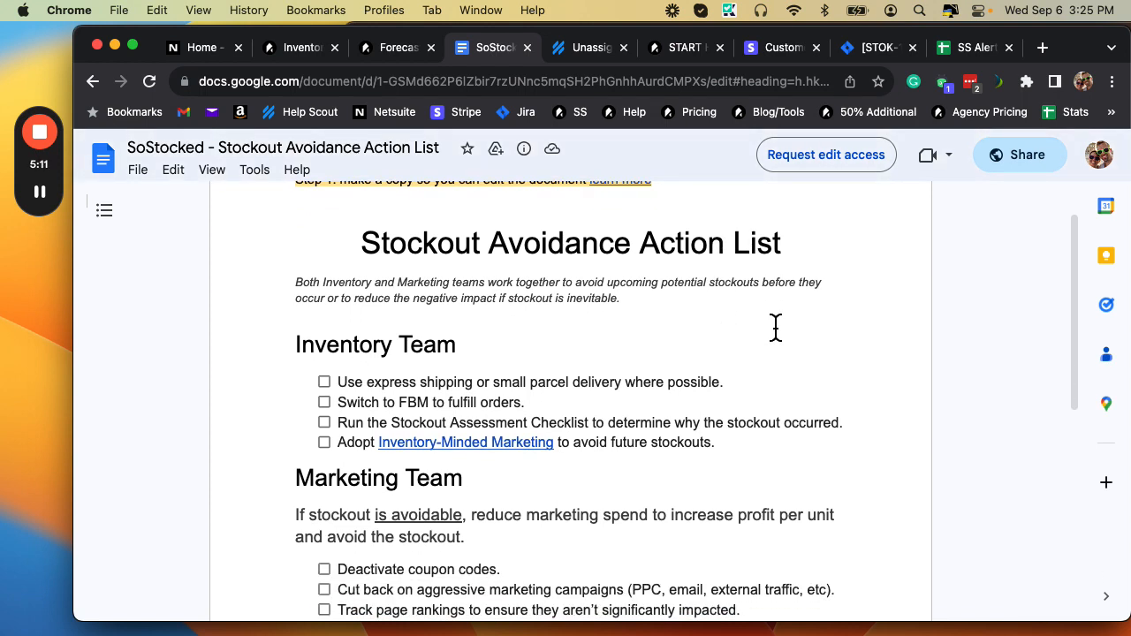
pyautogui.moveTo(315, 433)
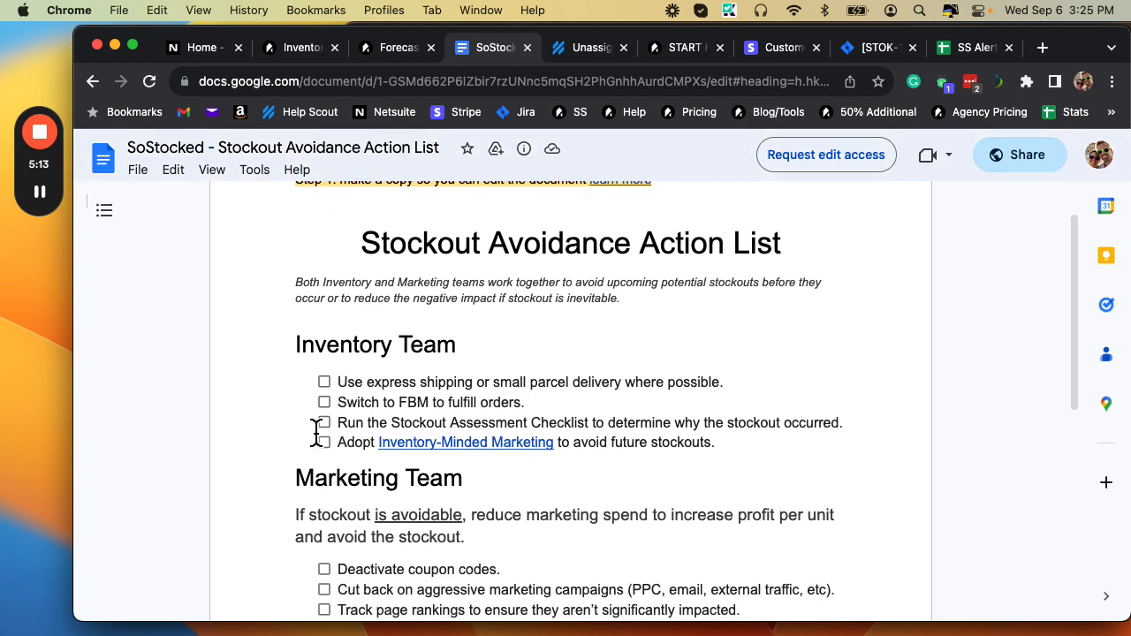
pyautogui.moveTo(544, 530)
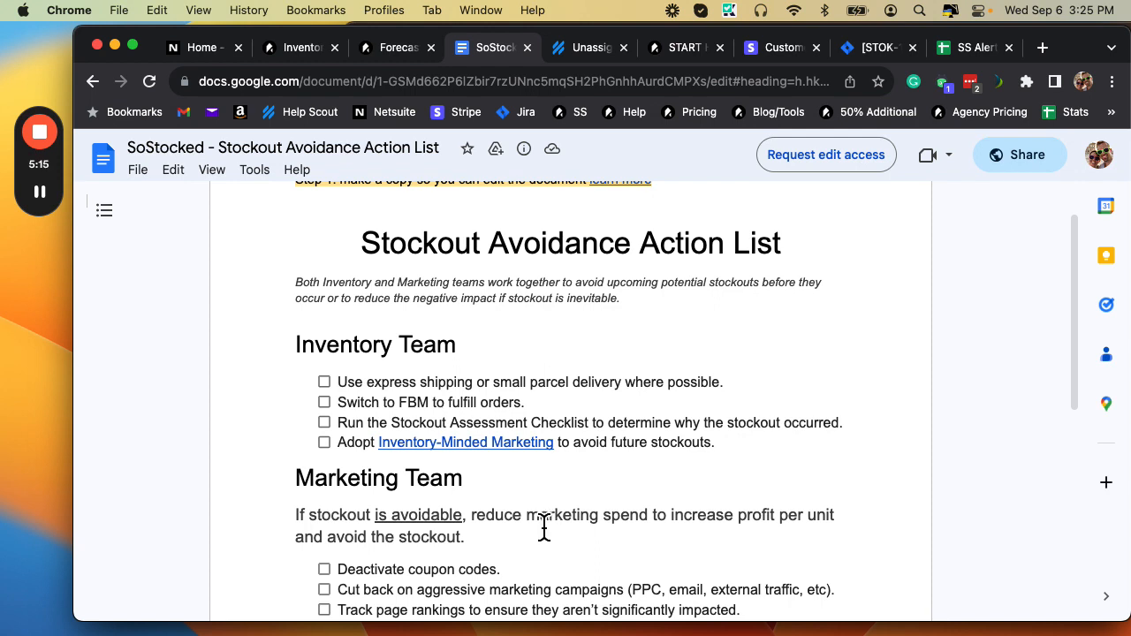
pyautogui.moveTo(744, 355)
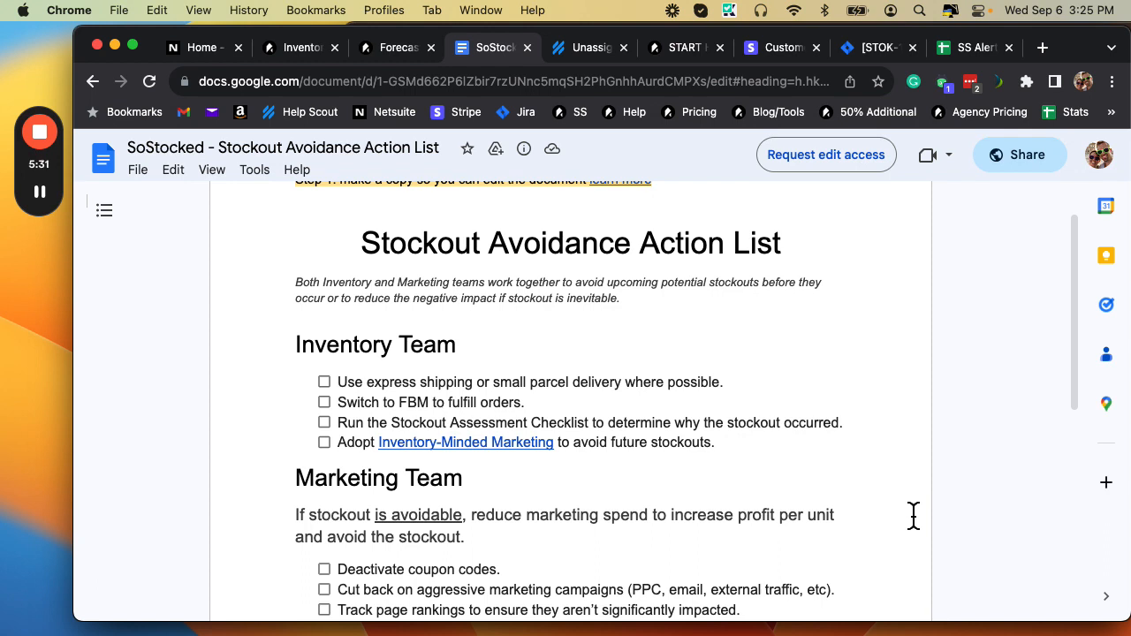
pyautogui.moveTo(1067, 244)
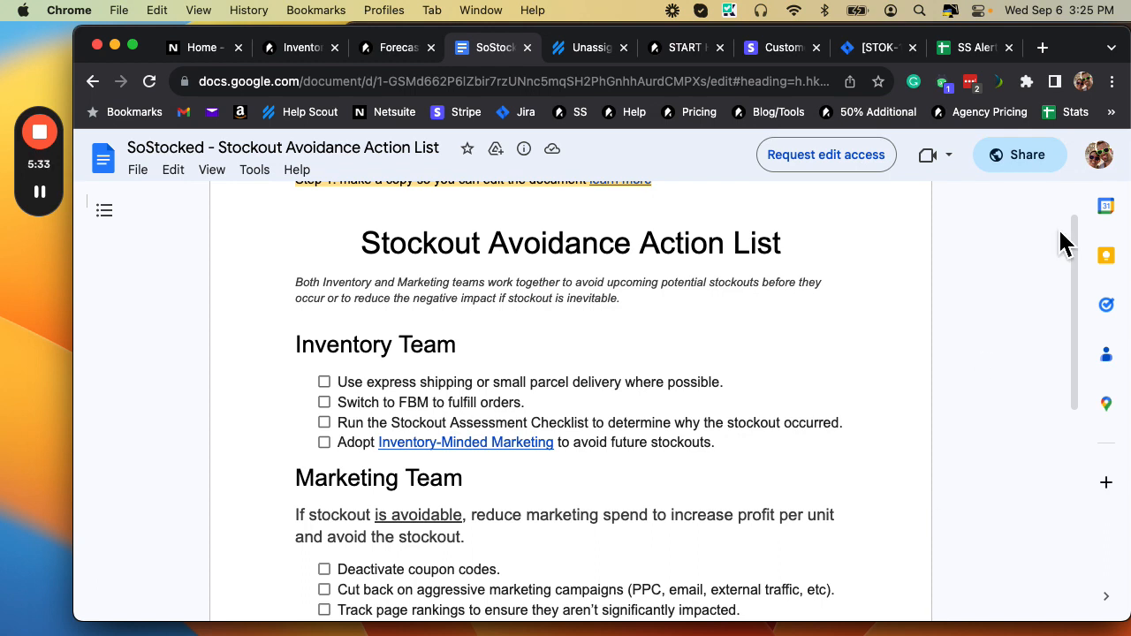
pyautogui.scroll(-3)
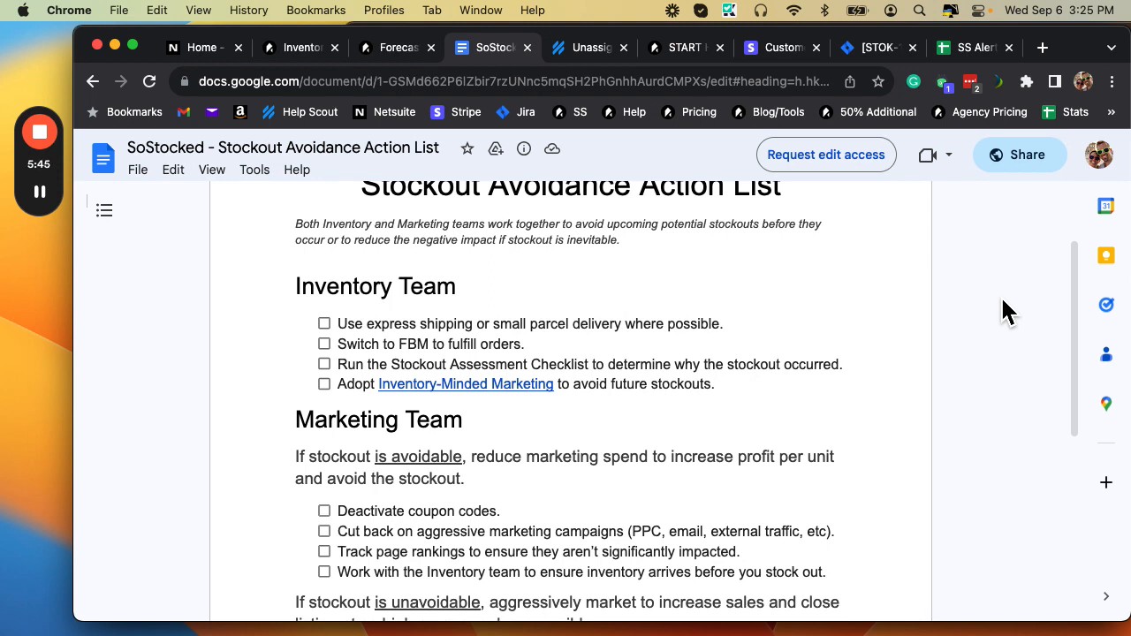
pyautogui.moveTo(460, 27)
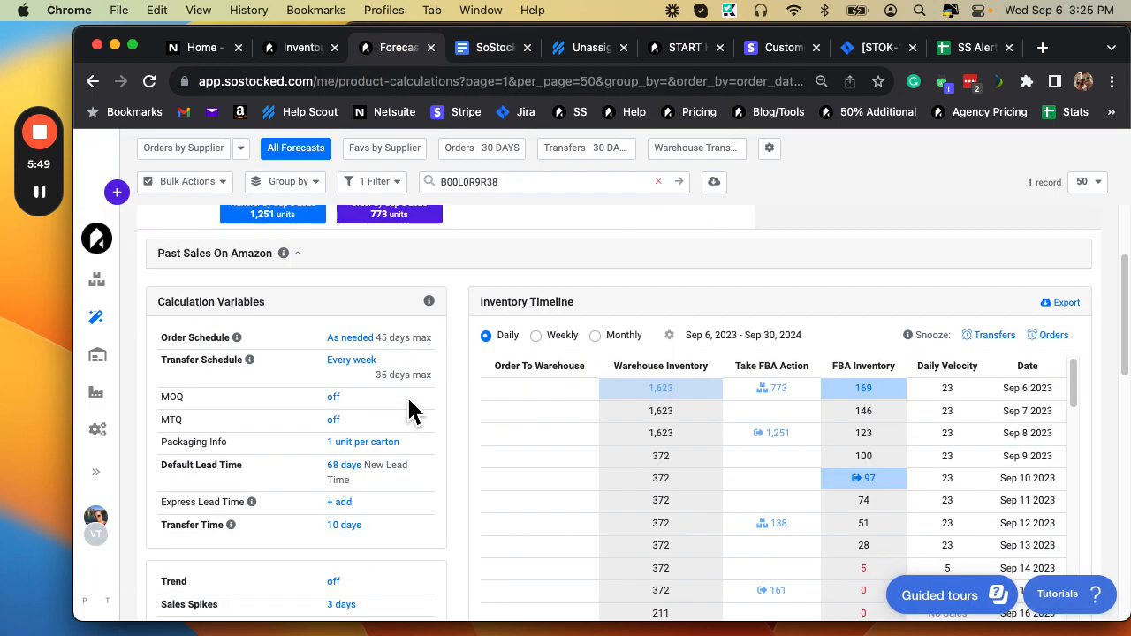
pyautogui.moveTo(831, 566)
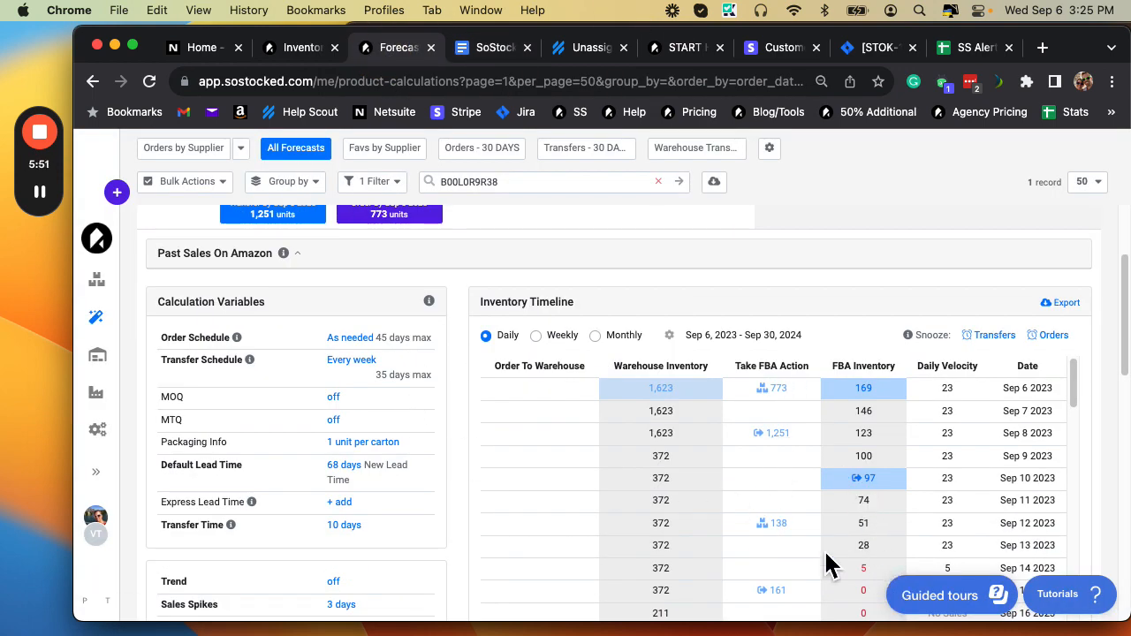
# Step: Scroll the inventory timeline showing FBA stock hitting zero before the 1,251-unit arrival
pyautogui.scroll(-3)
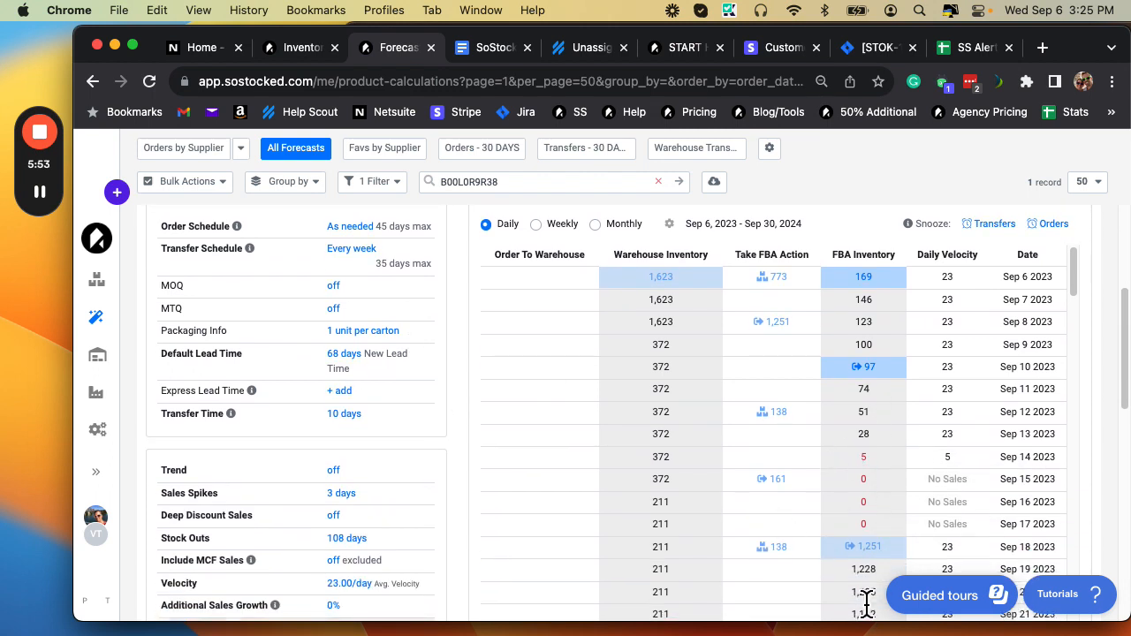
pyautogui.moveTo(875, 463)
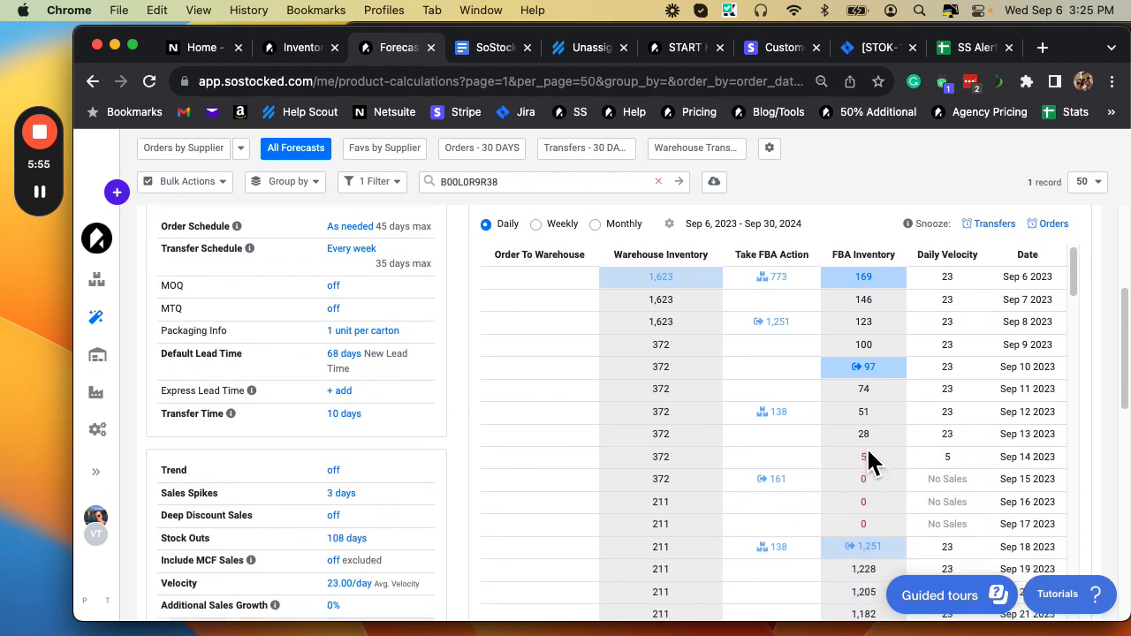
pyautogui.scroll(3)
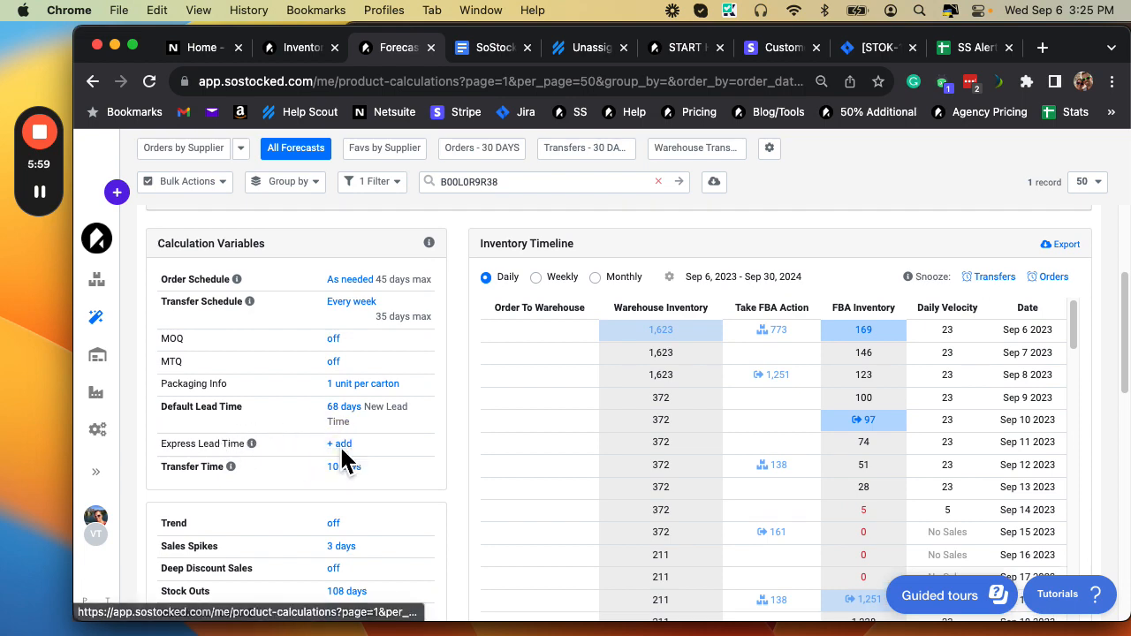
# Step: Add an express lead time with Air Freight at 2 days, then return to the action list doc
pyautogui.click(343, 413)
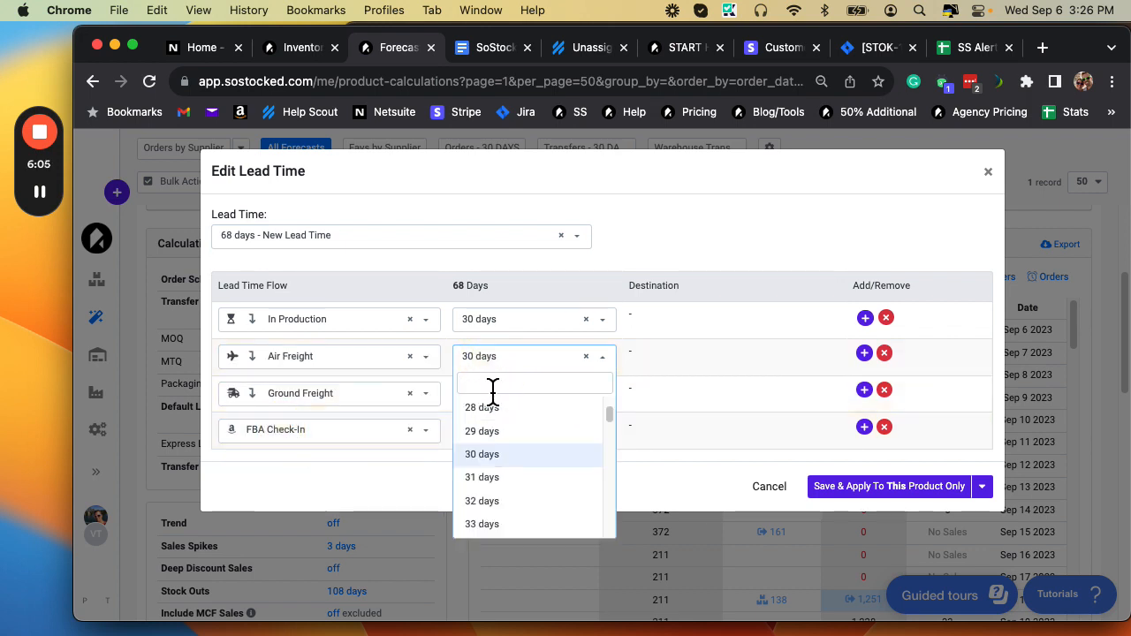
pyautogui.scroll(3)
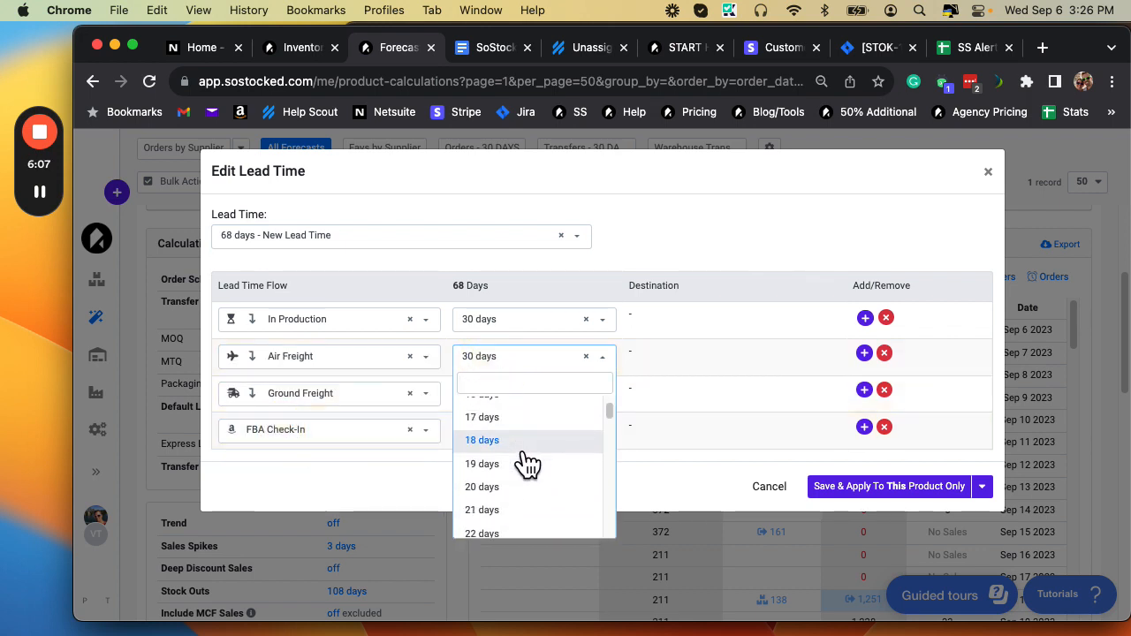
pyautogui.scroll(3)
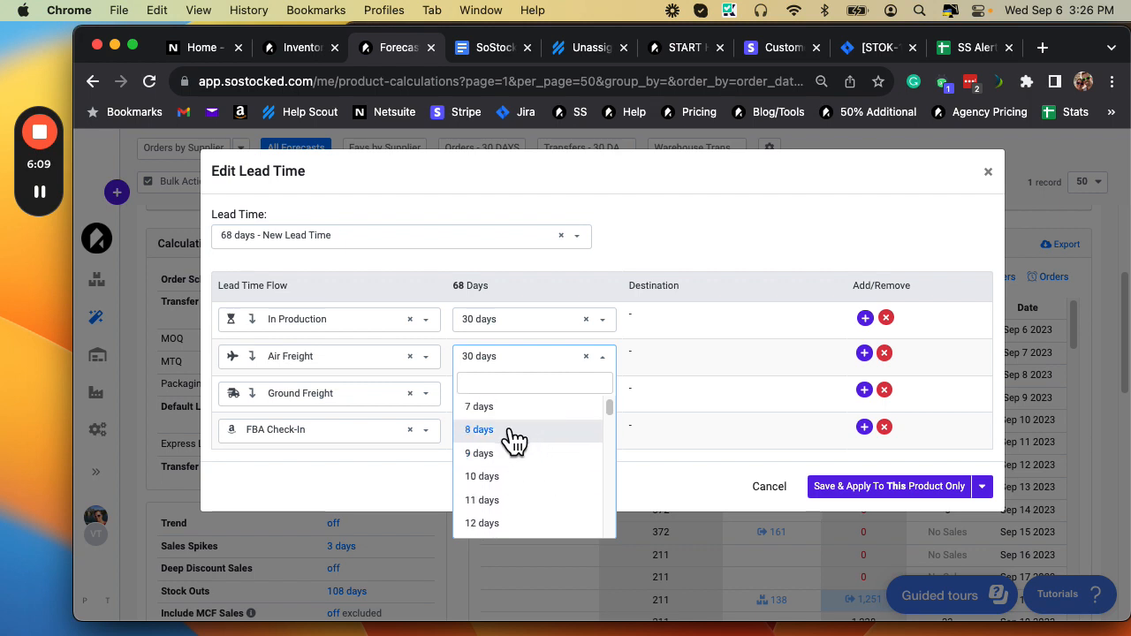
pyautogui.scroll(3)
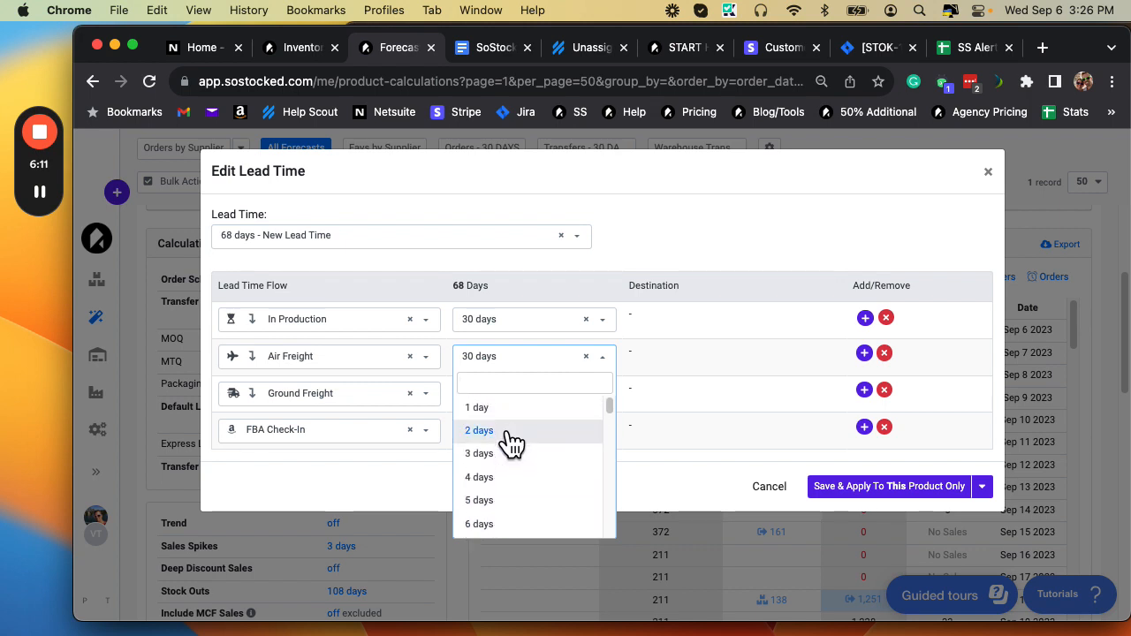
pyautogui.click(477, 431)
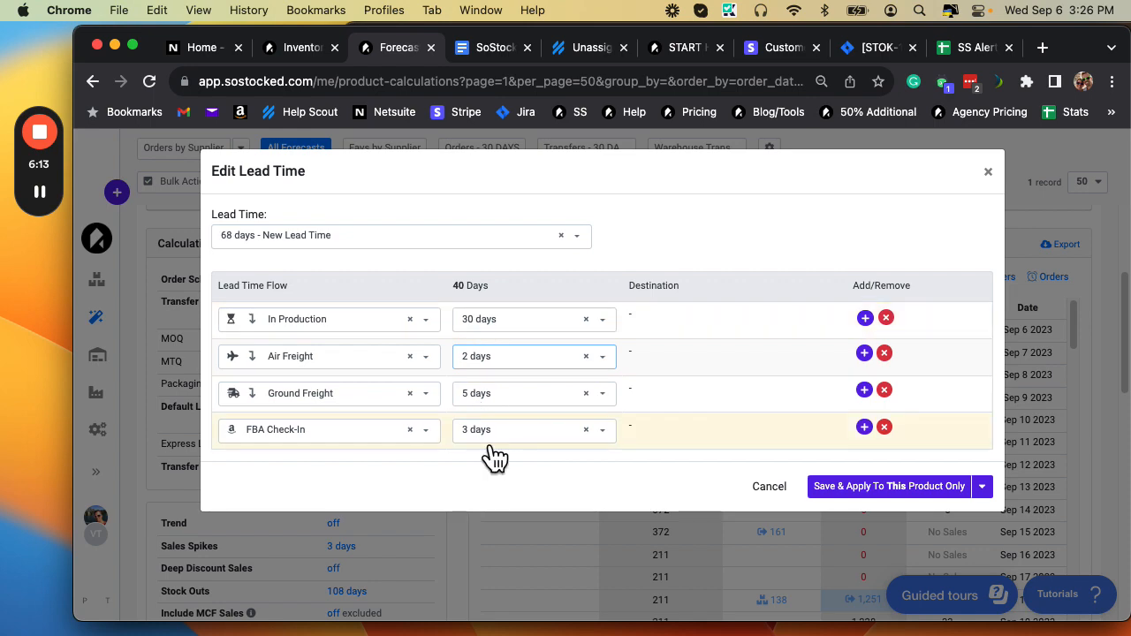
pyautogui.moveTo(327, 74)
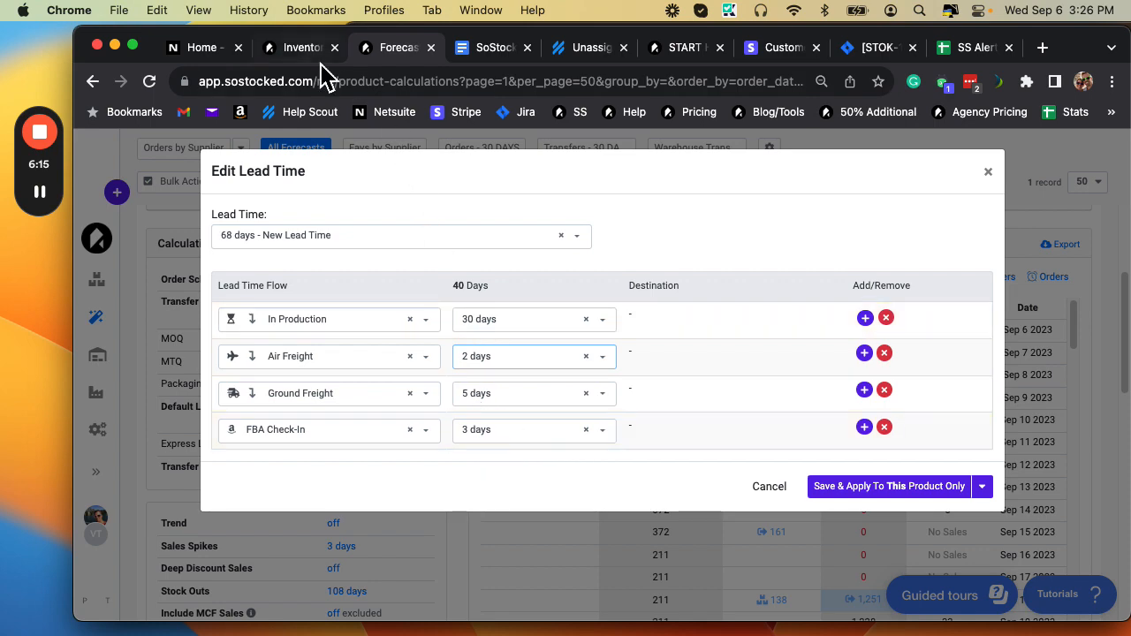
pyautogui.click(486, 46)
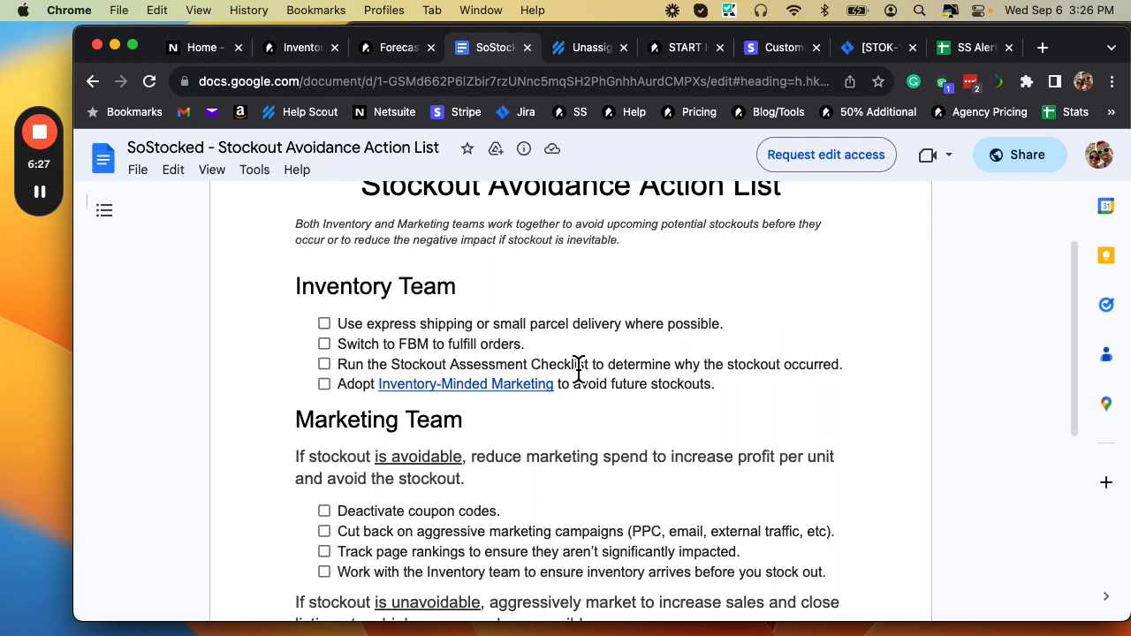
pyautogui.moveTo(529, 332)
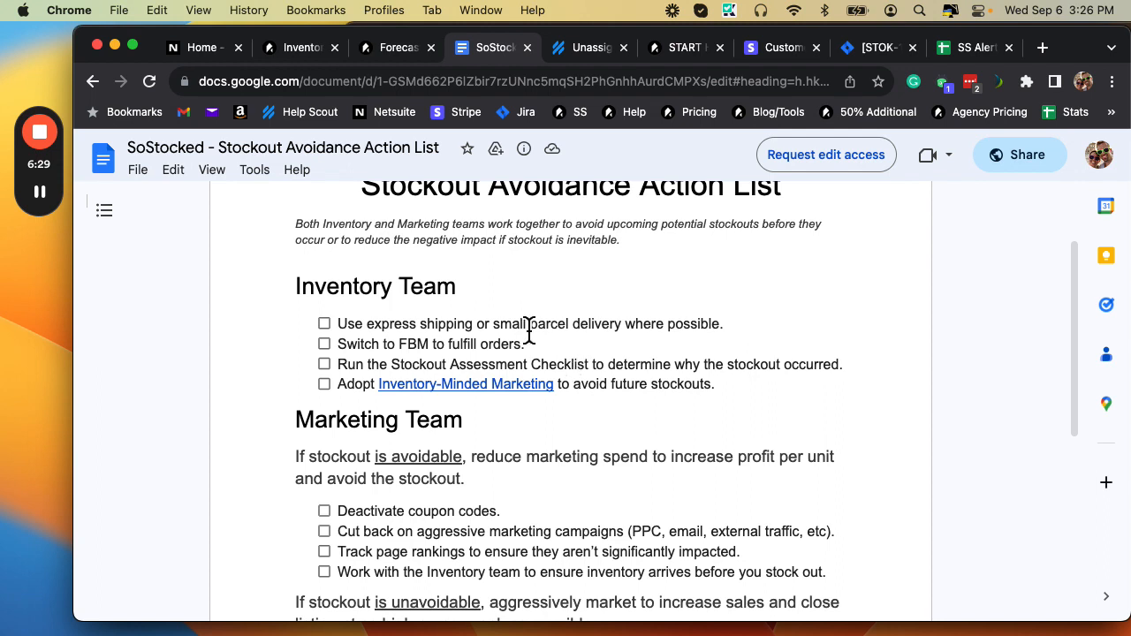
pyautogui.moveTo(614, 393)
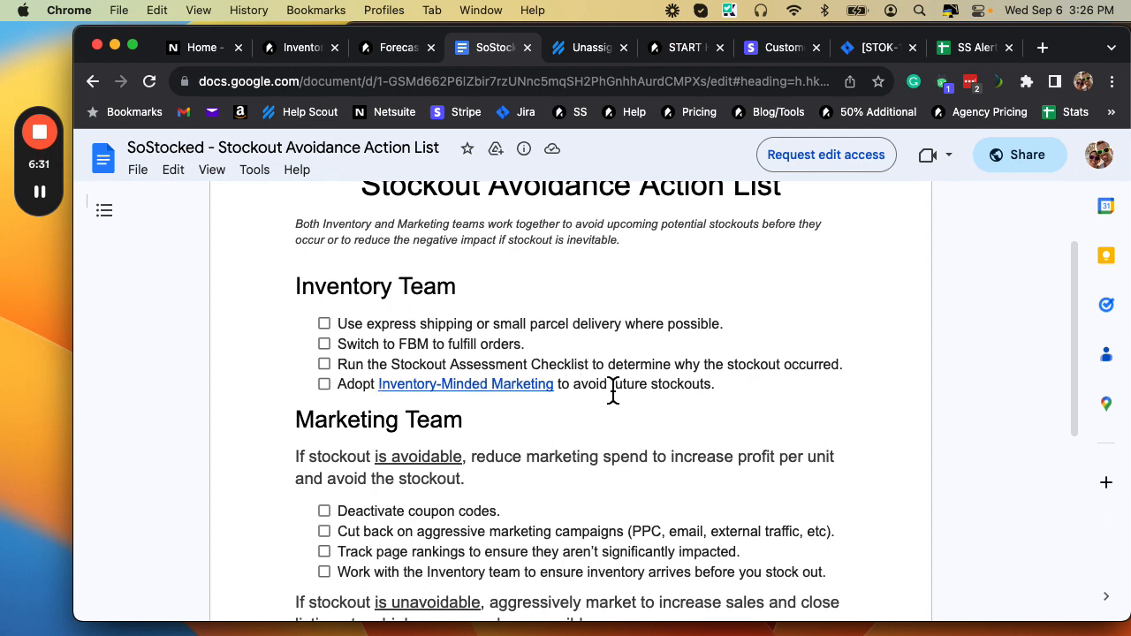
pyautogui.moveTo(845, 396)
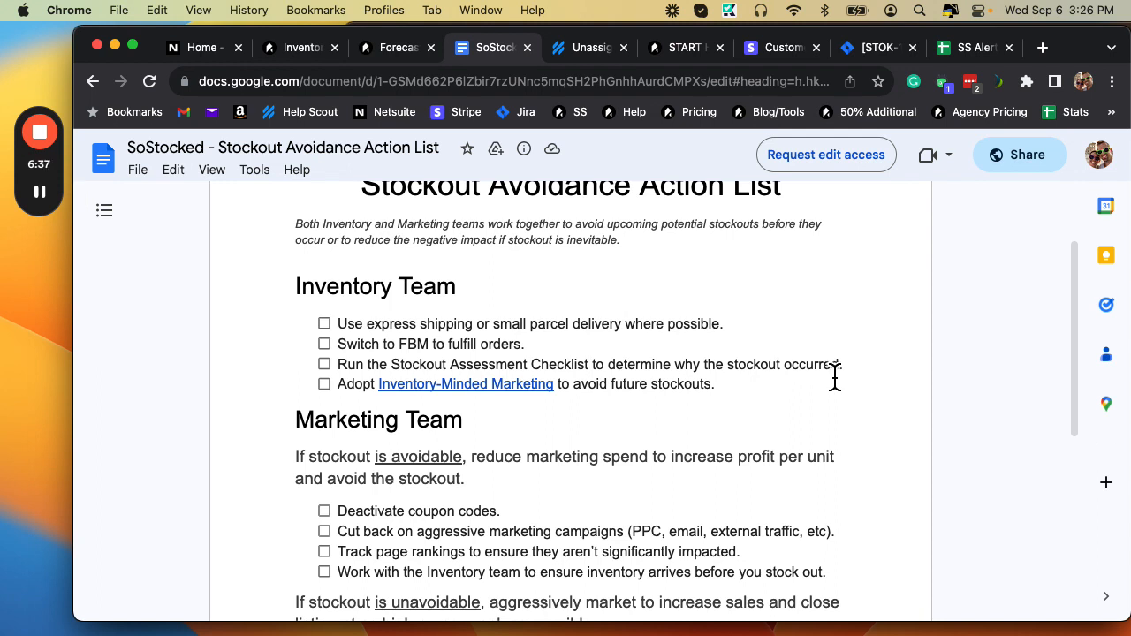
pyautogui.scroll(-3)
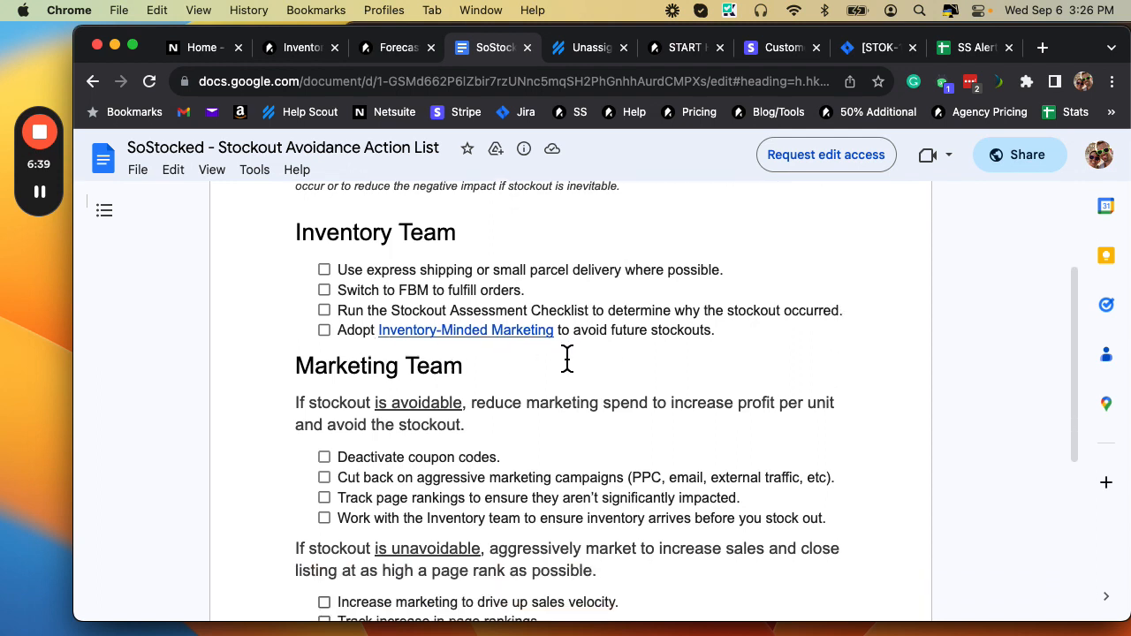
pyautogui.scroll(-3)
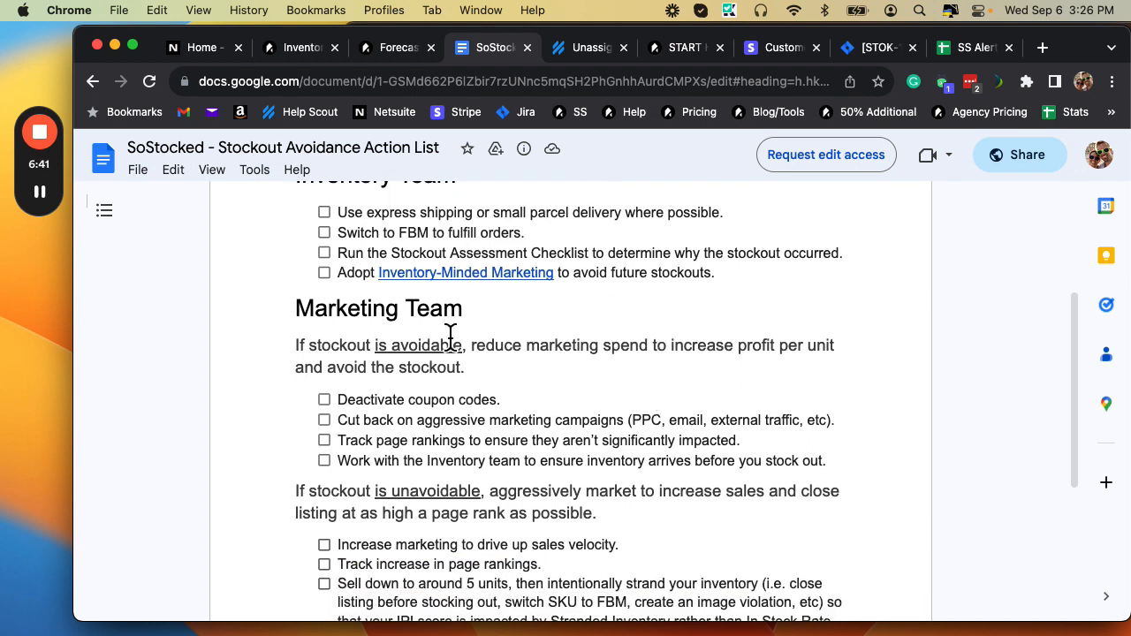
pyautogui.scroll(-3)
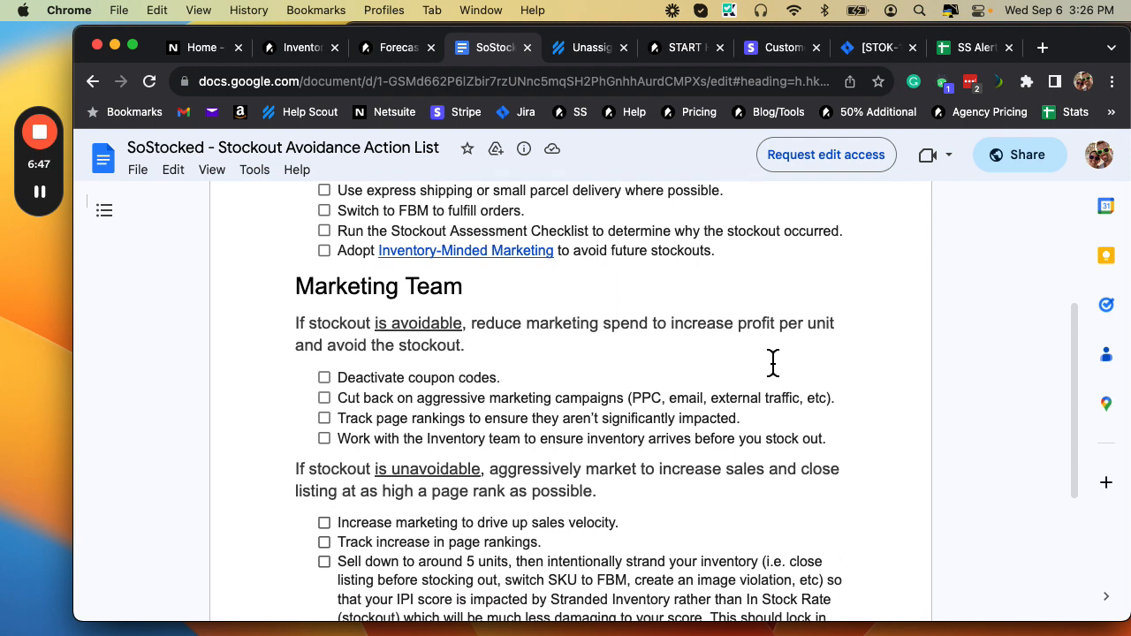
pyautogui.moveTo(640, 354)
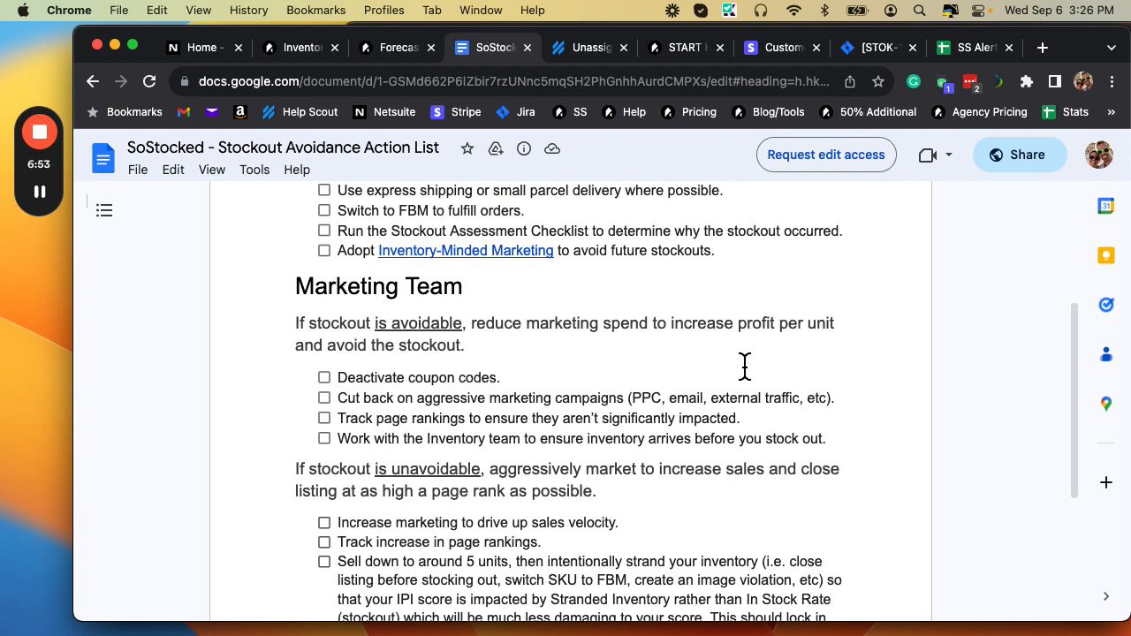
pyautogui.scroll(-3)
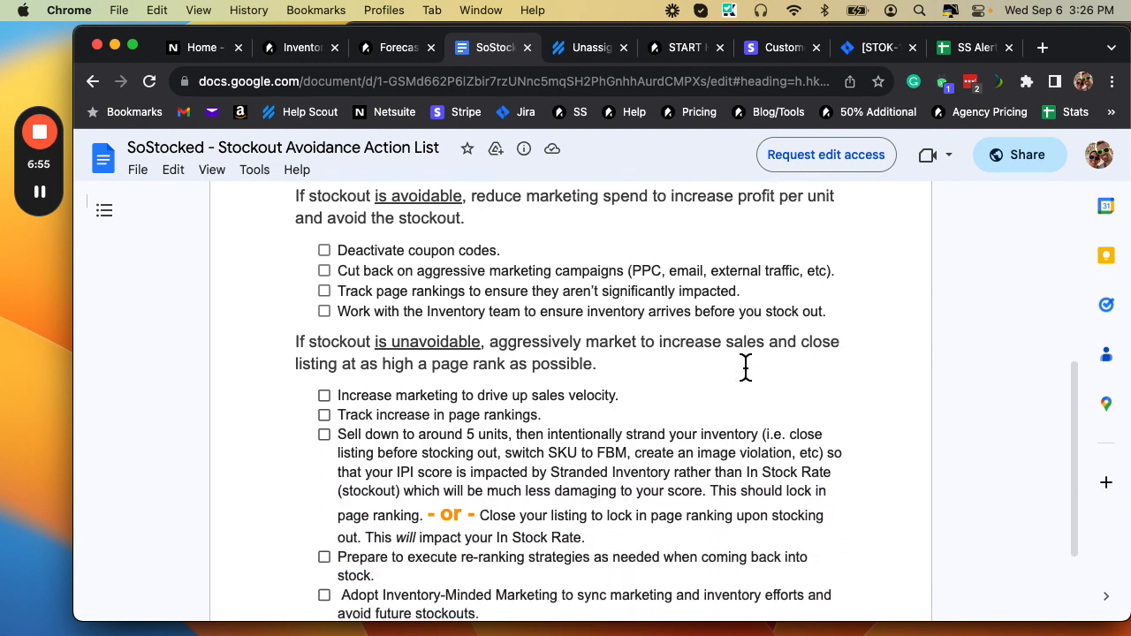
pyautogui.moveTo(530, 283)
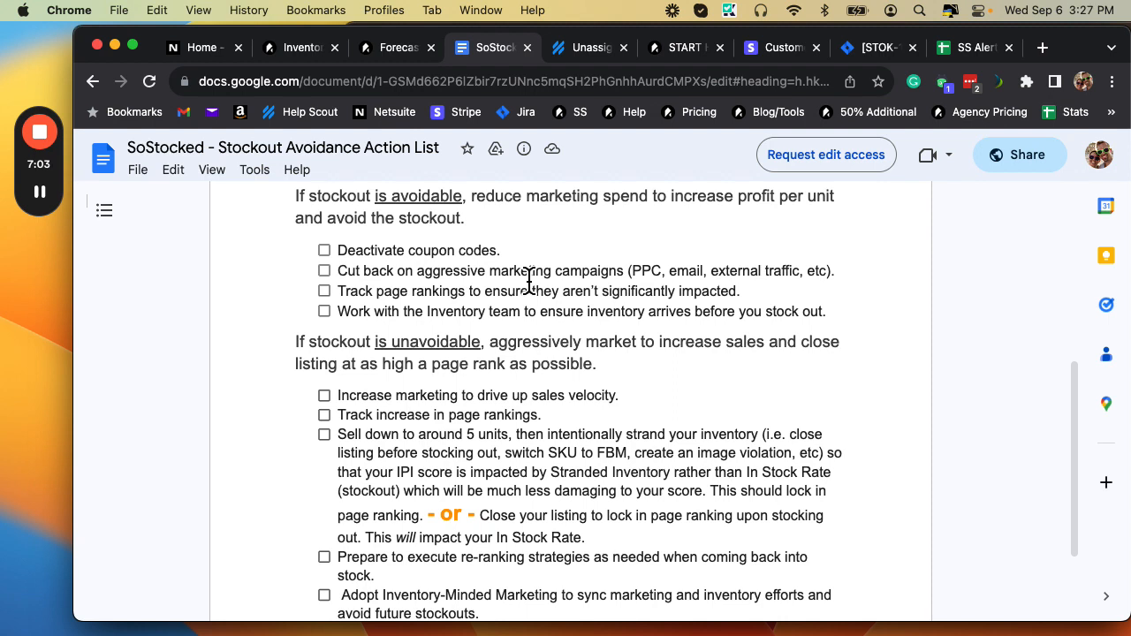
pyautogui.moveTo(766, 301)
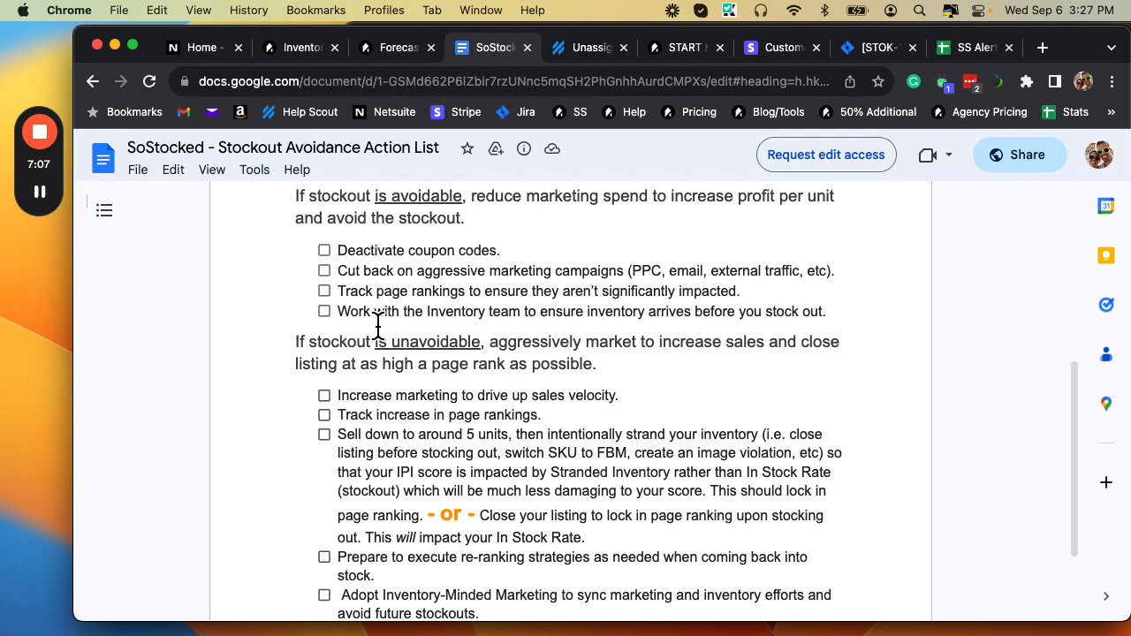
pyautogui.moveTo(751, 327)
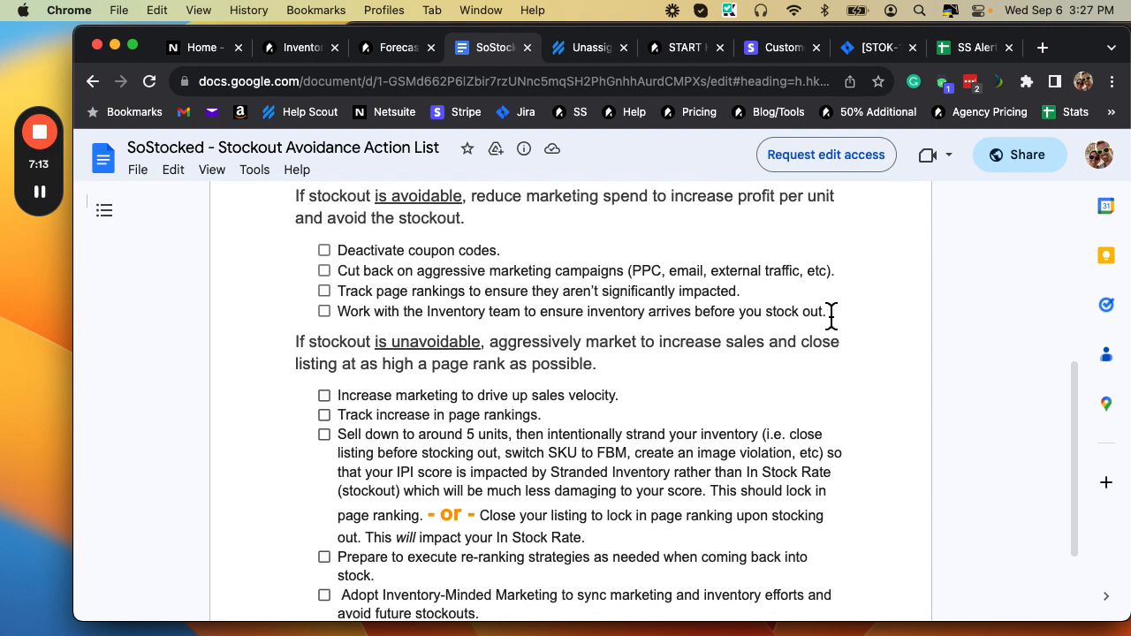
pyautogui.scroll(-3)
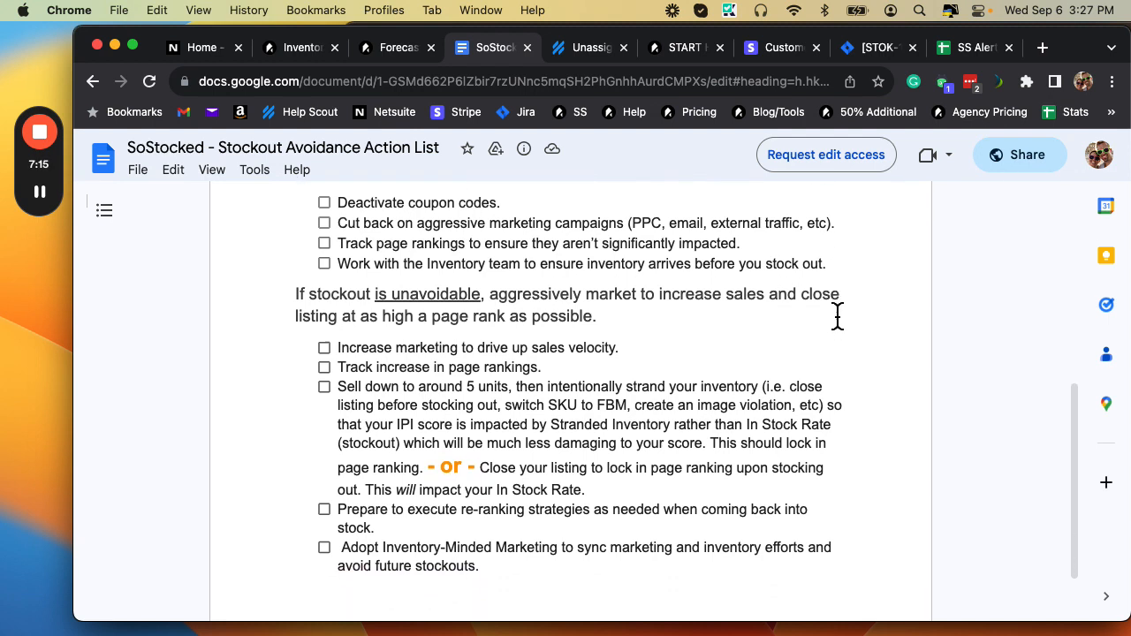
pyautogui.scroll(3)
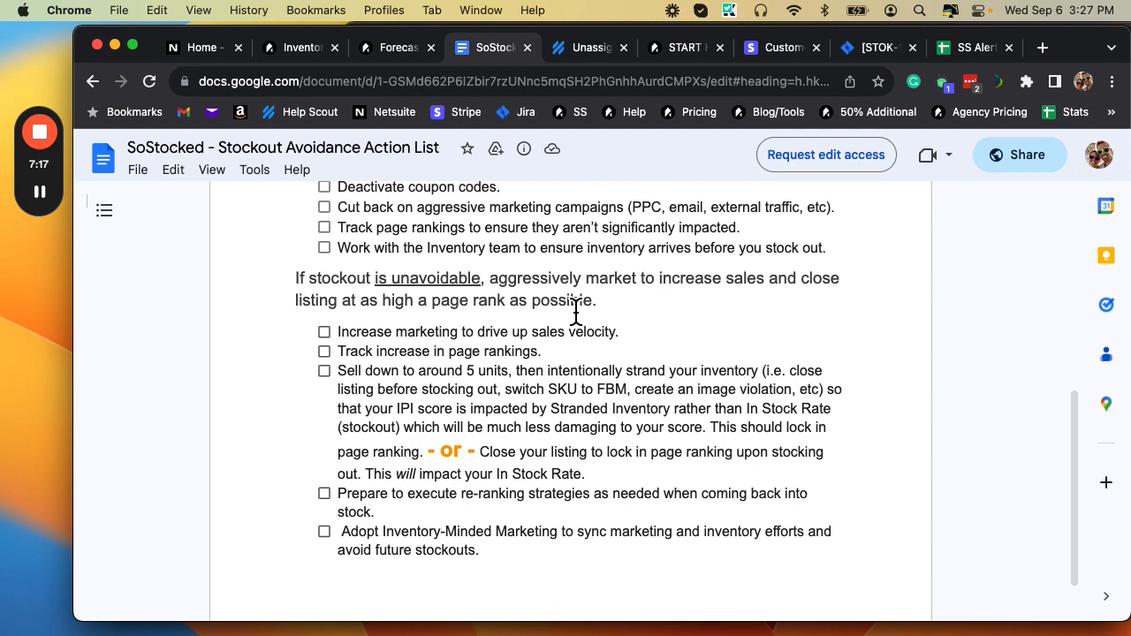
pyautogui.moveTo(710, 318)
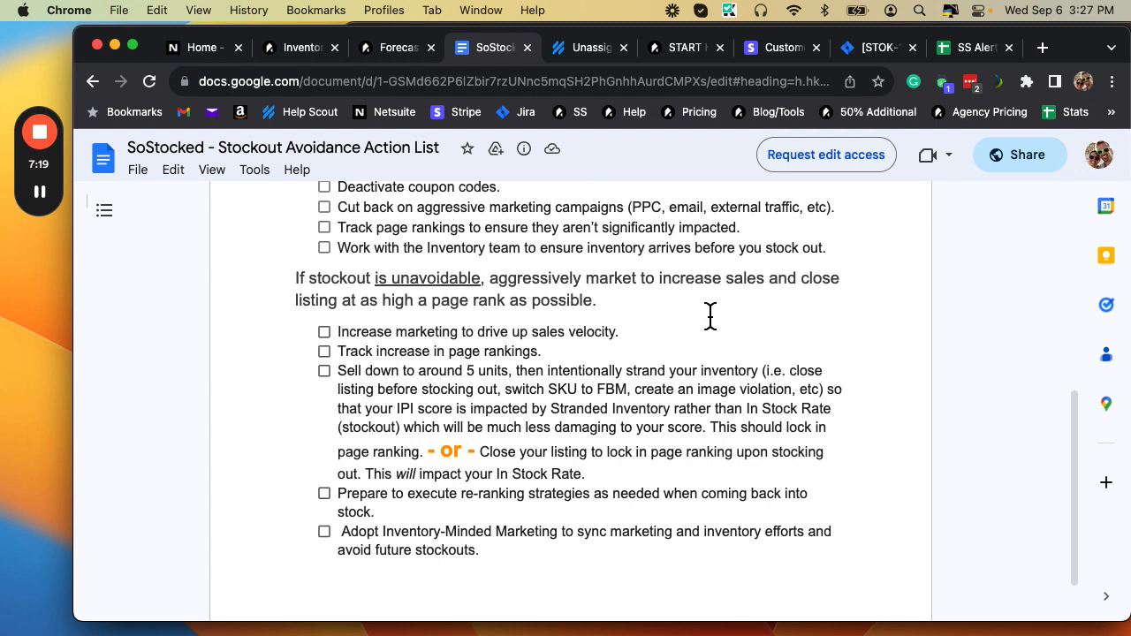
pyautogui.moveTo(645, 334)
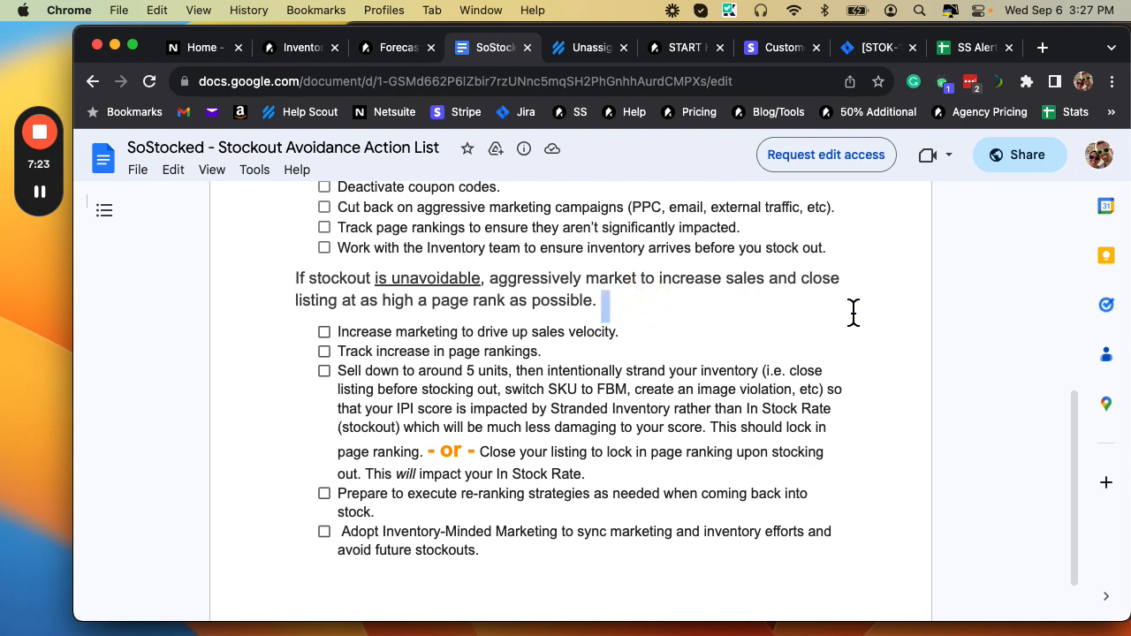
pyautogui.click(599, 301)
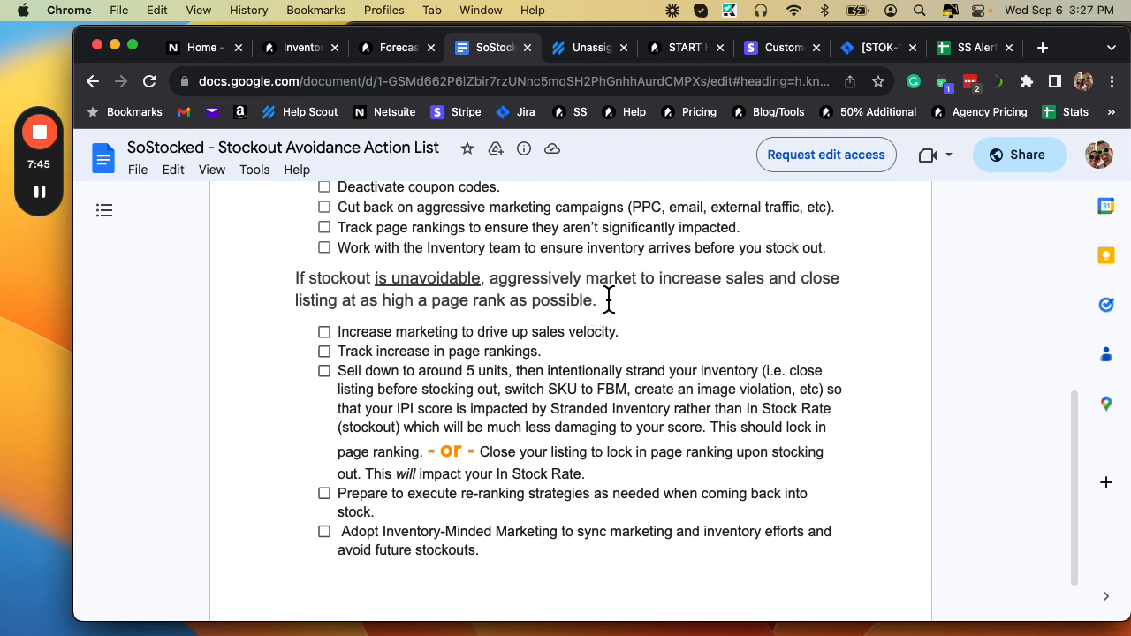
pyautogui.moveTo(361, 315)
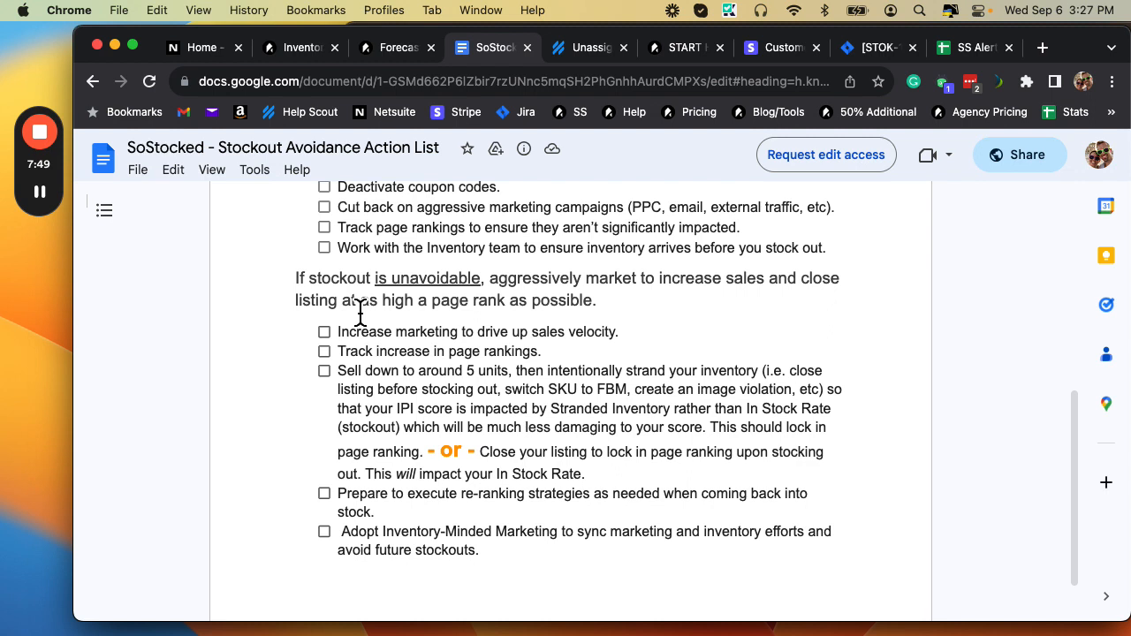
pyautogui.moveTo(544, 369)
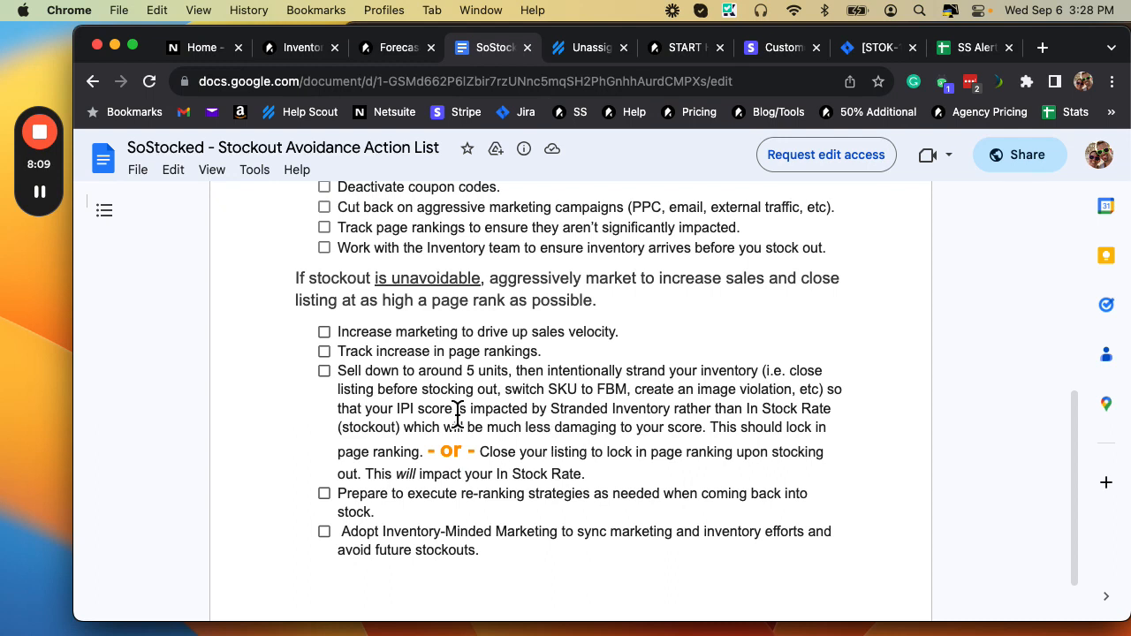
pyautogui.moveTo(740, 421)
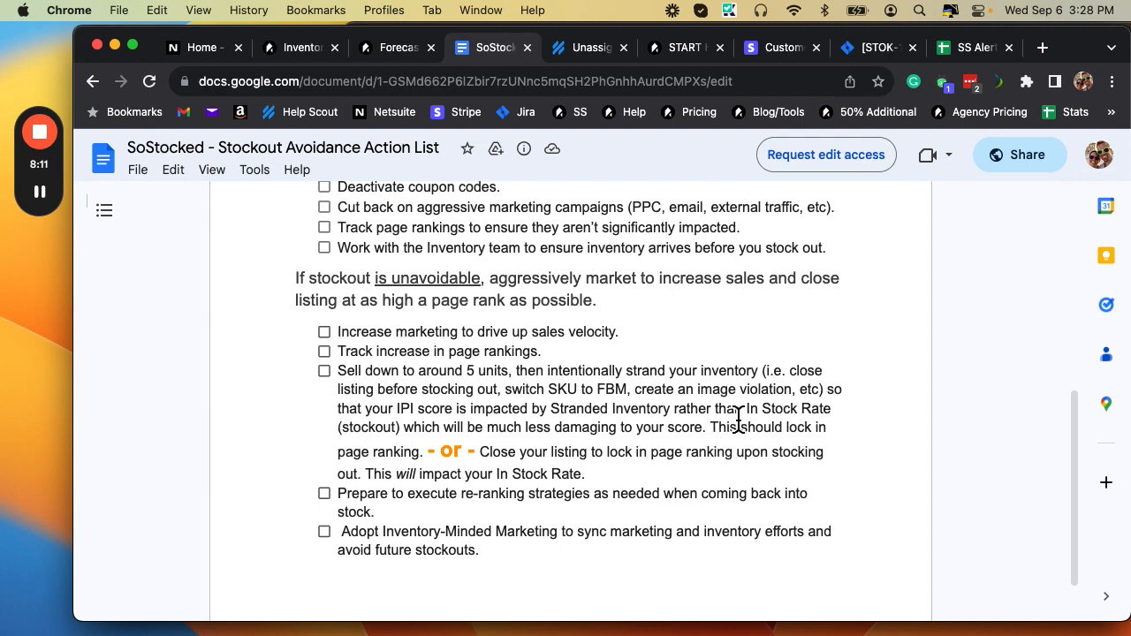
pyautogui.scroll(-3)
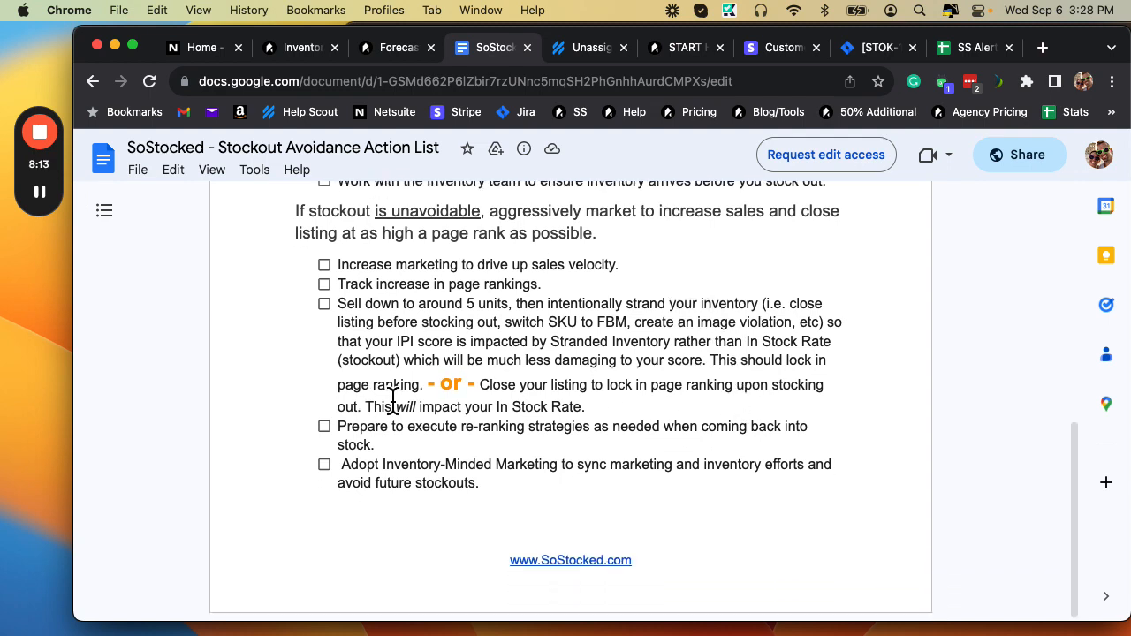
pyautogui.scroll(3)
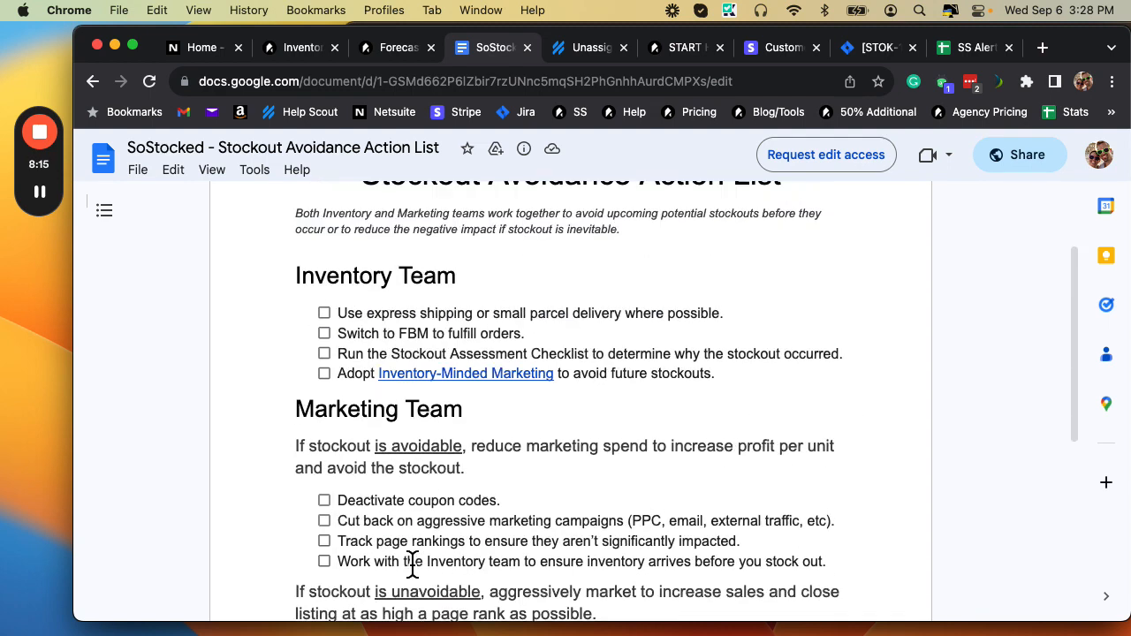
pyautogui.scroll(3)
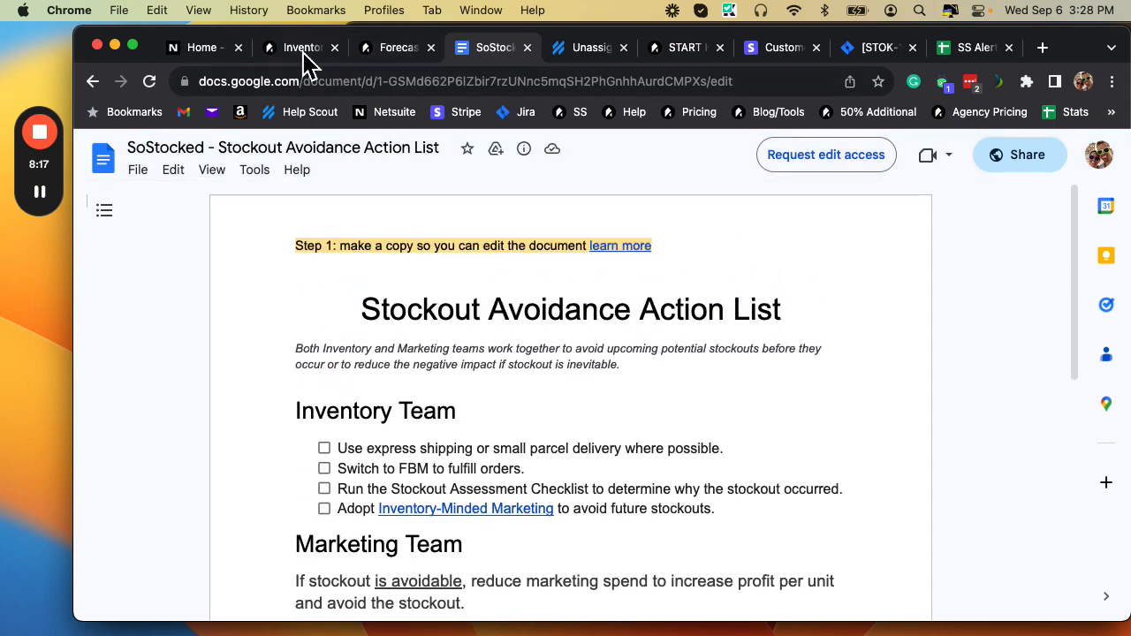
# Step: Glance at the Stockout Risks report, then reopen the Fidget Spinner forecast
pyautogui.click(300, 45)
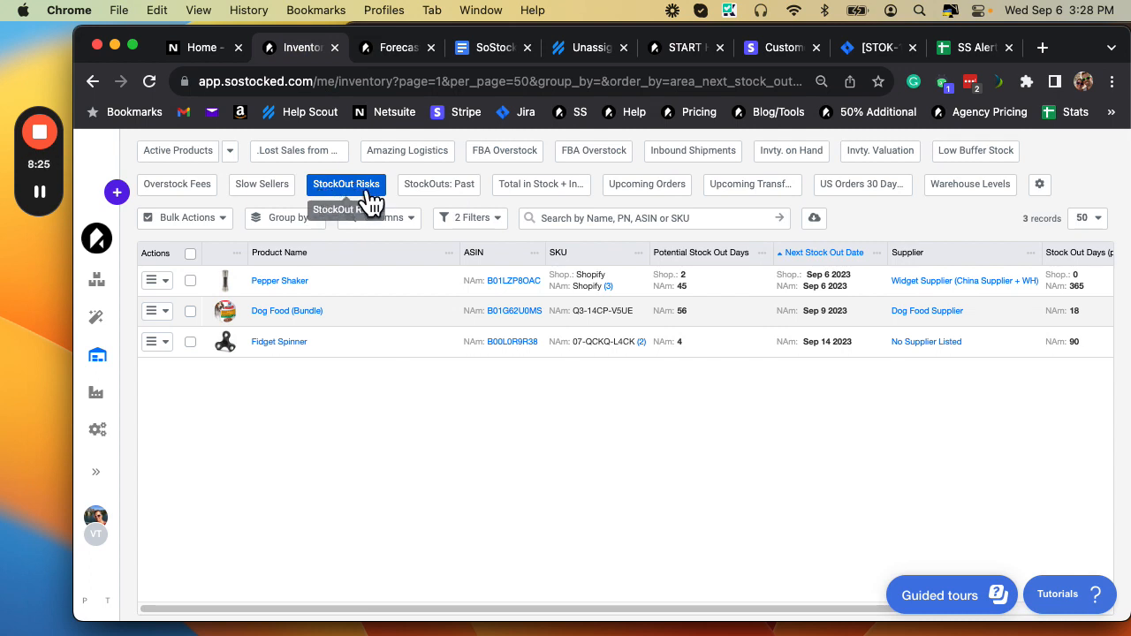
pyautogui.moveTo(700, 392)
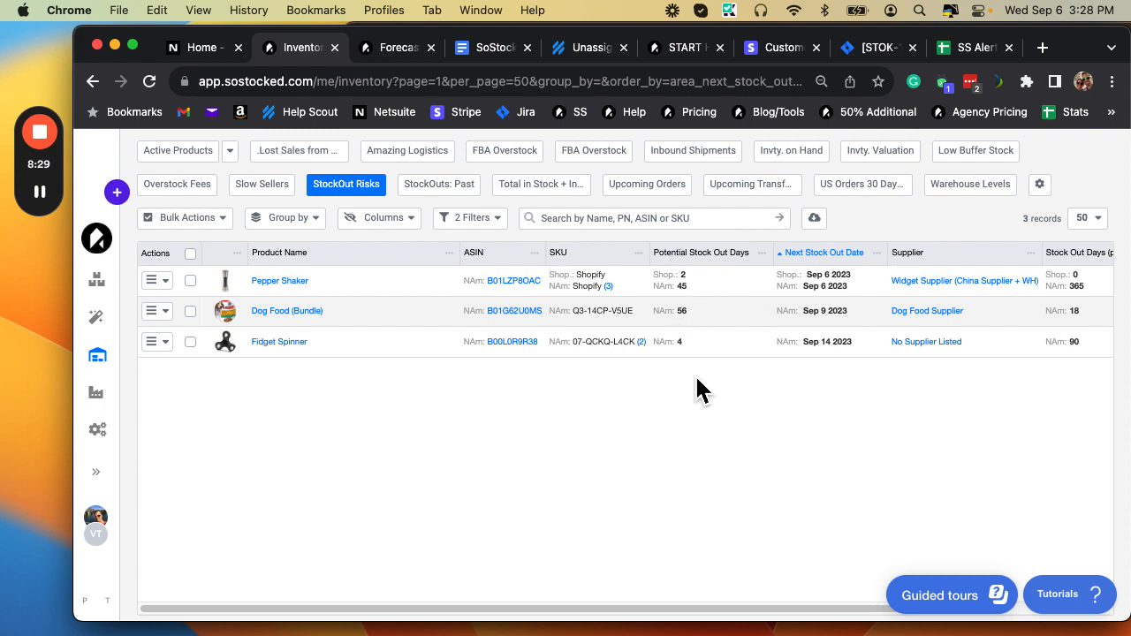
pyautogui.moveTo(541, 217)
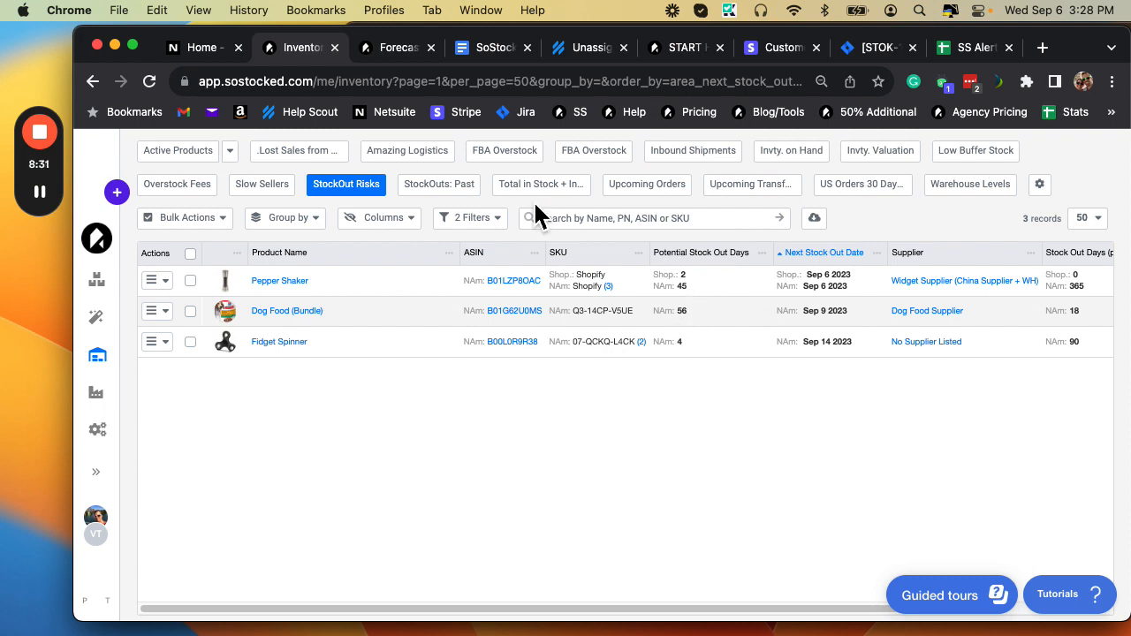
pyautogui.click(396, 46)
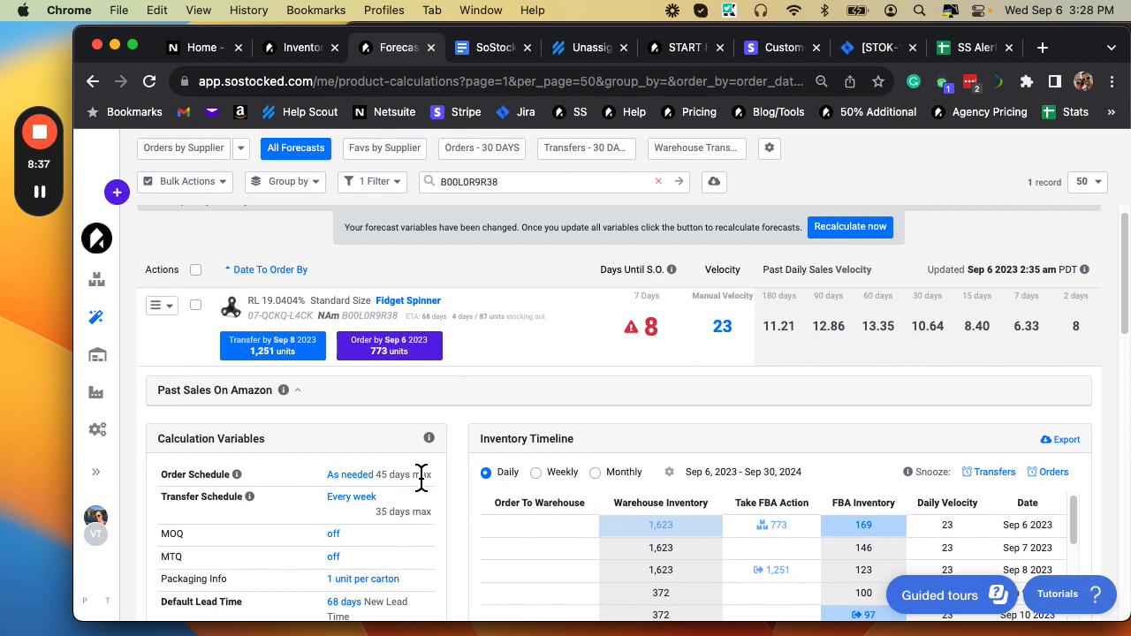
pyautogui.scroll(-3)
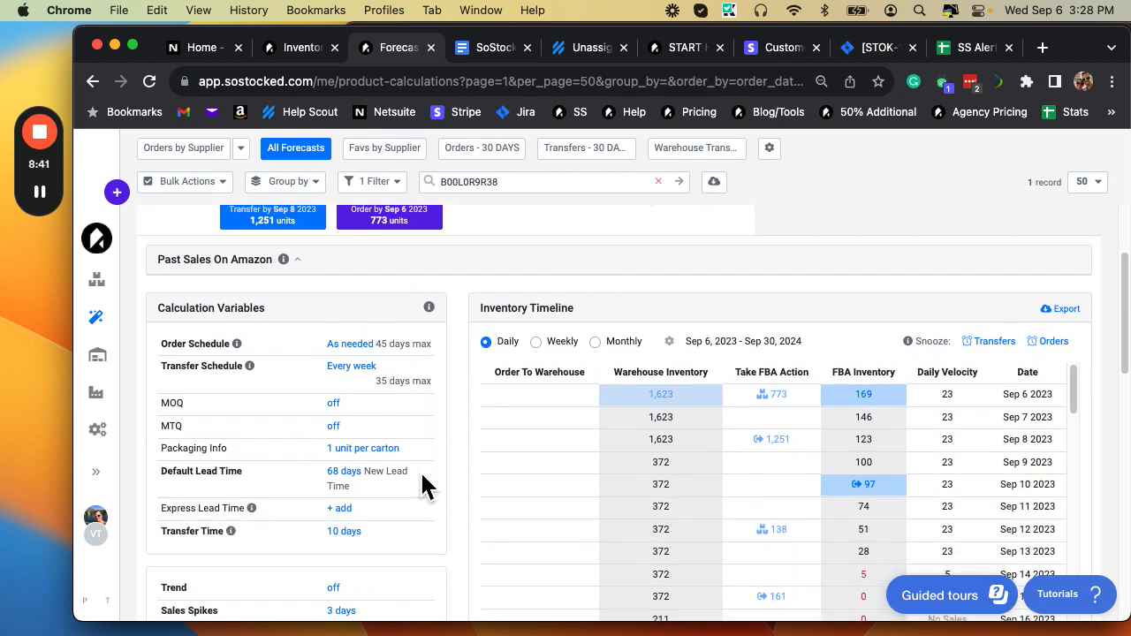
pyautogui.scroll(3)
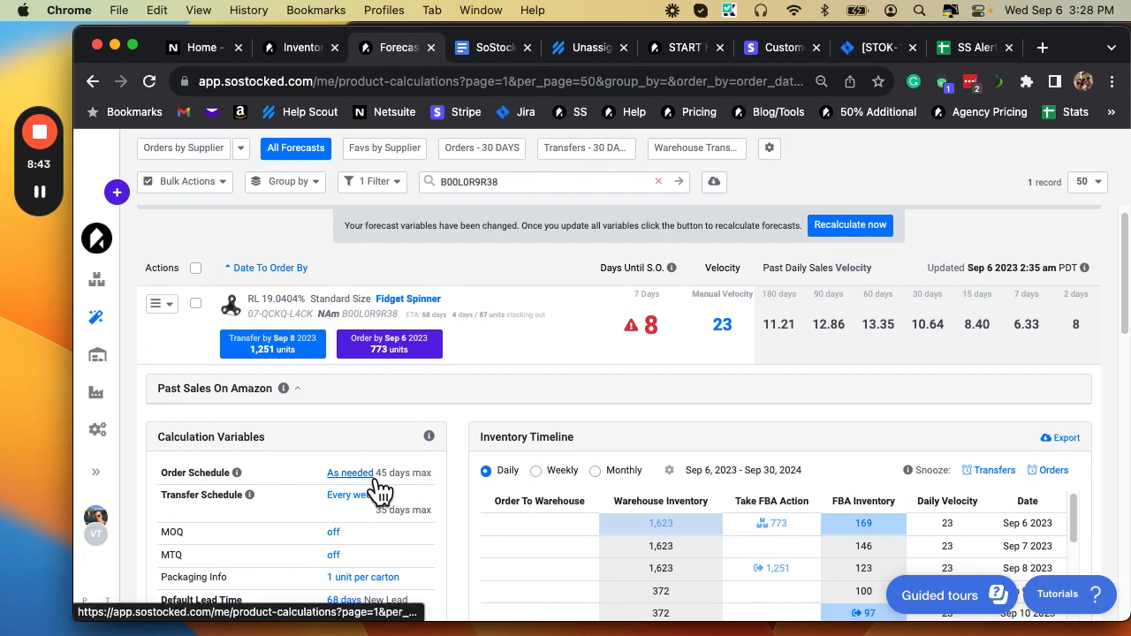
pyautogui.click(350, 474)
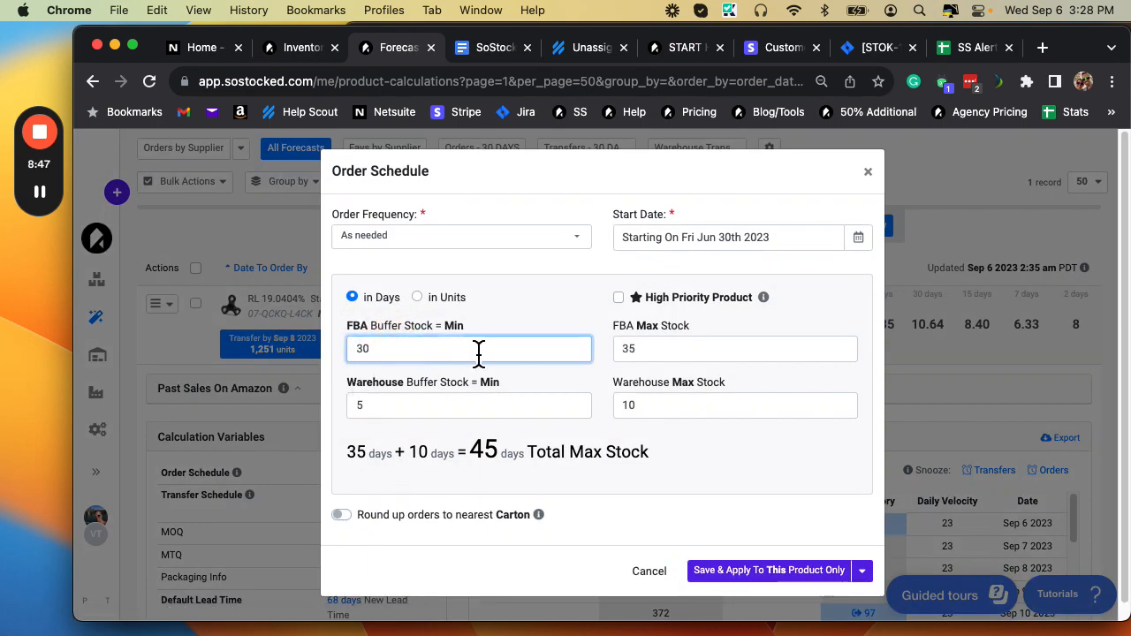
pyautogui.click(735, 348)
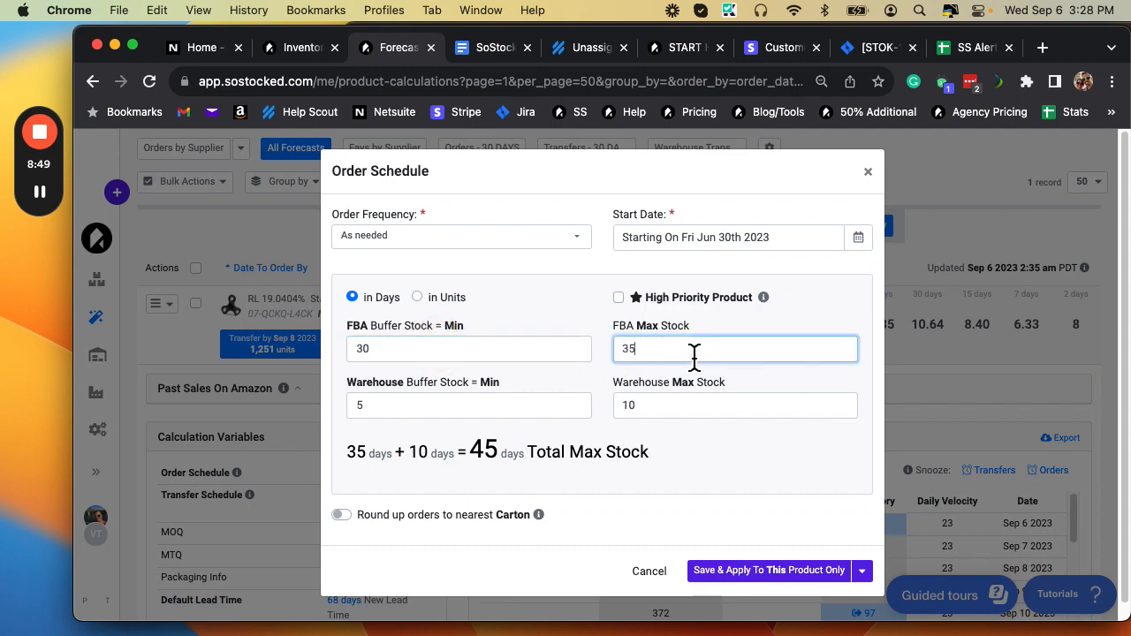
pyautogui.click(768, 569)
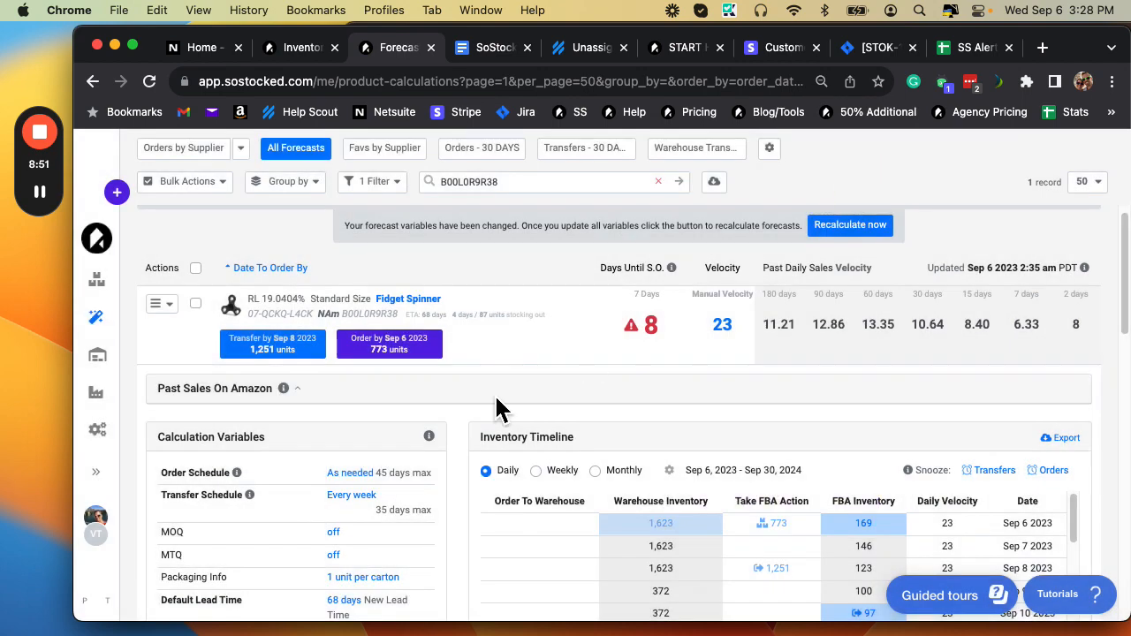
pyautogui.scroll(-3)
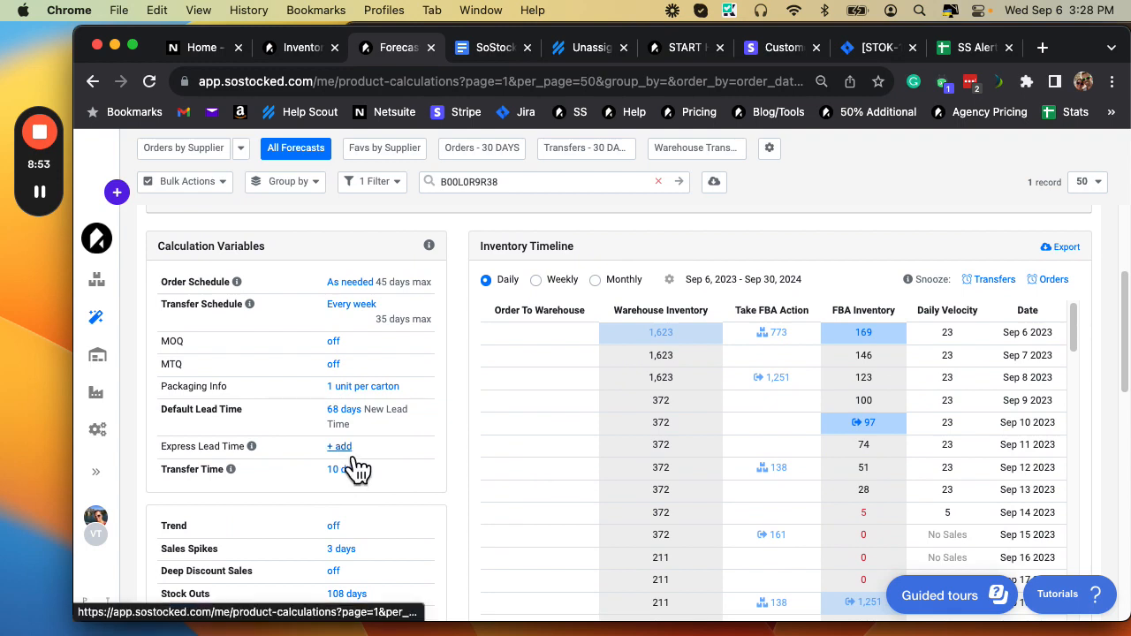